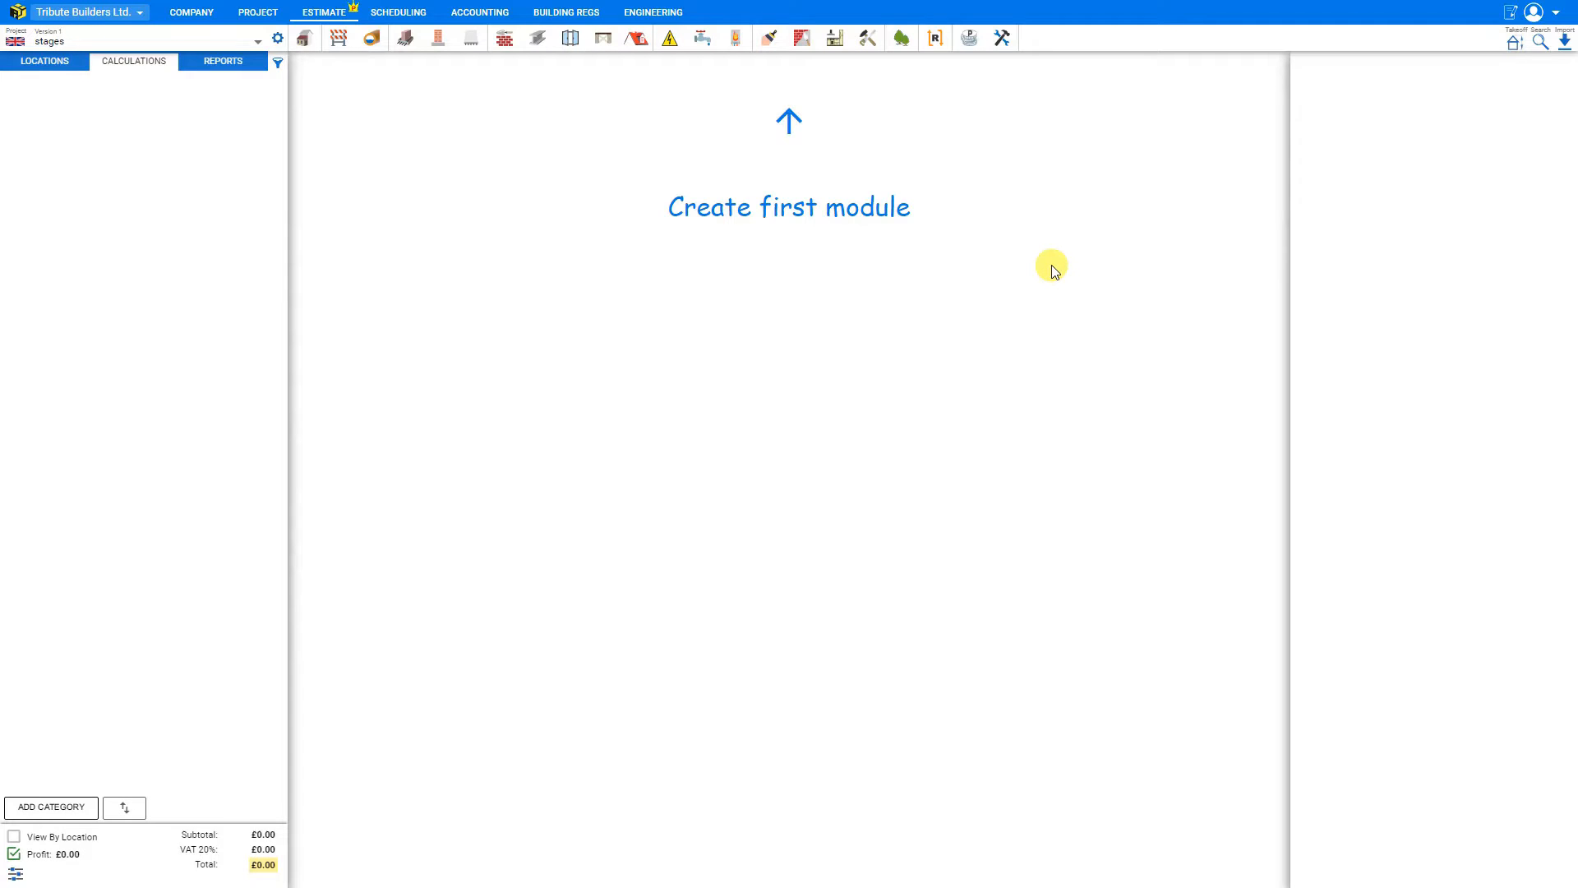
{"action": "mouse_move", "coordinate": [1466, 88]}
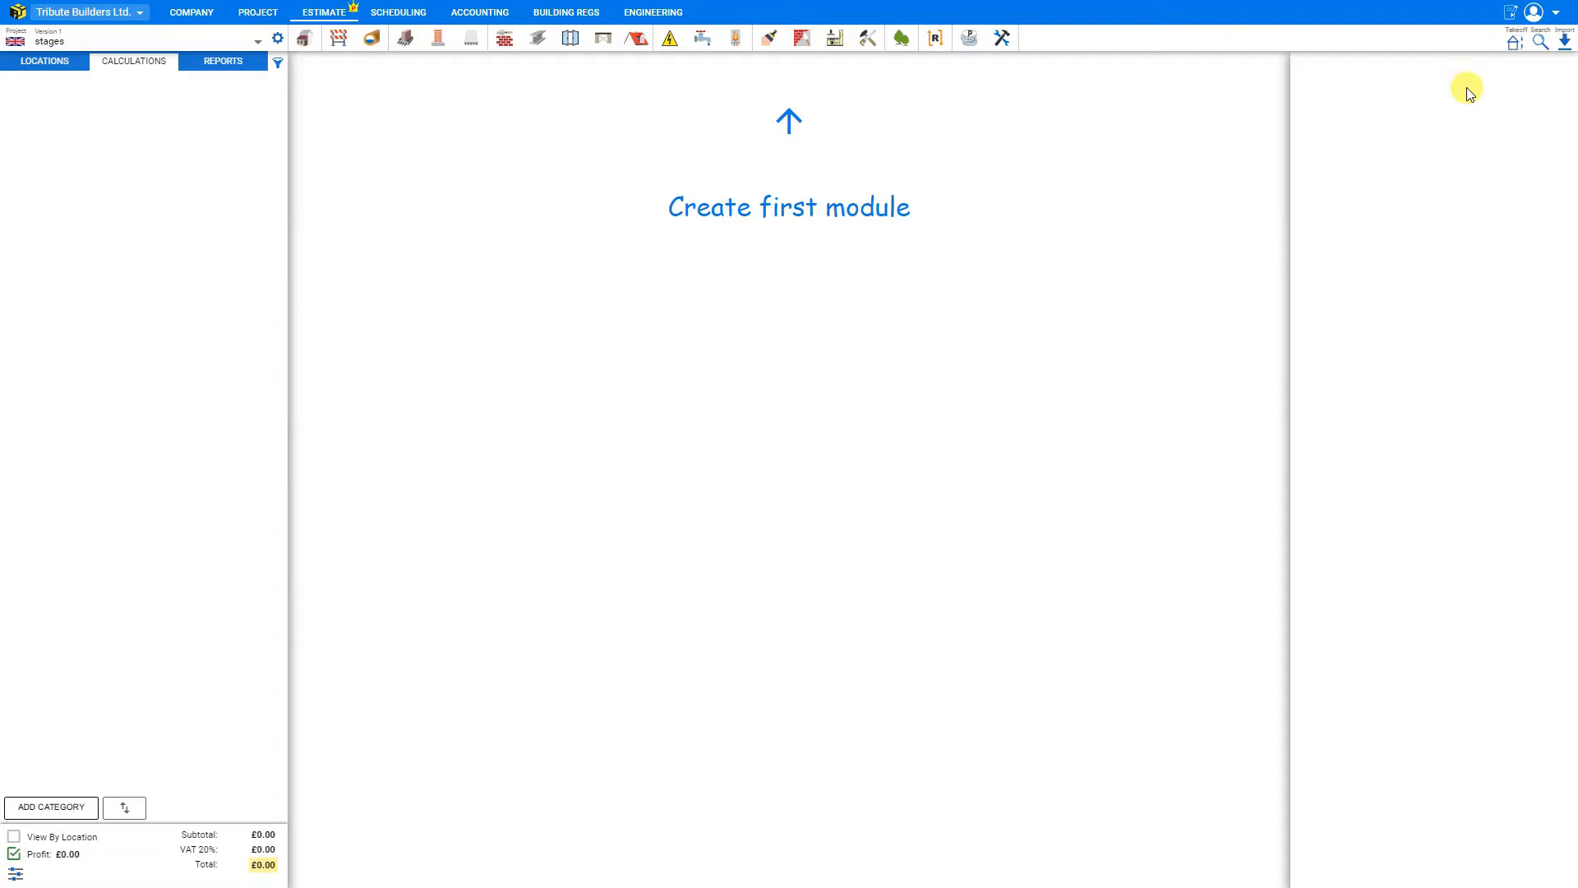
{"action": "mouse_move", "coordinate": [1402, 384]}
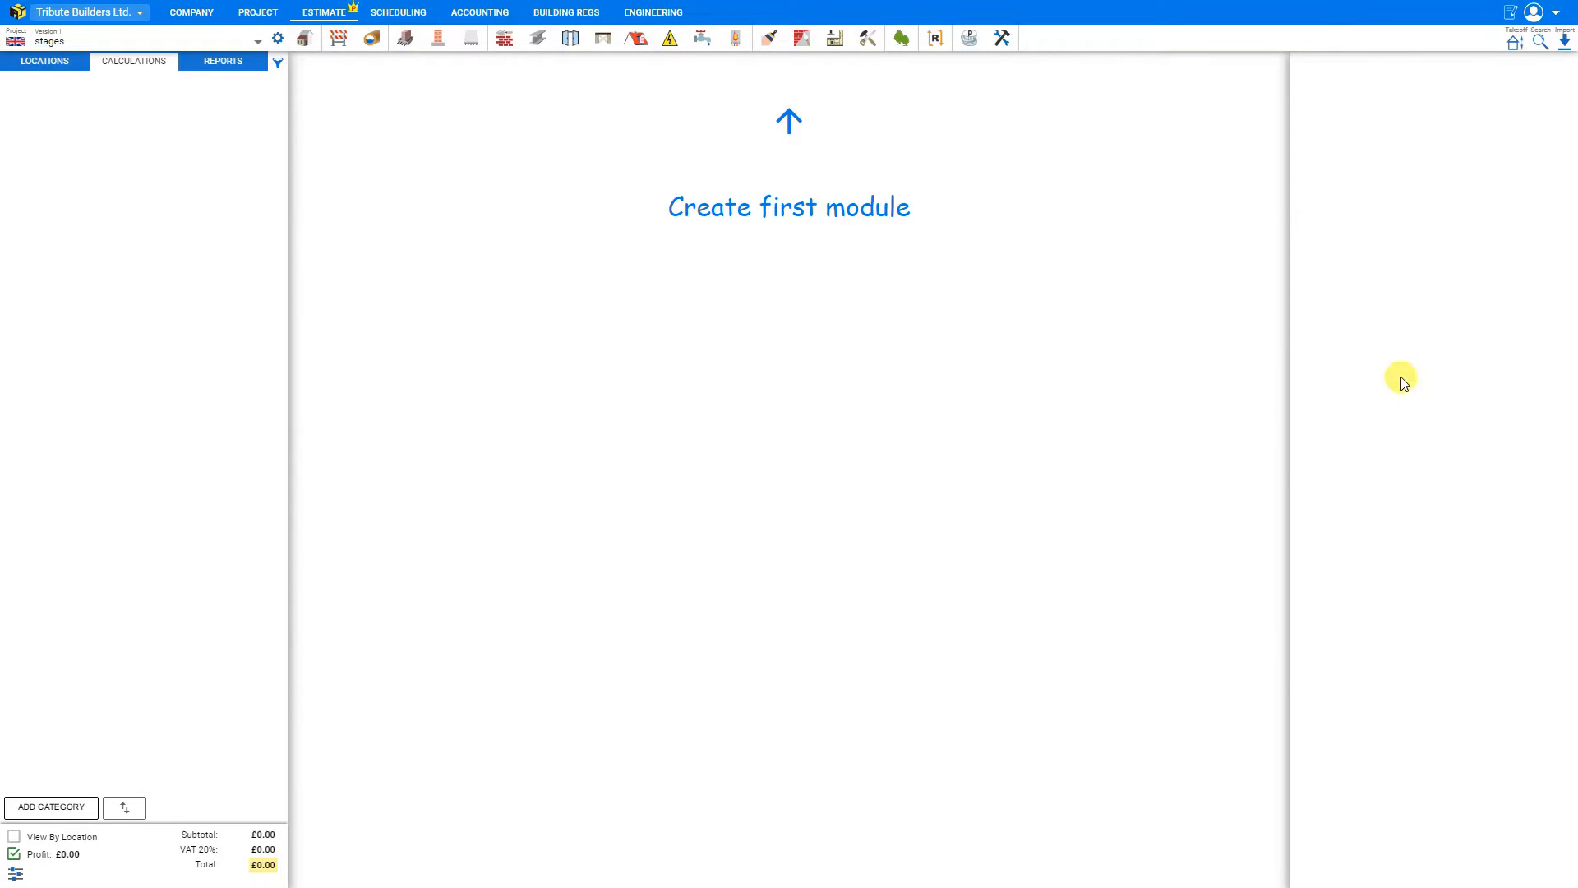
- Create a custom module under Other Costs, keeping the default title 'Module 1'
{"action": "left_click", "coordinate": [1000, 39]}
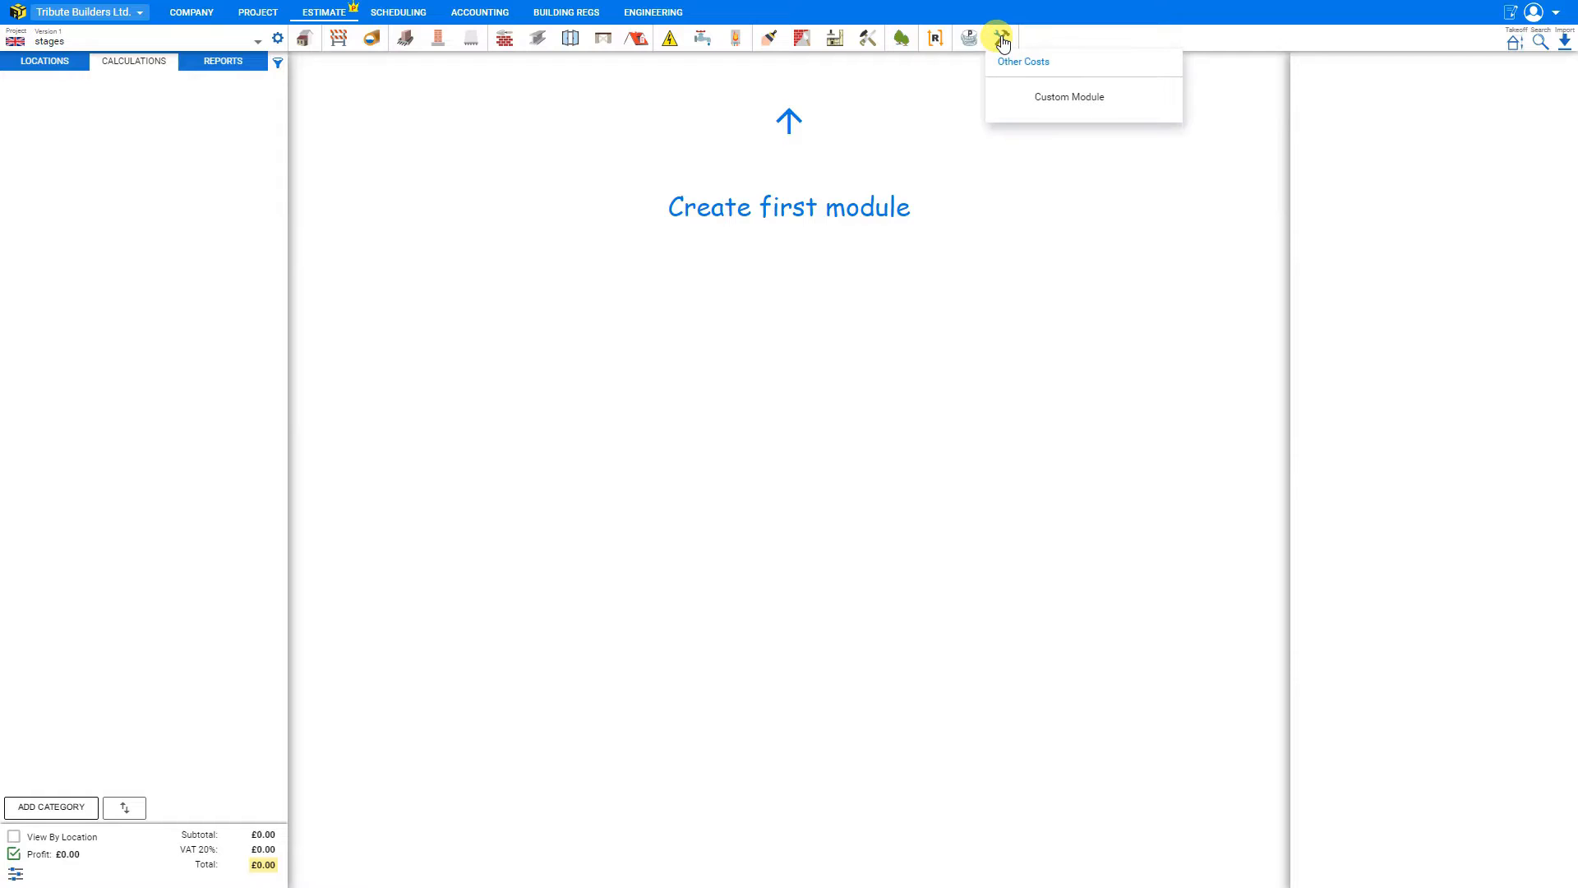
{"action": "mouse_move", "coordinate": [1017, 68]}
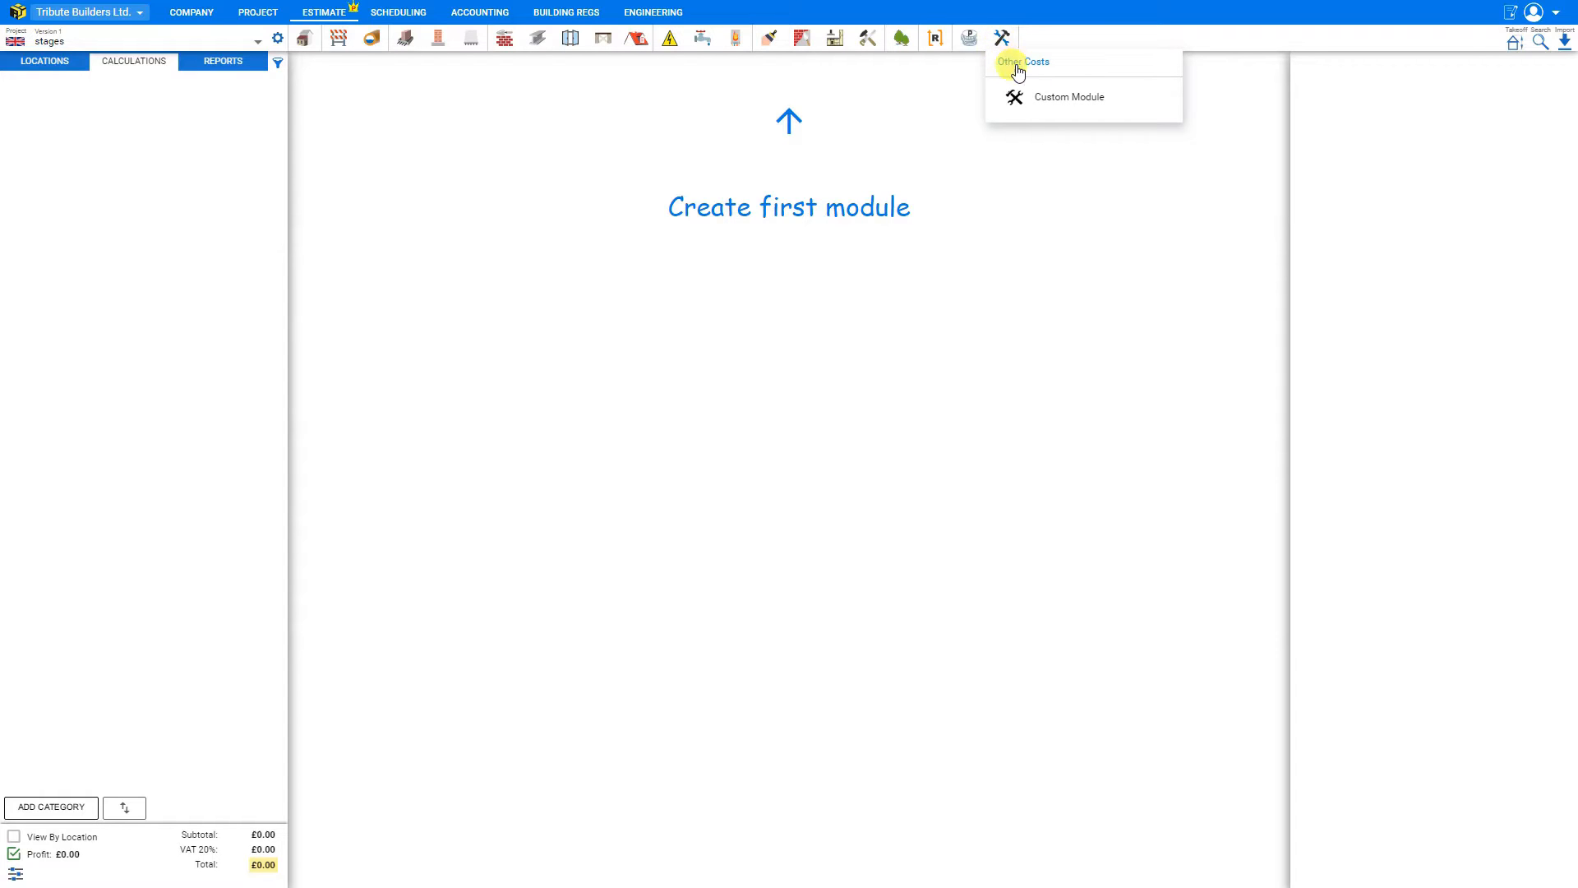
{"action": "left_click", "coordinate": [1068, 97]}
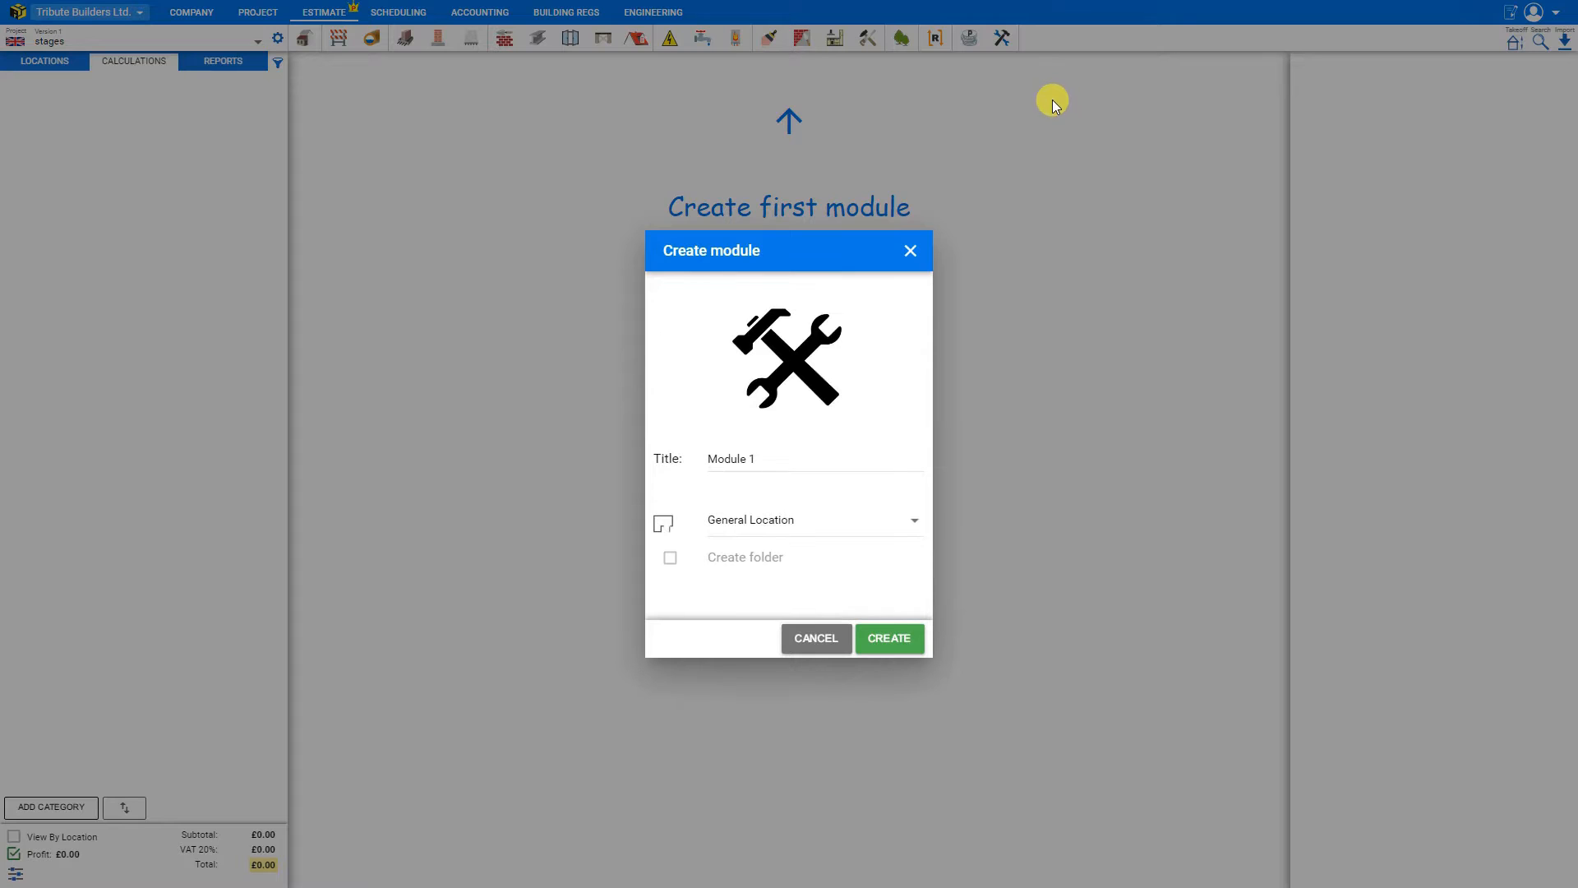
{"action": "left_click", "coordinate": [888, 638]}
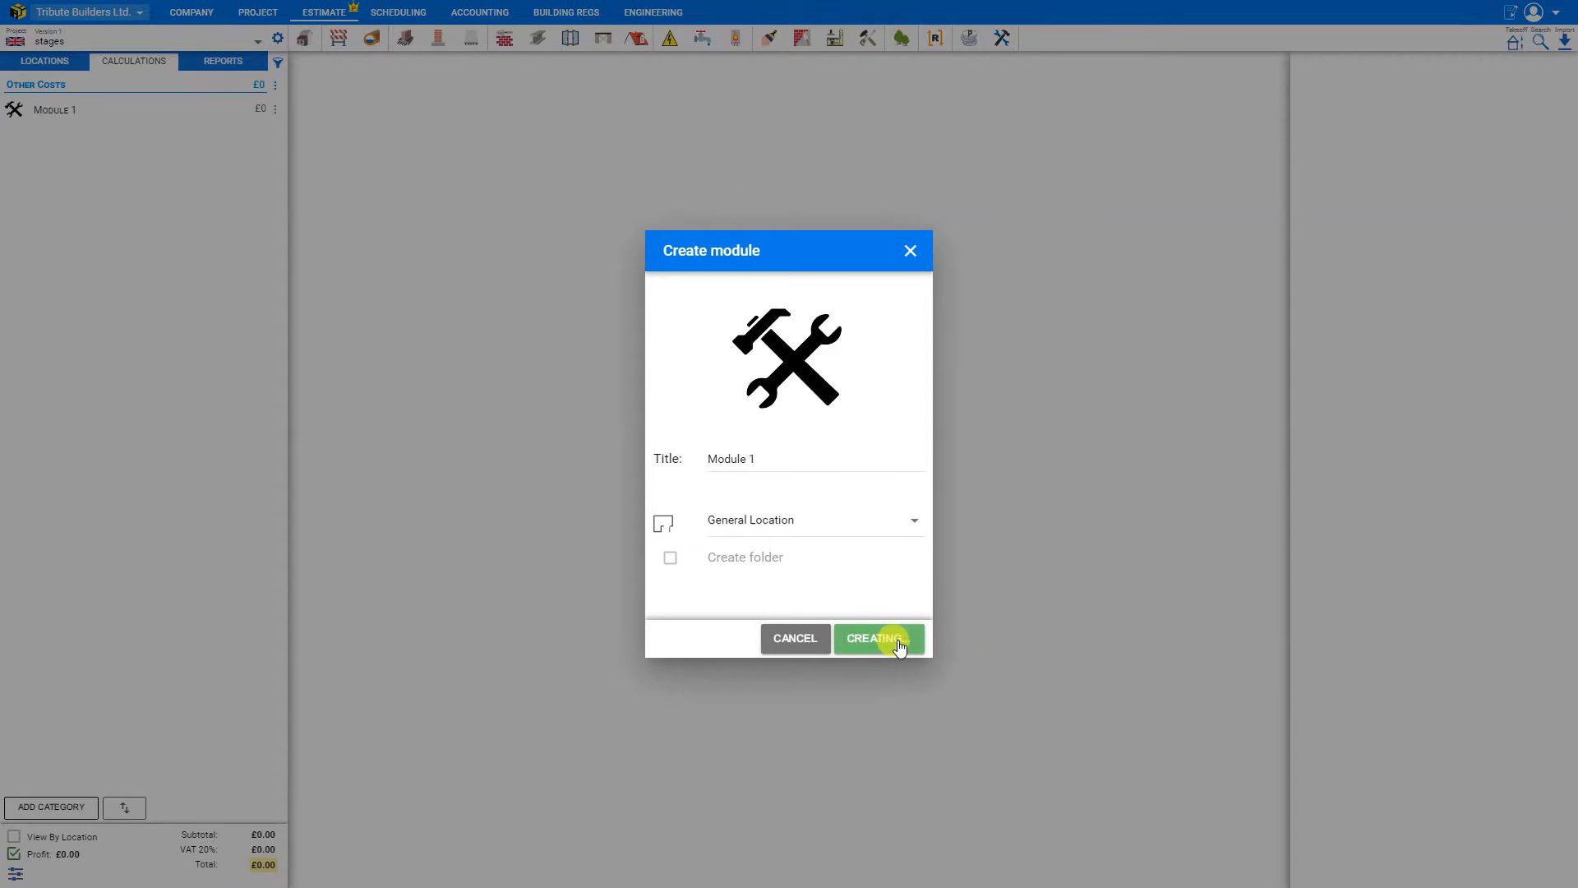
{"action": "left_click", "coordinate": [876, 638]}
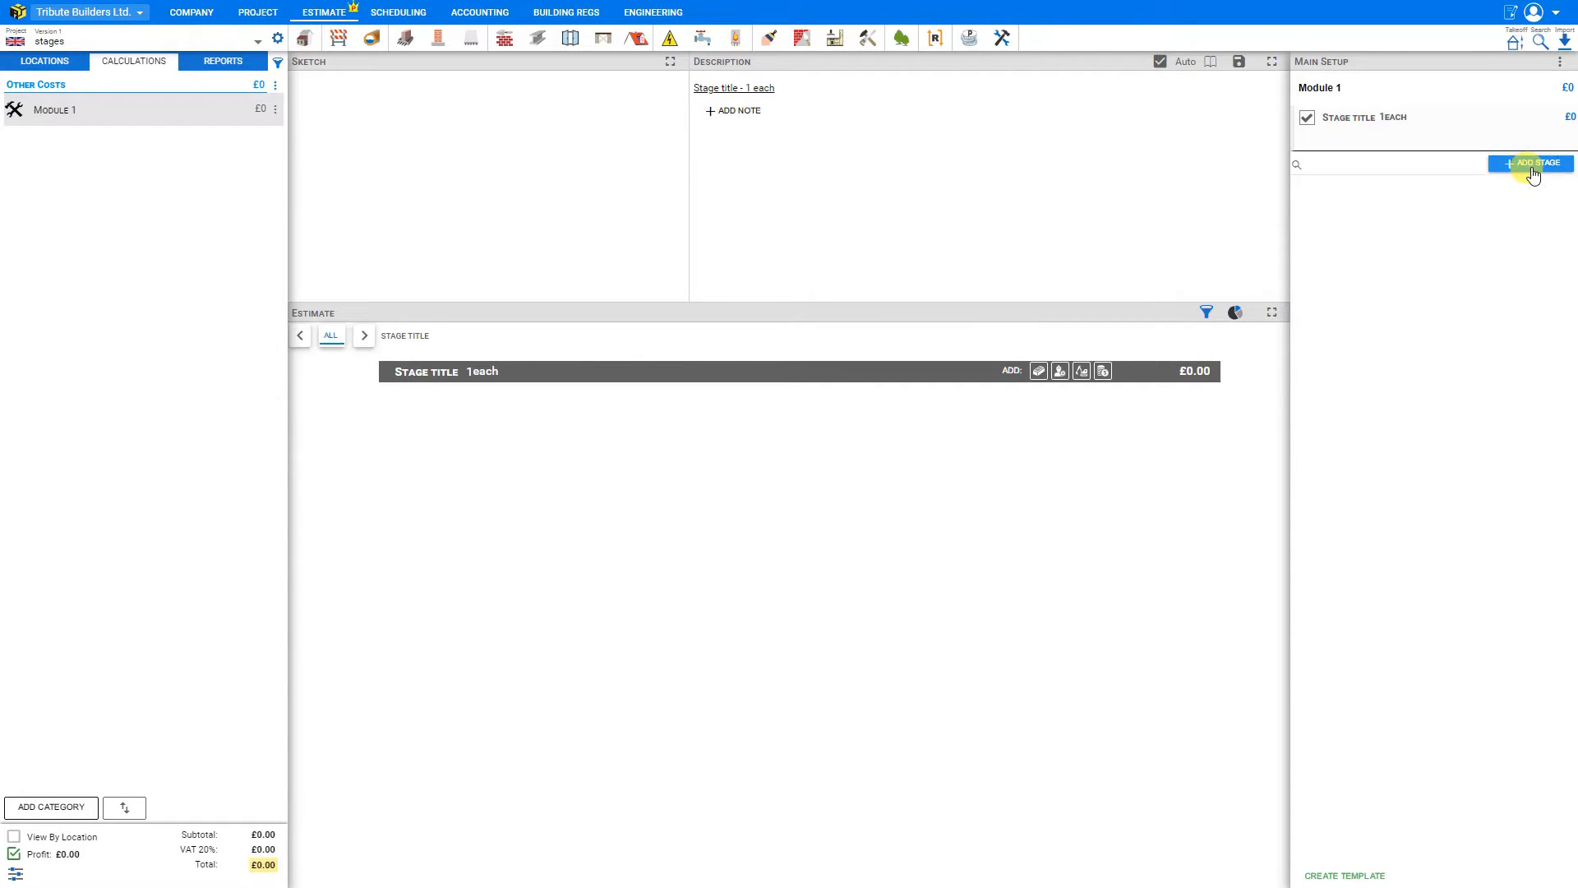
- Open the Add Stage catalogue for Module 1 and browse its stage categories
{"action": "left_click", "coordinate": [1530, 162]}
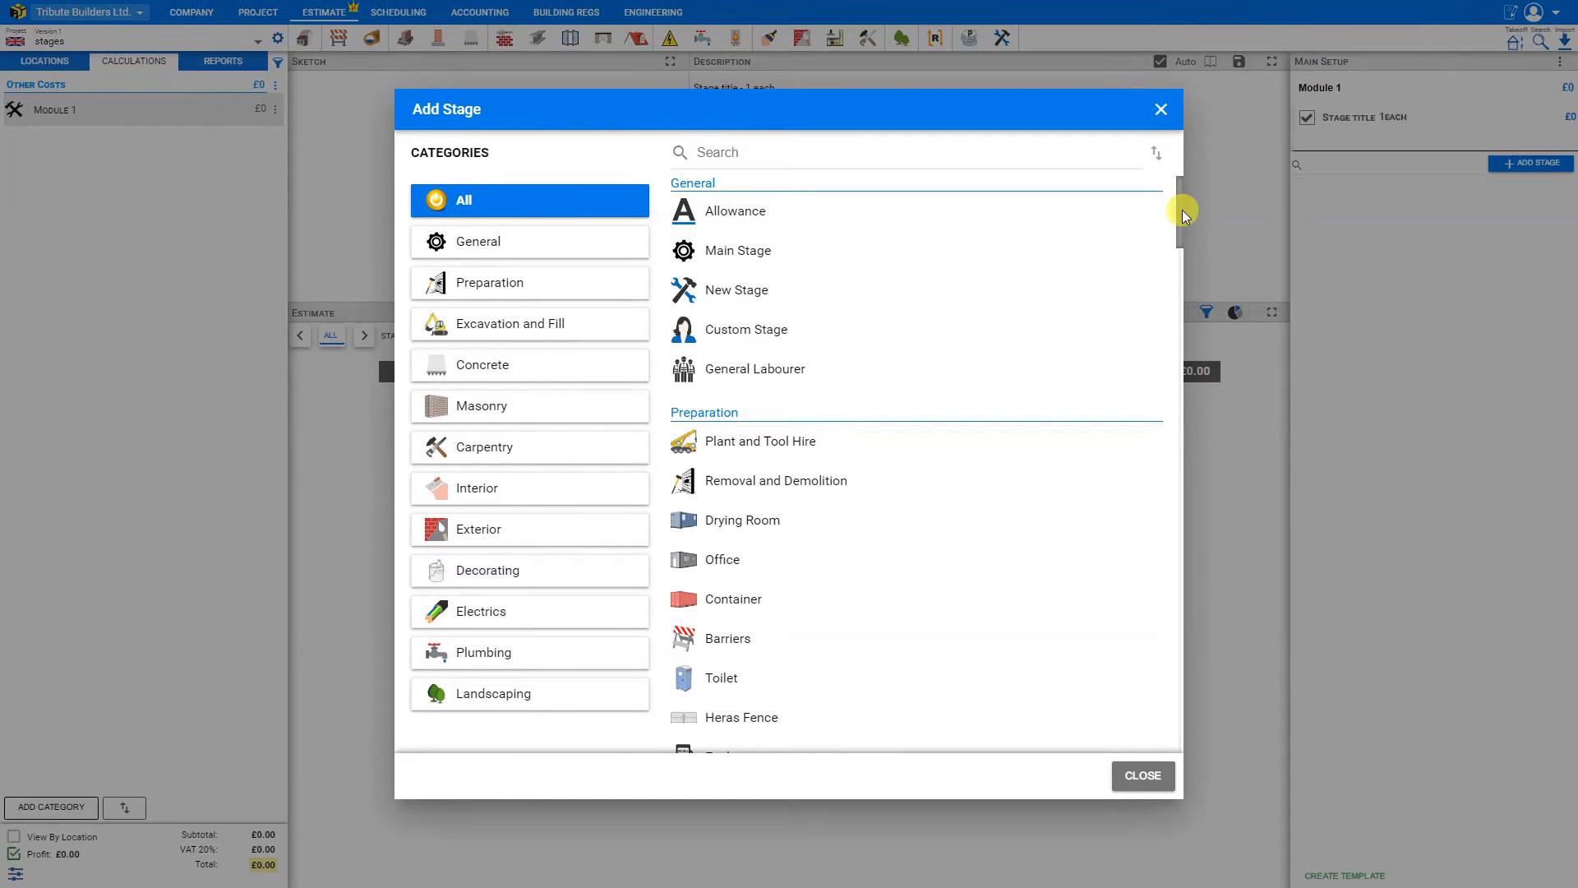
{"action": "scroll", "scroll_direction": "down", "scroll_amount": 3}
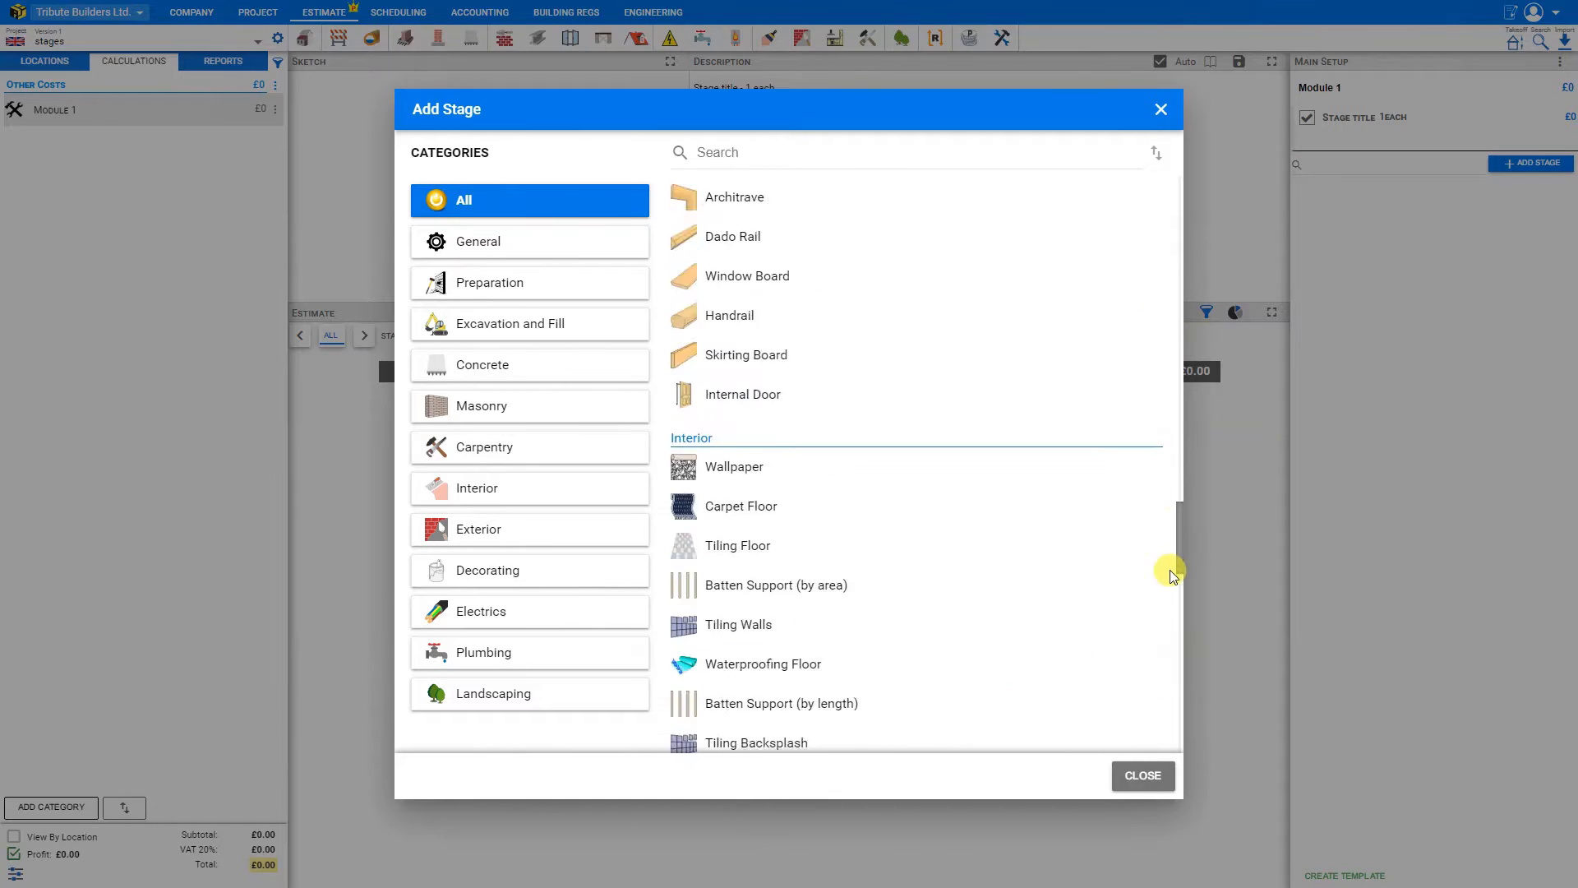
{"action": "scroll", "scroll_direction": "down", "scroll_amount": 3}
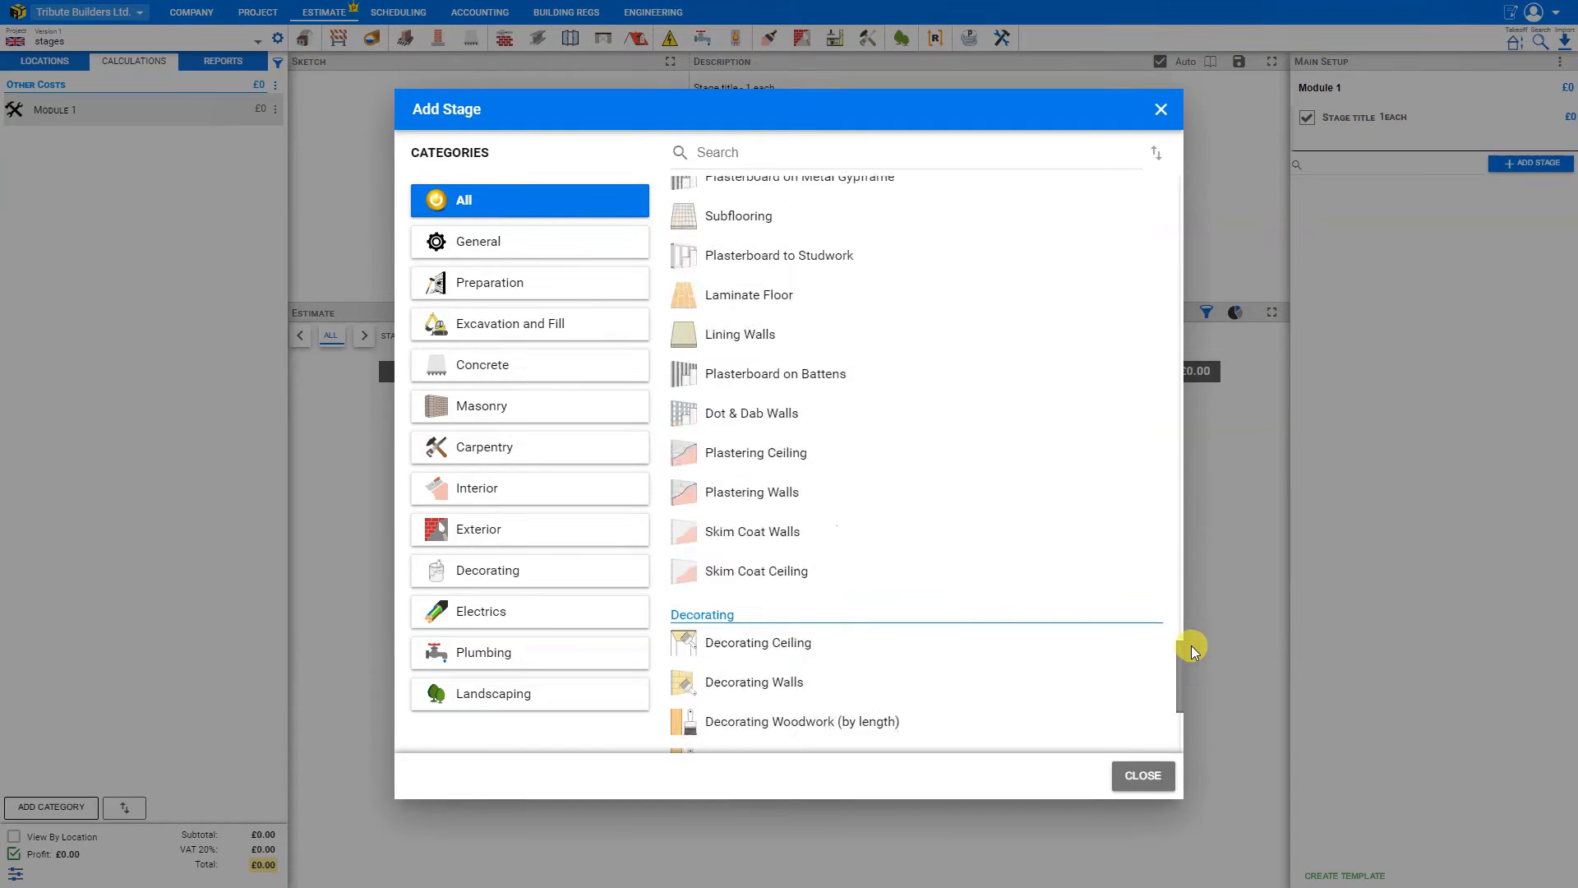
{"action": "scroll", "scroll_direction": "up", "scroll_amount": 3}
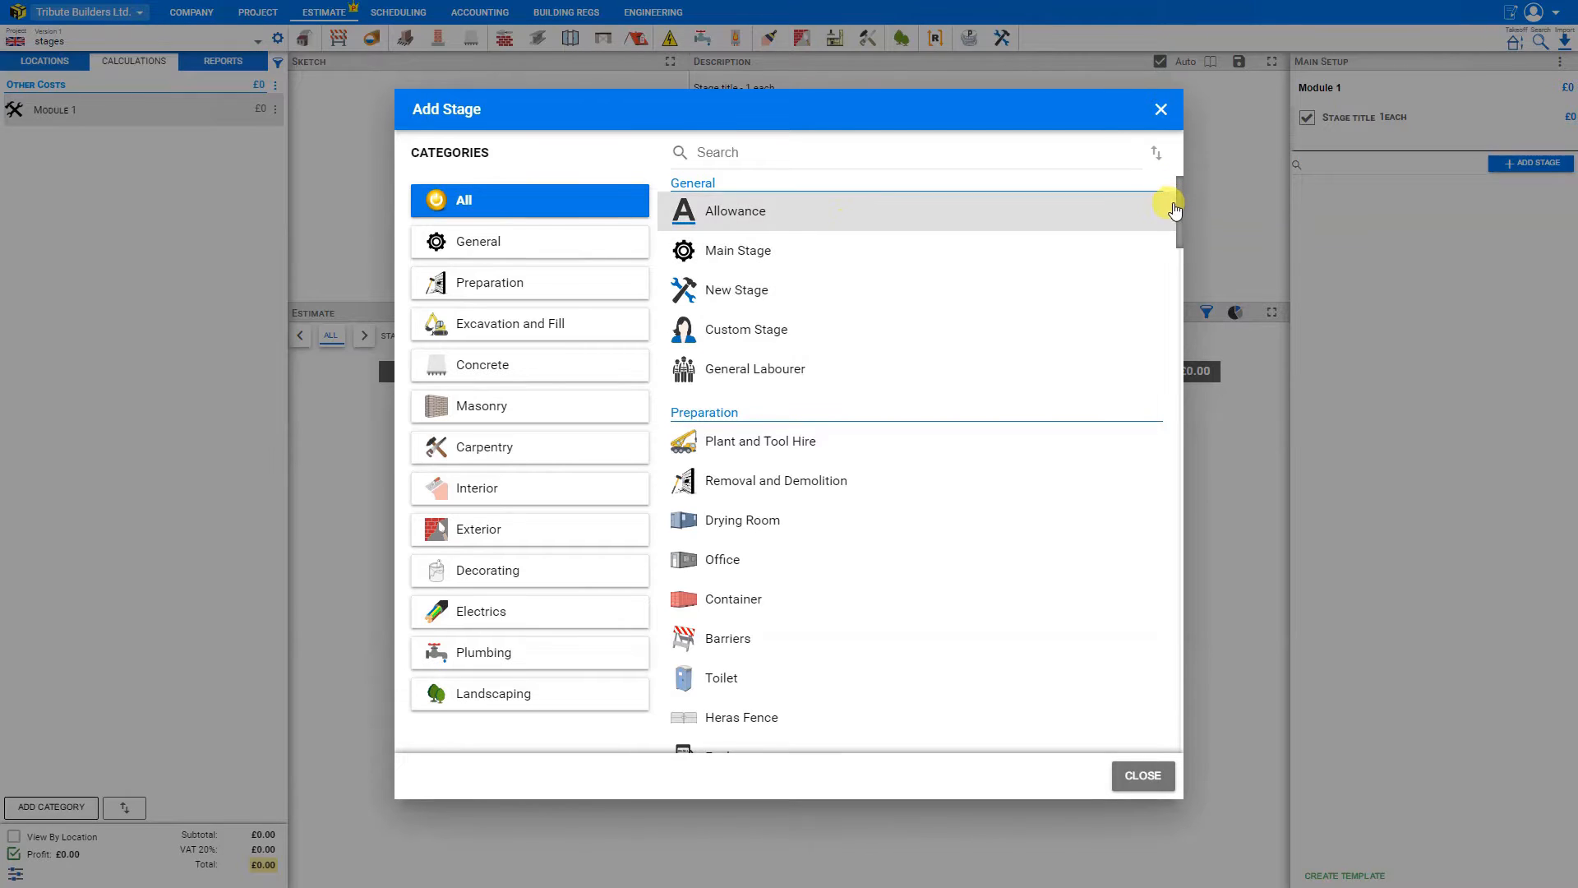
{"action": "scroll", "scroll_direction": "down", "scroll_amount": 3}
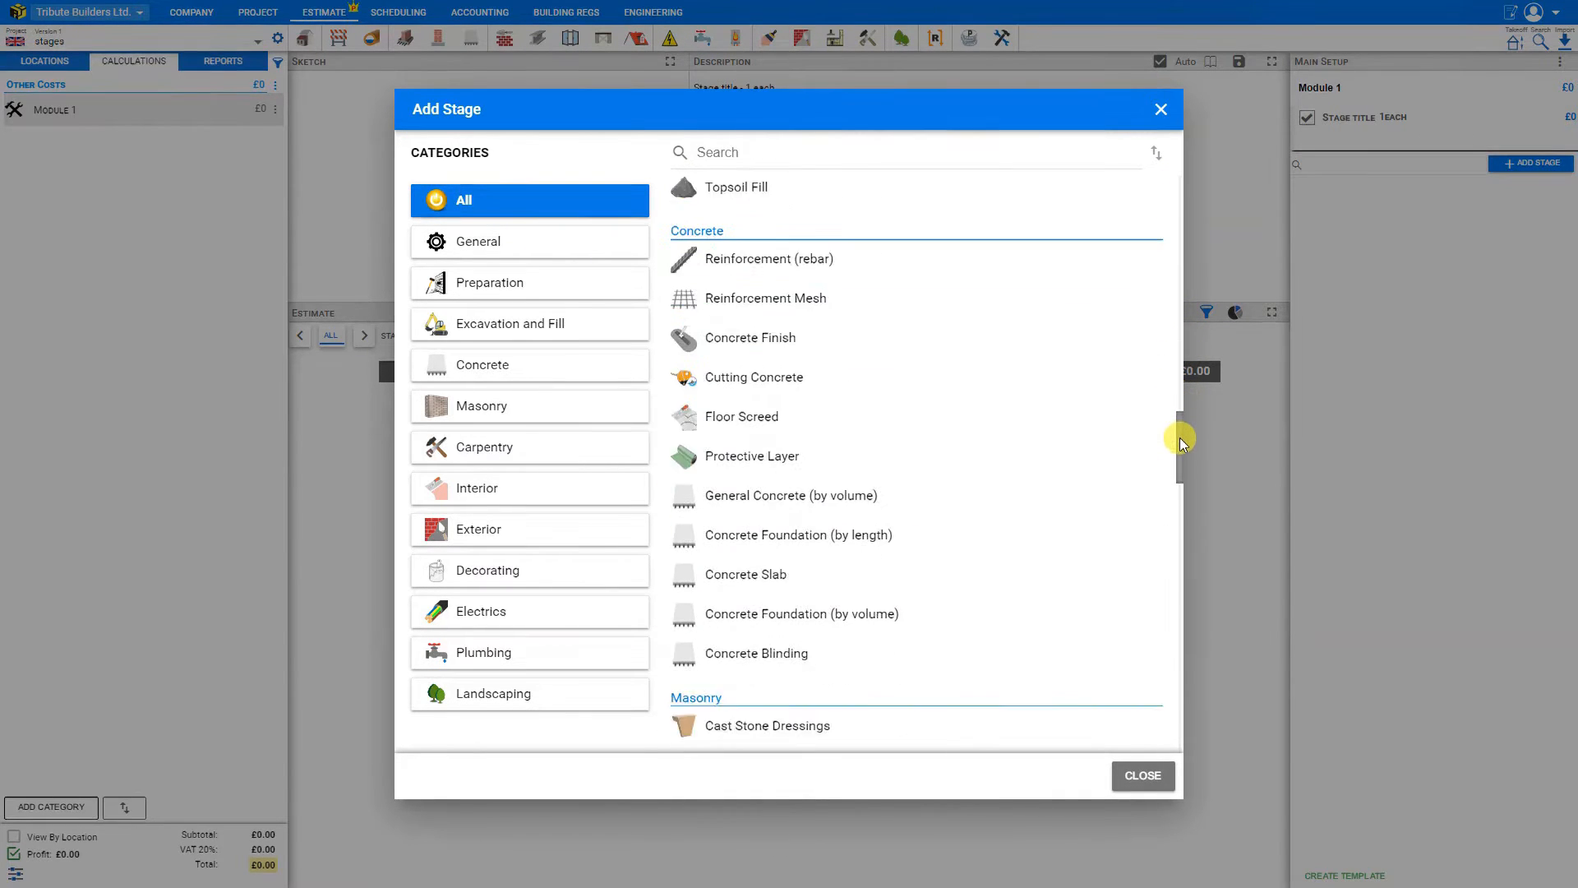
{"action": "scroll", "scroll_direction": "up", "scroll_amount": 3}
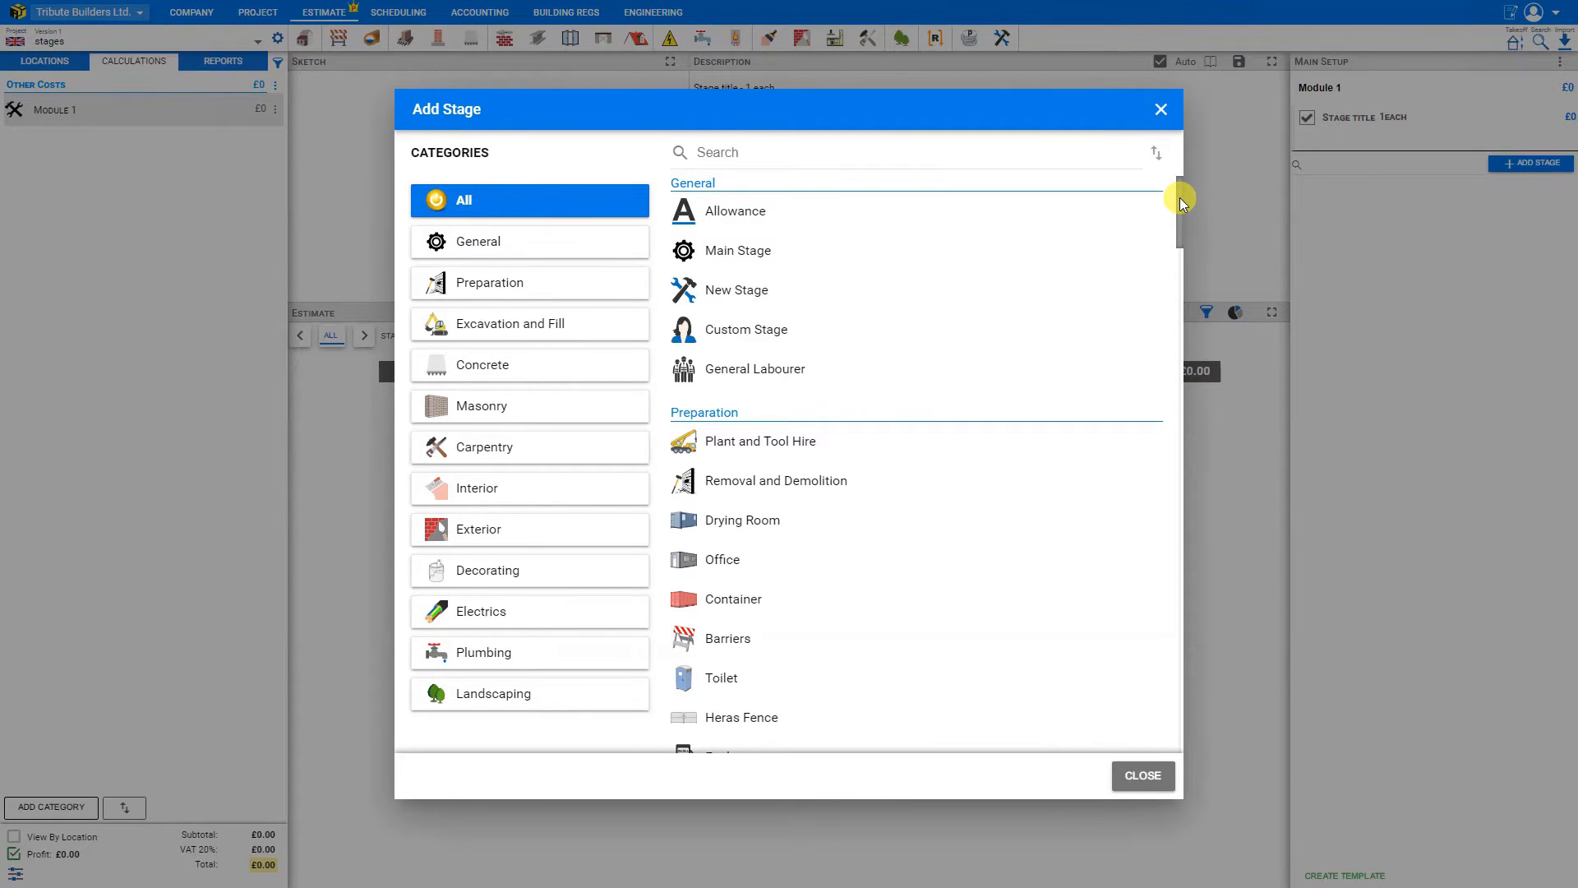
{"action": "mouse_move", "coordinate": [889, 393]}
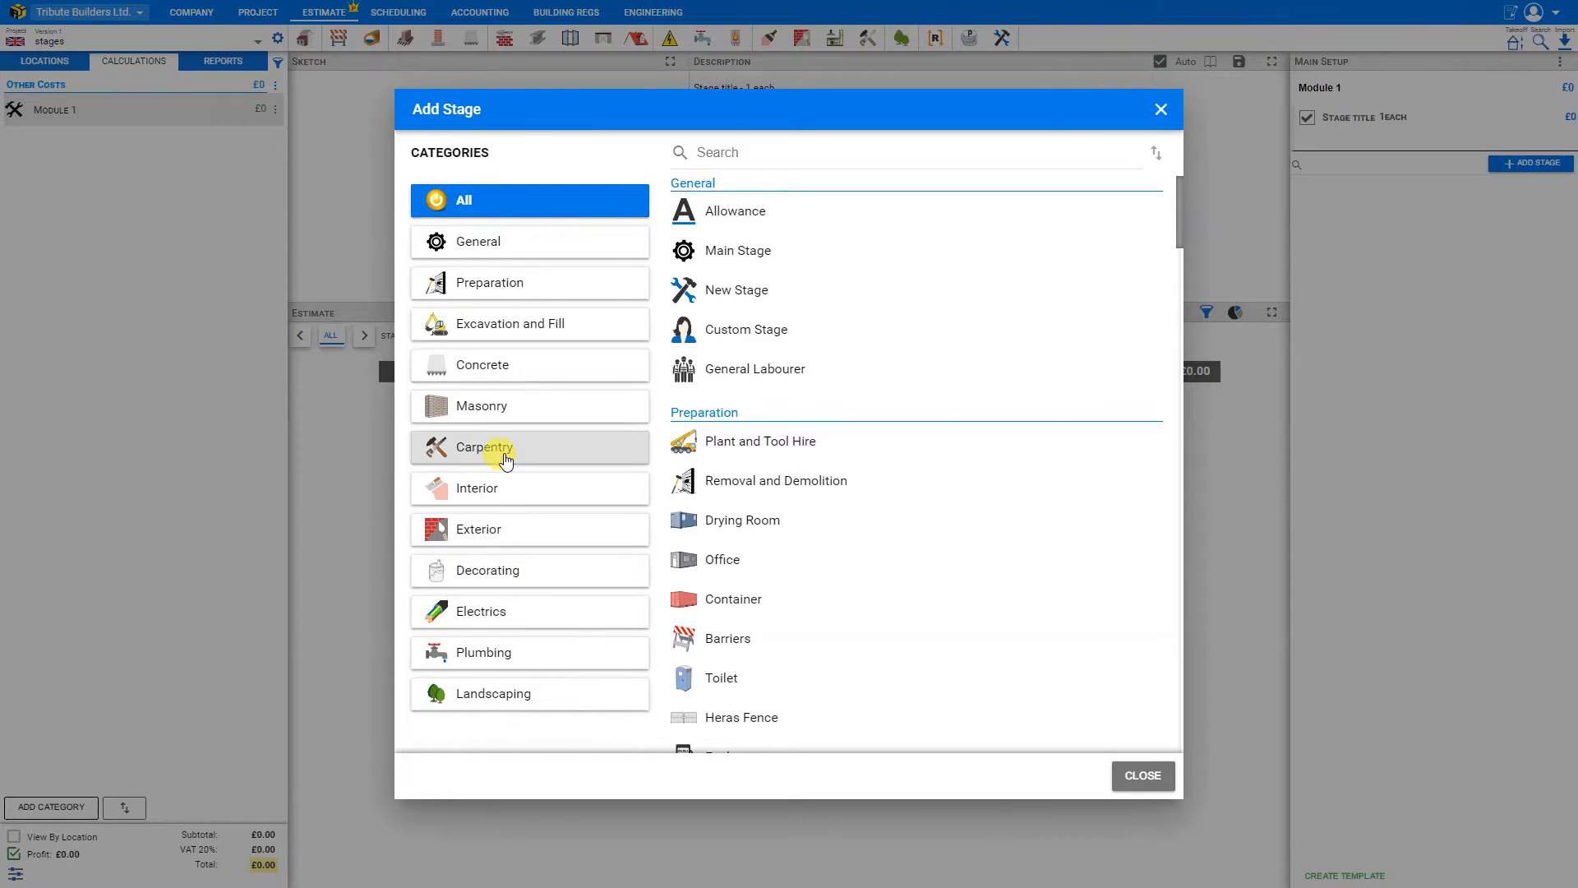
- Add an Architrave stage from the Carpentry category, then reopen the stage catalogue
{"action": "left_click", "coordinate": [484, 447]}
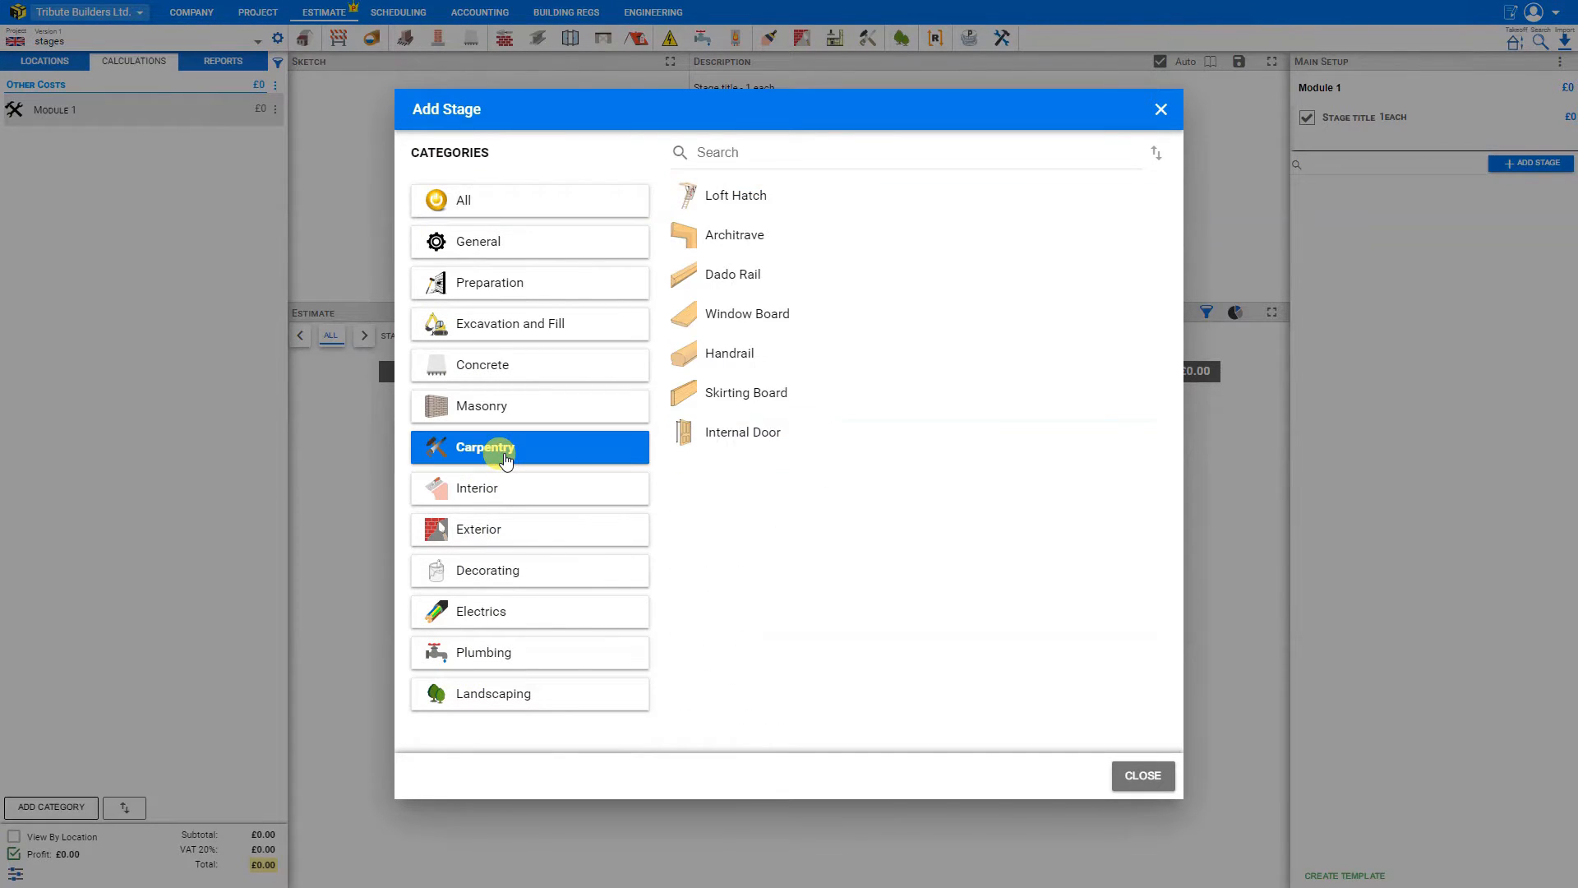
{"action": "mouse_move", "coordinate": [768, 242]}
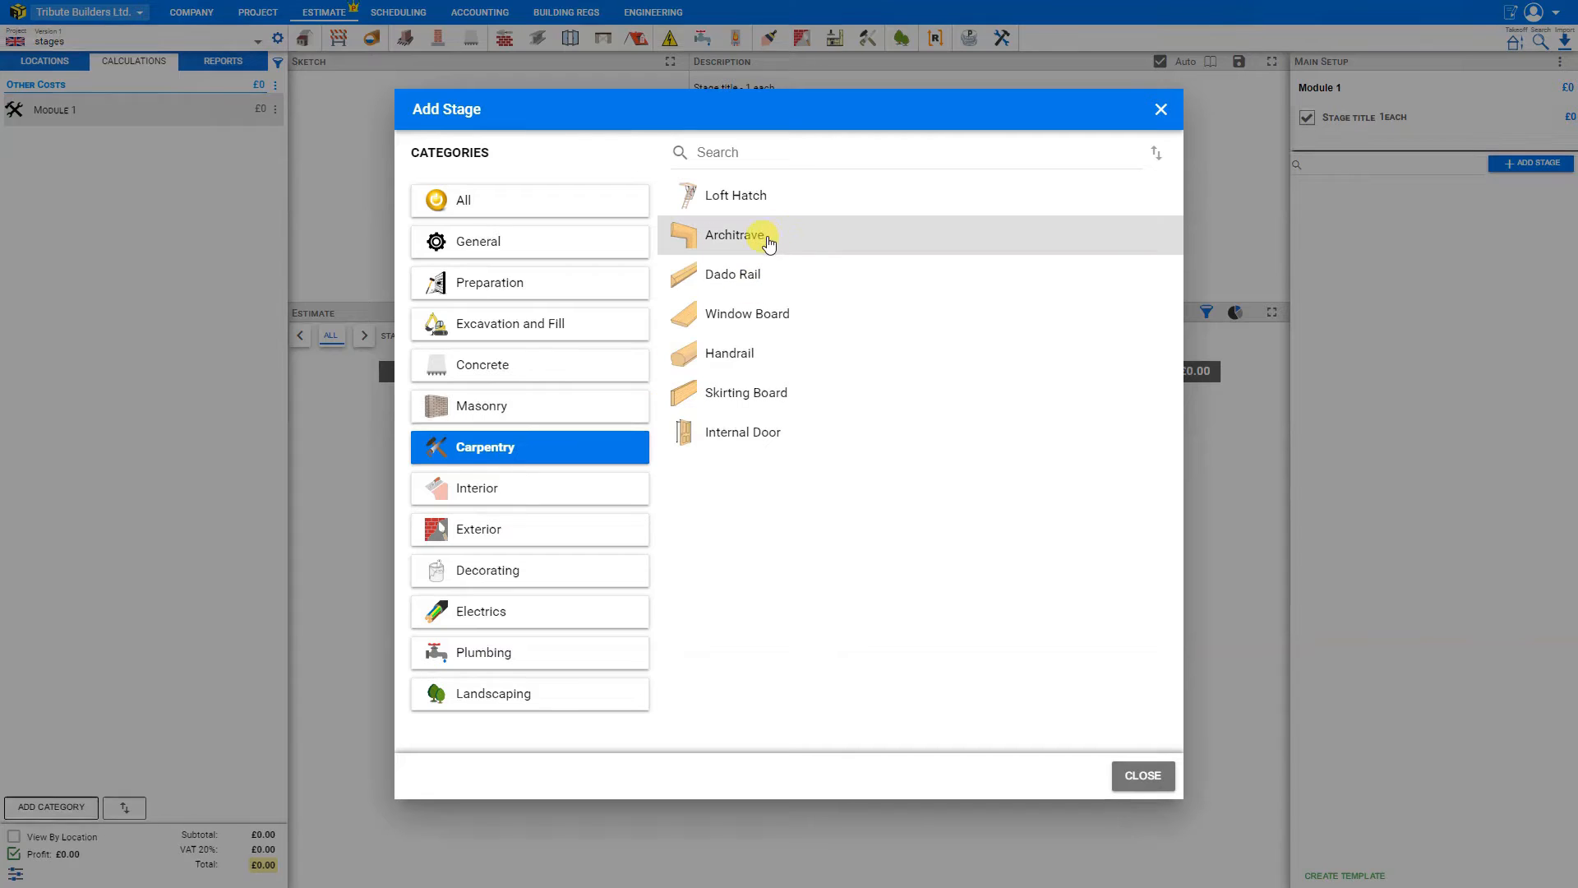
{"action": "left_click", "coordinate": [735, 234]}
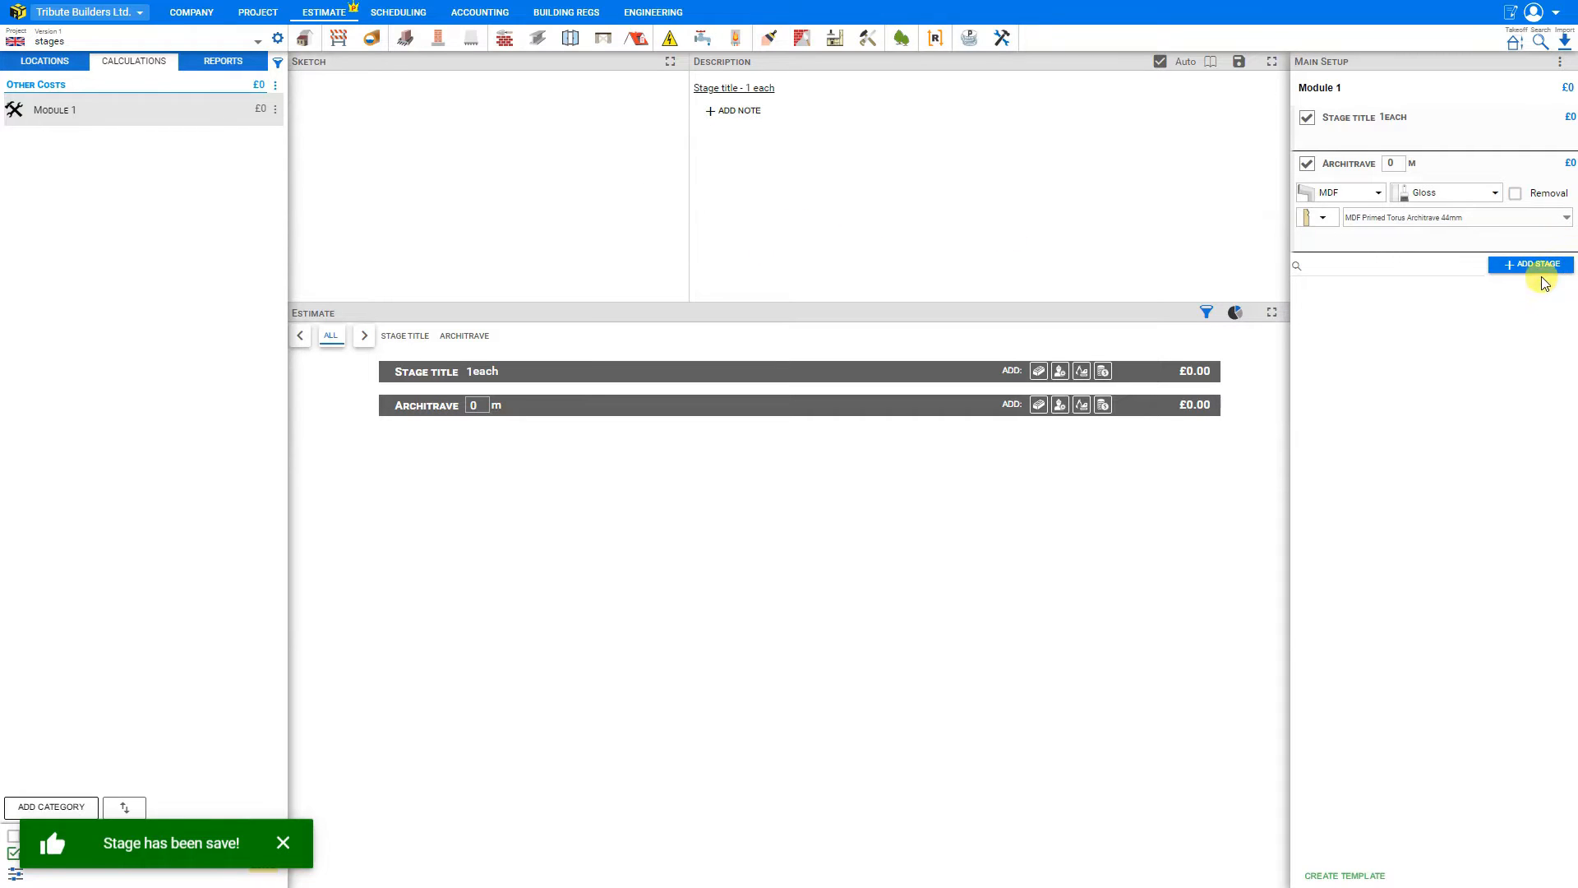
{"action": "left_click", "coordinate": [1529, 264]}
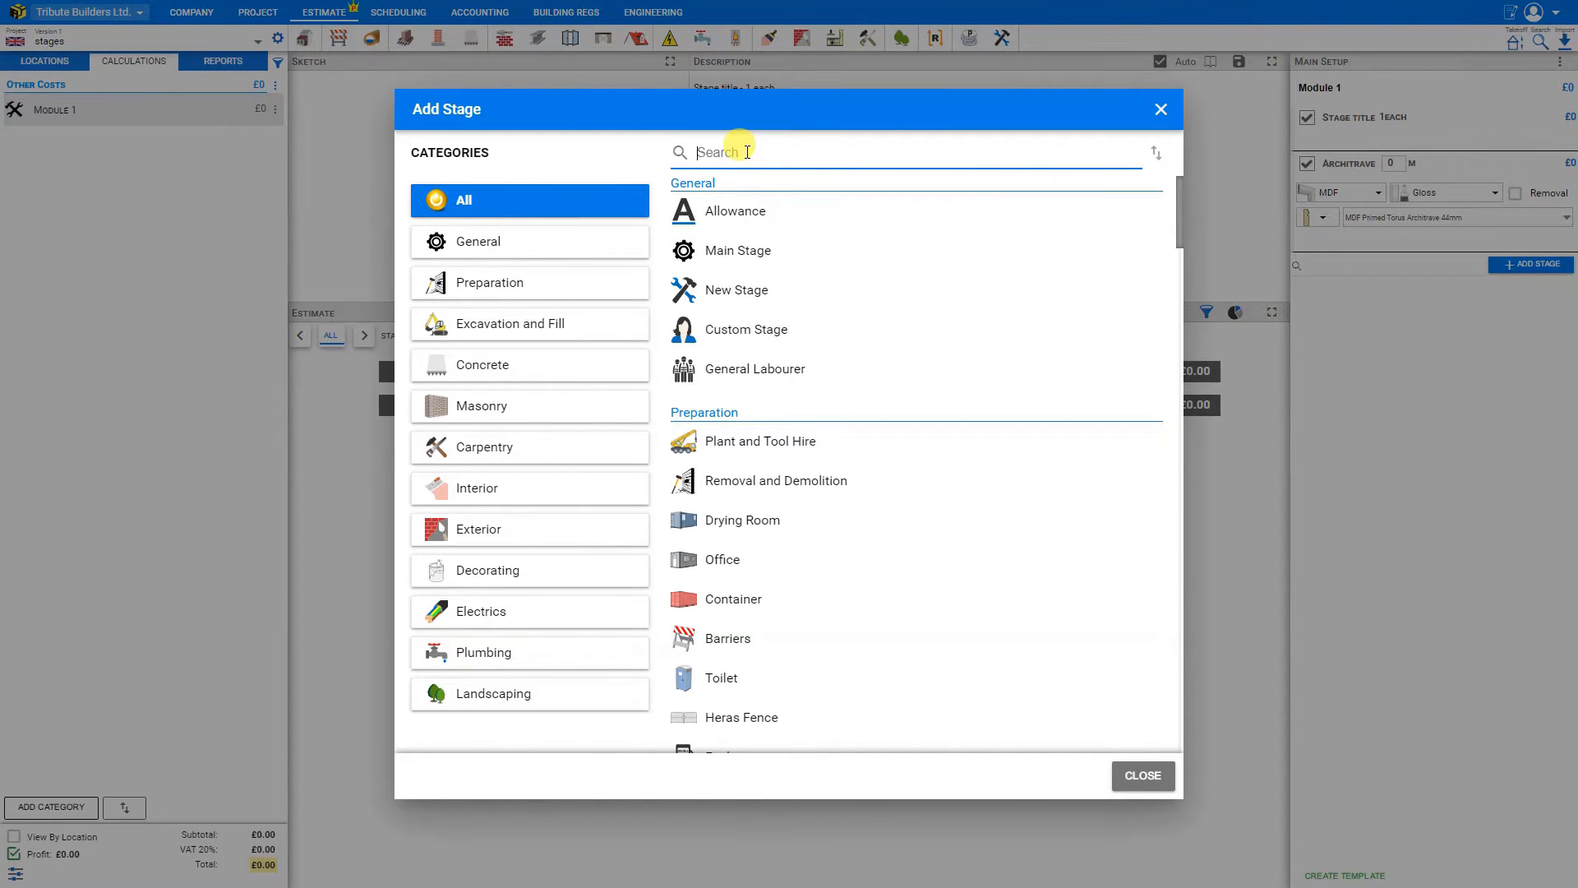
- Search 'plaster', add the Plastering Walls stage, then reopen the stage catalogue
{"action": "type", "text": "plaster"}
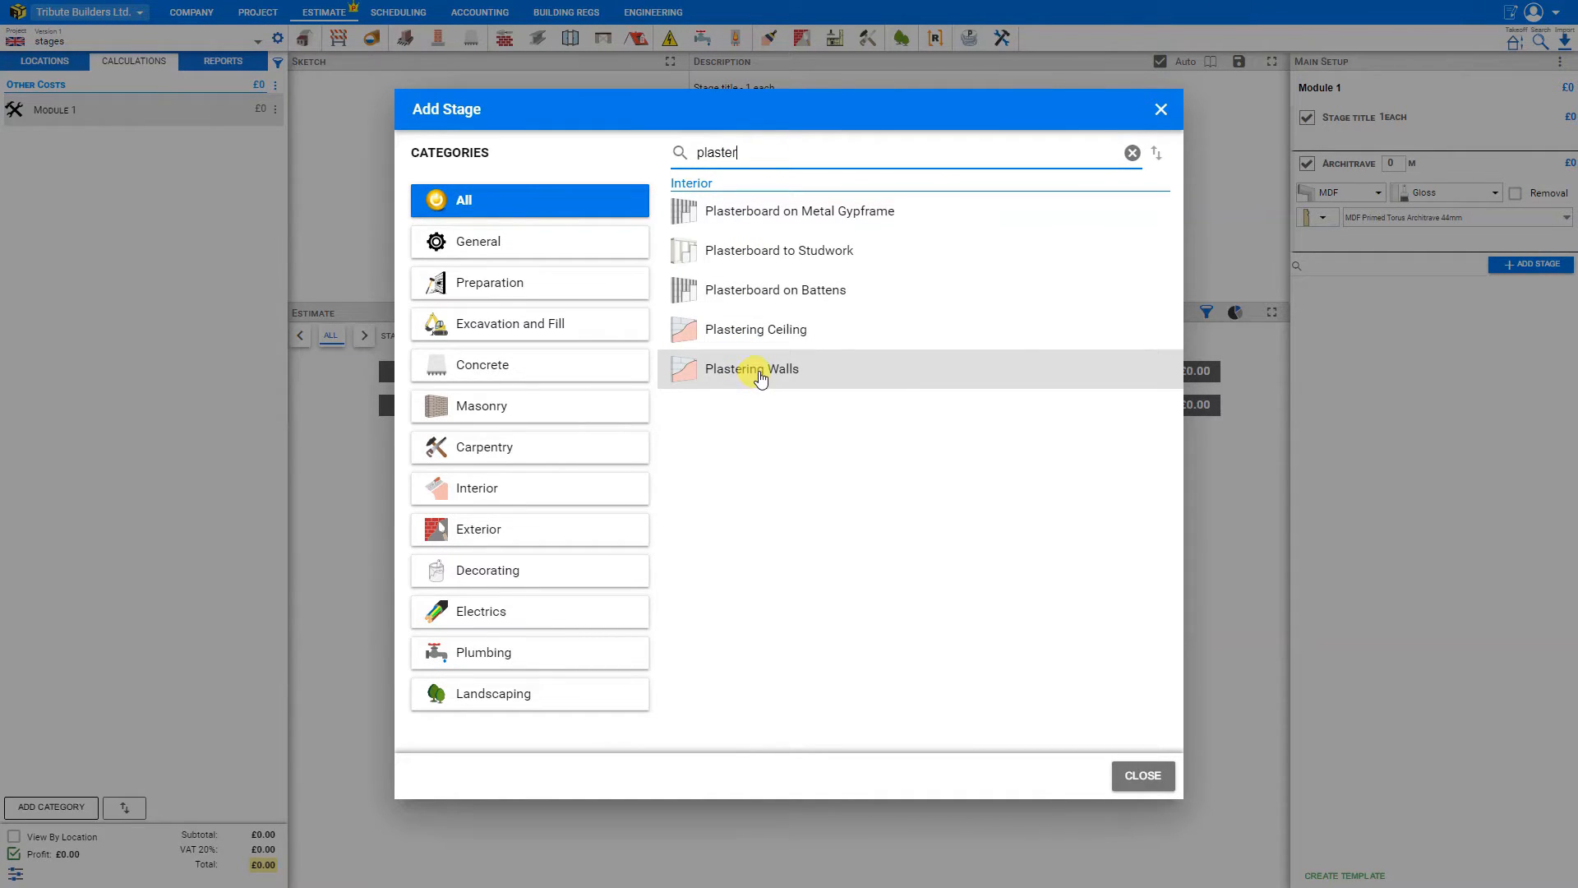
{"action": "left_click", "coordinate": [749, 368]}
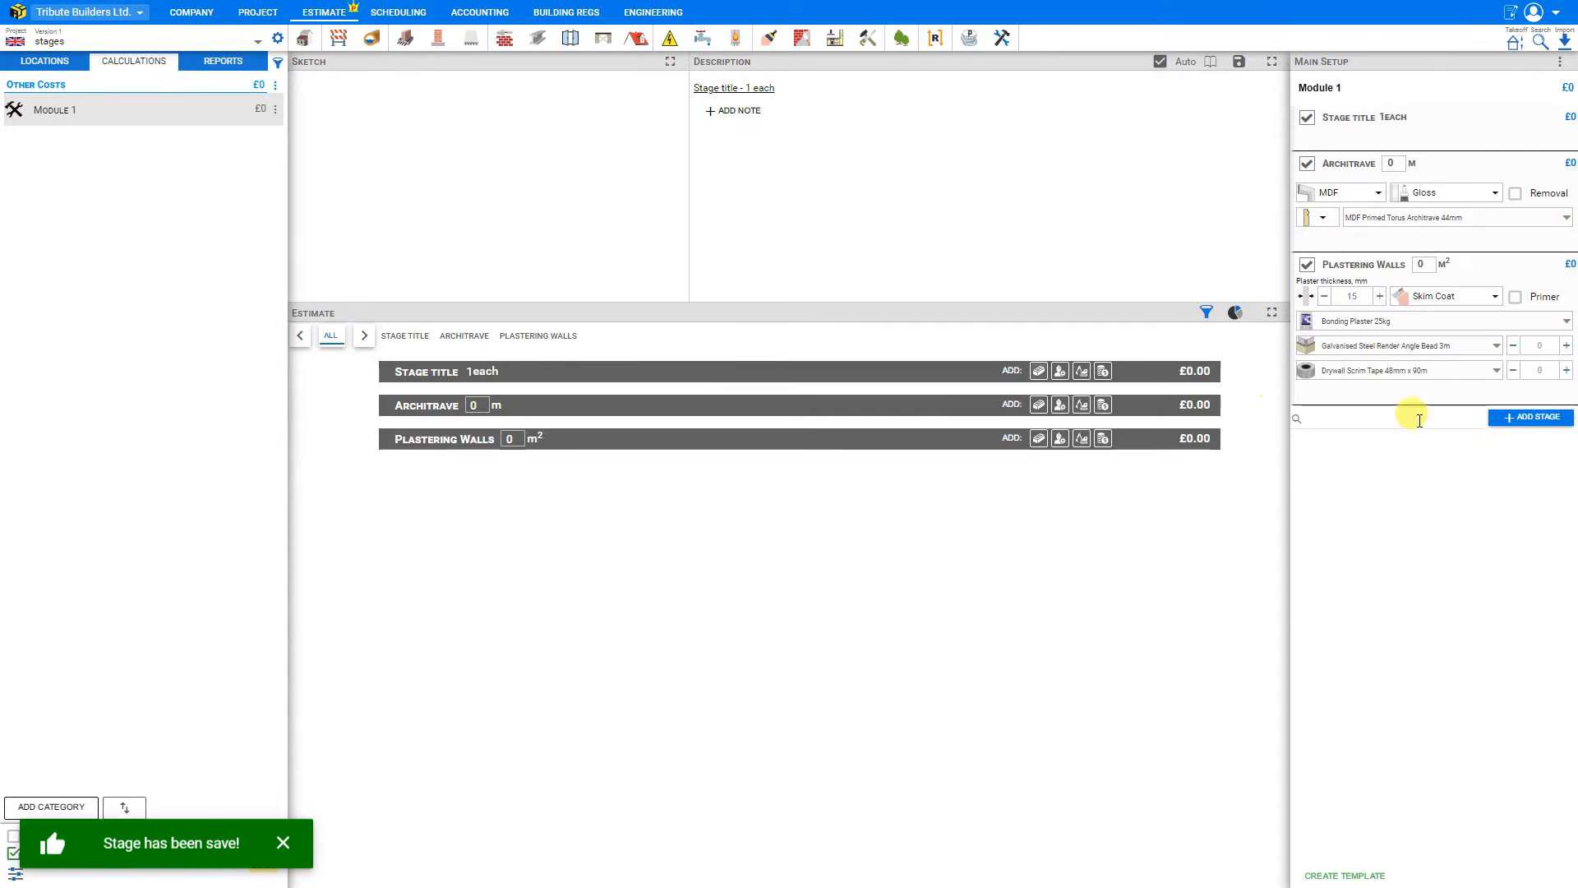
{"action": "left_click", "coordinate": [1530, 417]}
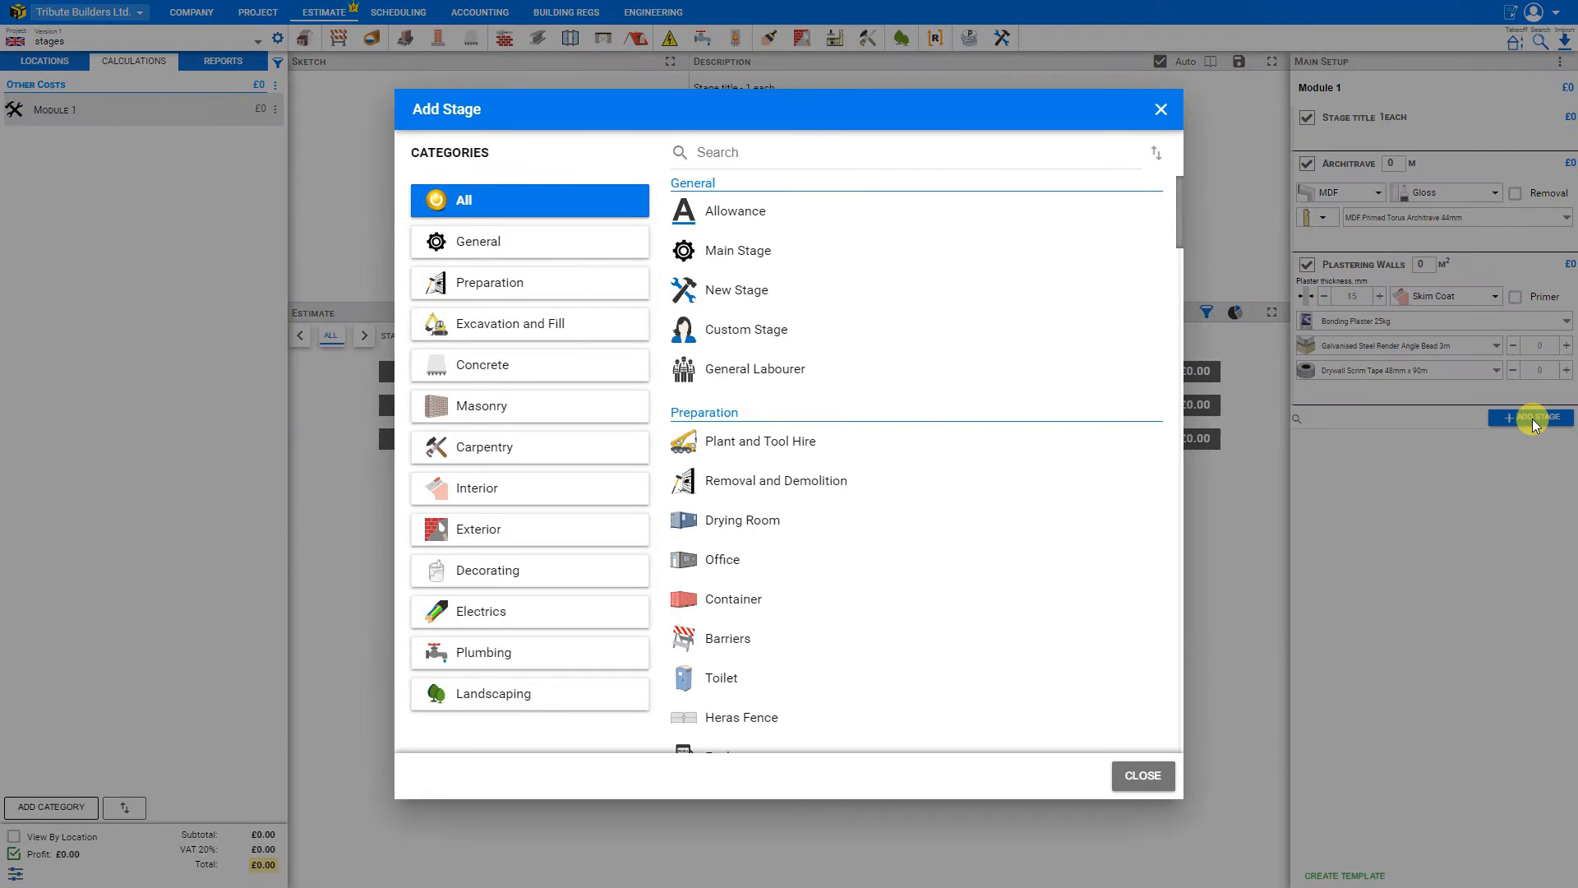
- Scroll the Add Stage list and close the catalogue
{"action": "scroll", "scroll_direction": "down", "scroll_amount": 3}
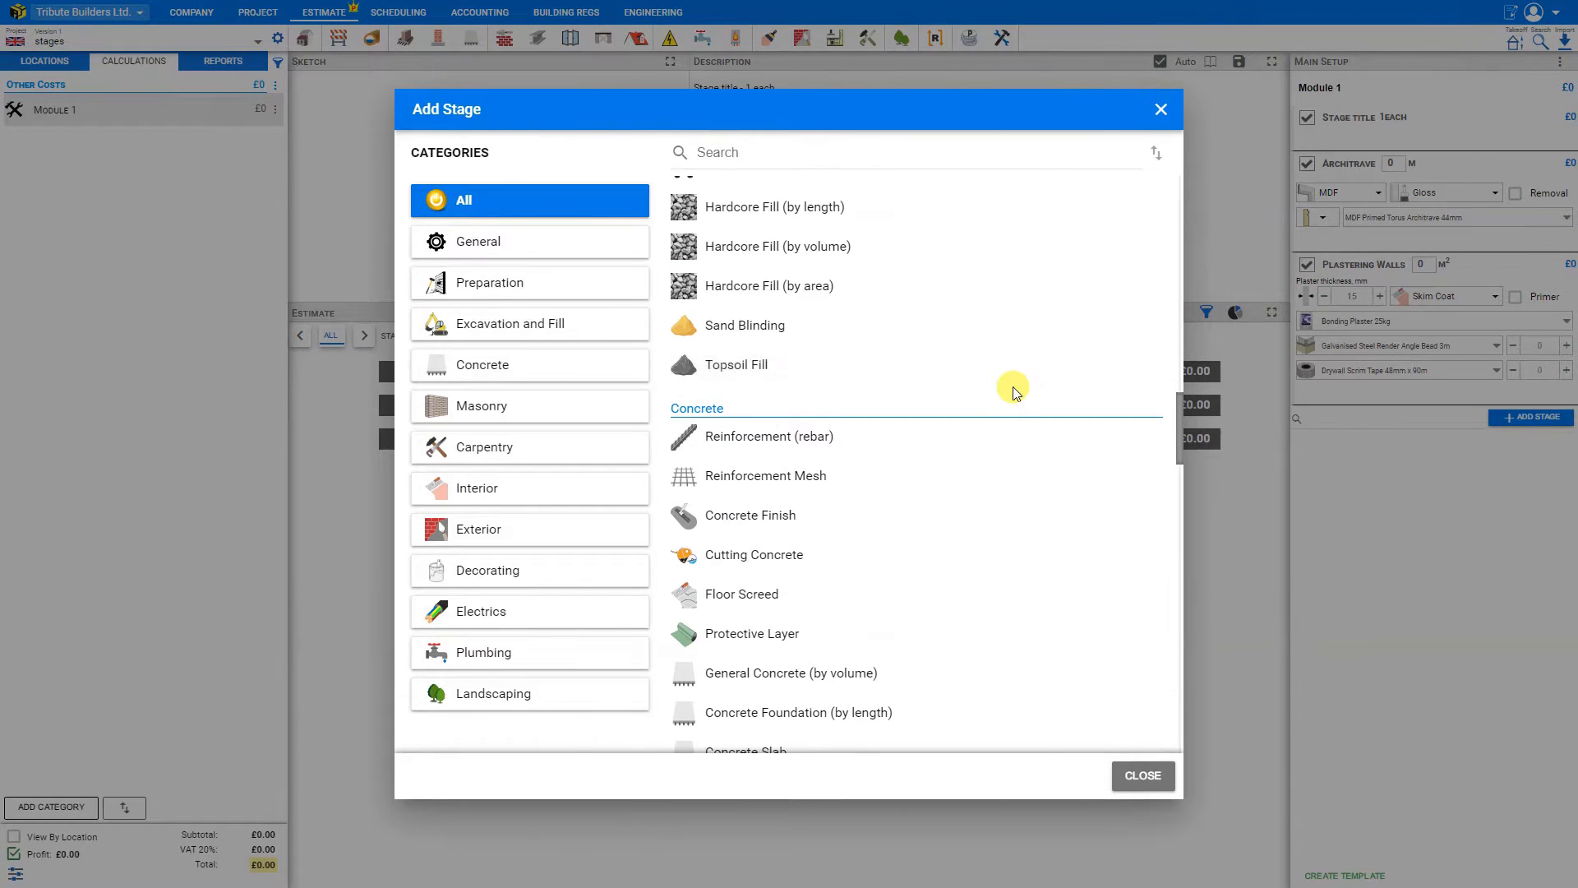
{"action": "scroll", "scroll_direction": "down", "scroll_amount": 3}
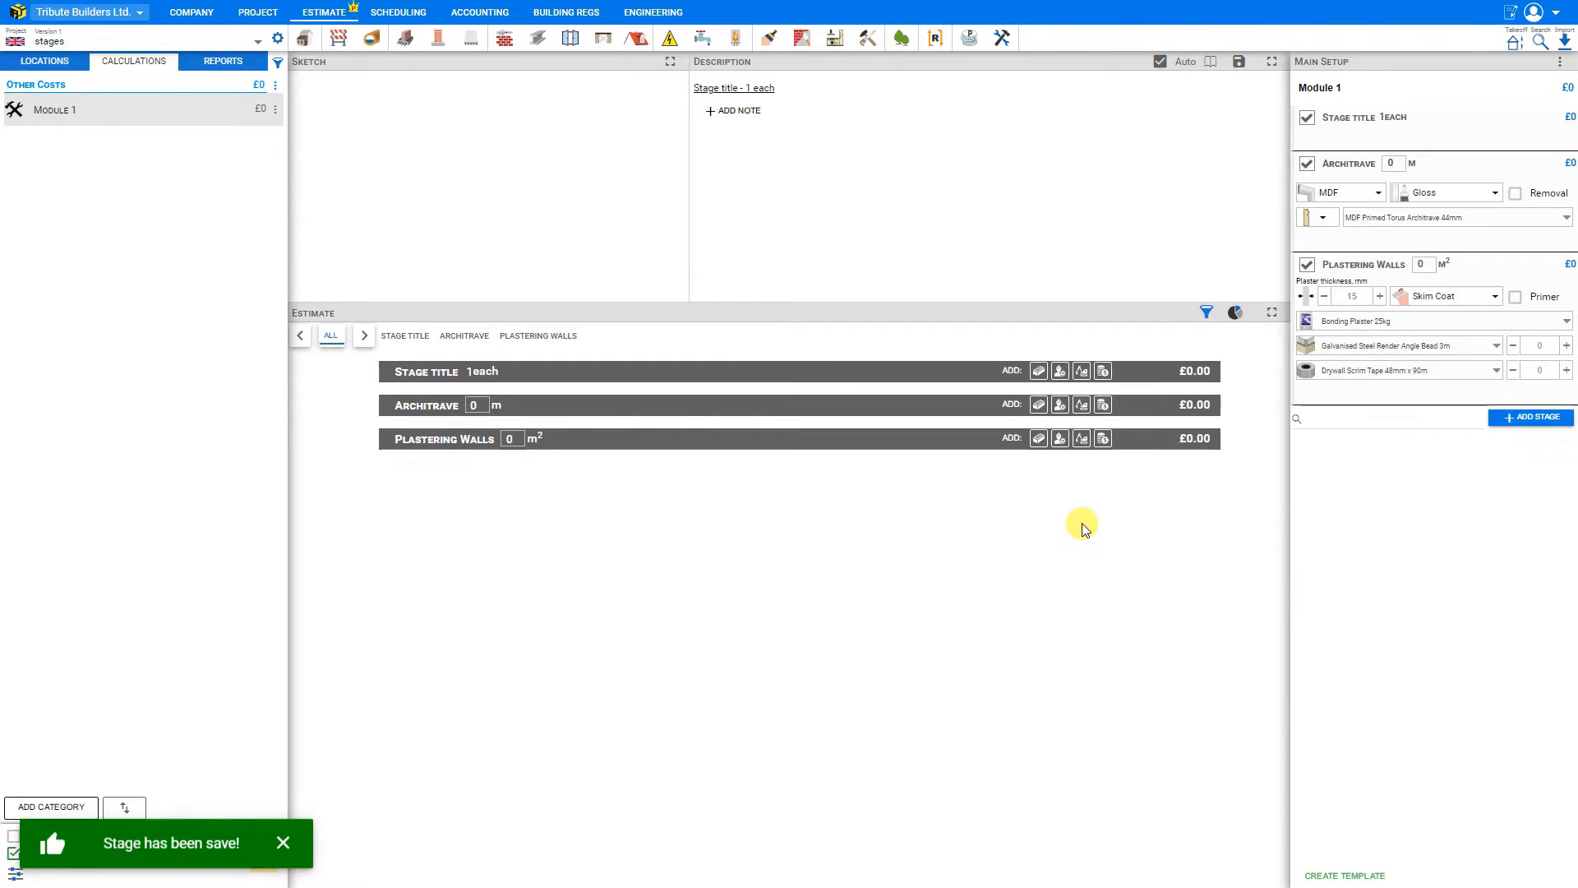
{"action": "left_click", "coordinate": [1531, 417]}
{"action": "type", "text": "20"}
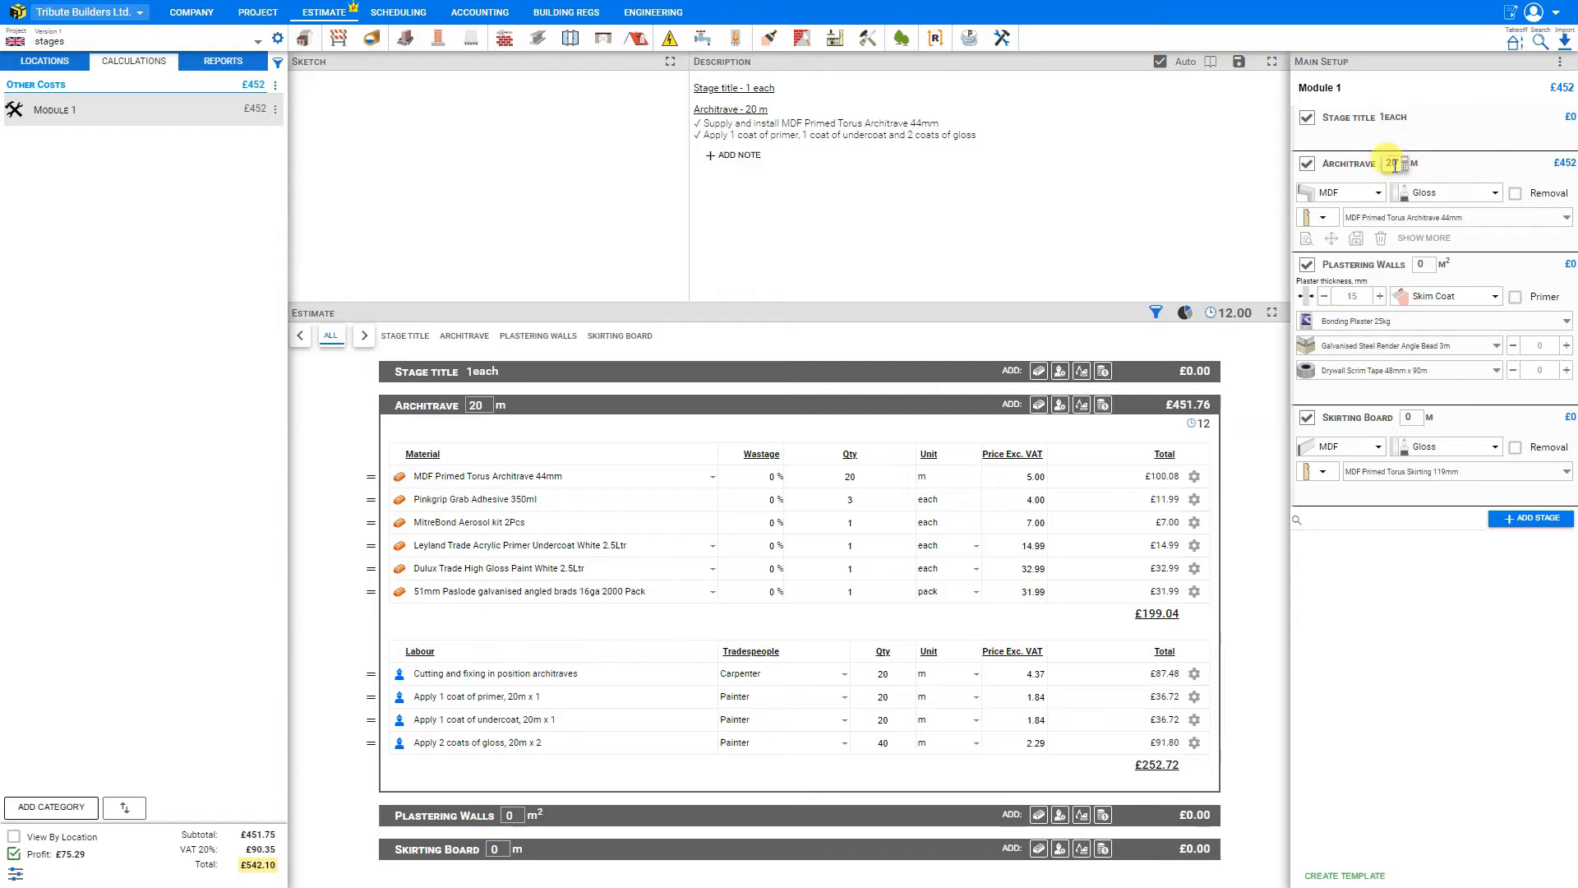
{"action": "mouse_move", "coordinate": [1399, 162]}
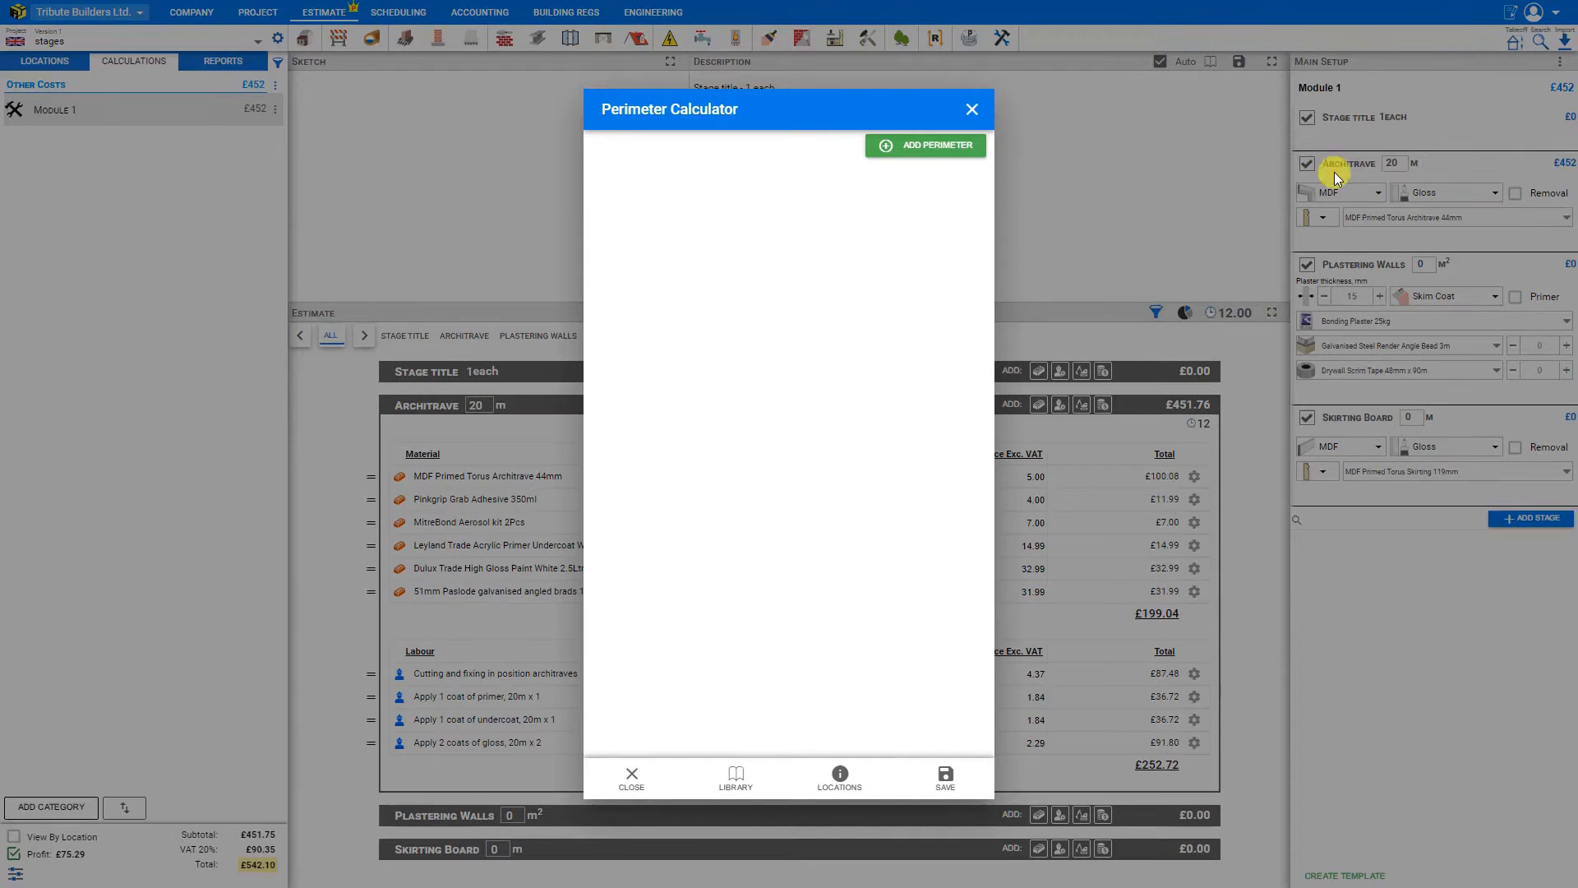
{"action": "mouse_move", "coordinate": [869, 435]}
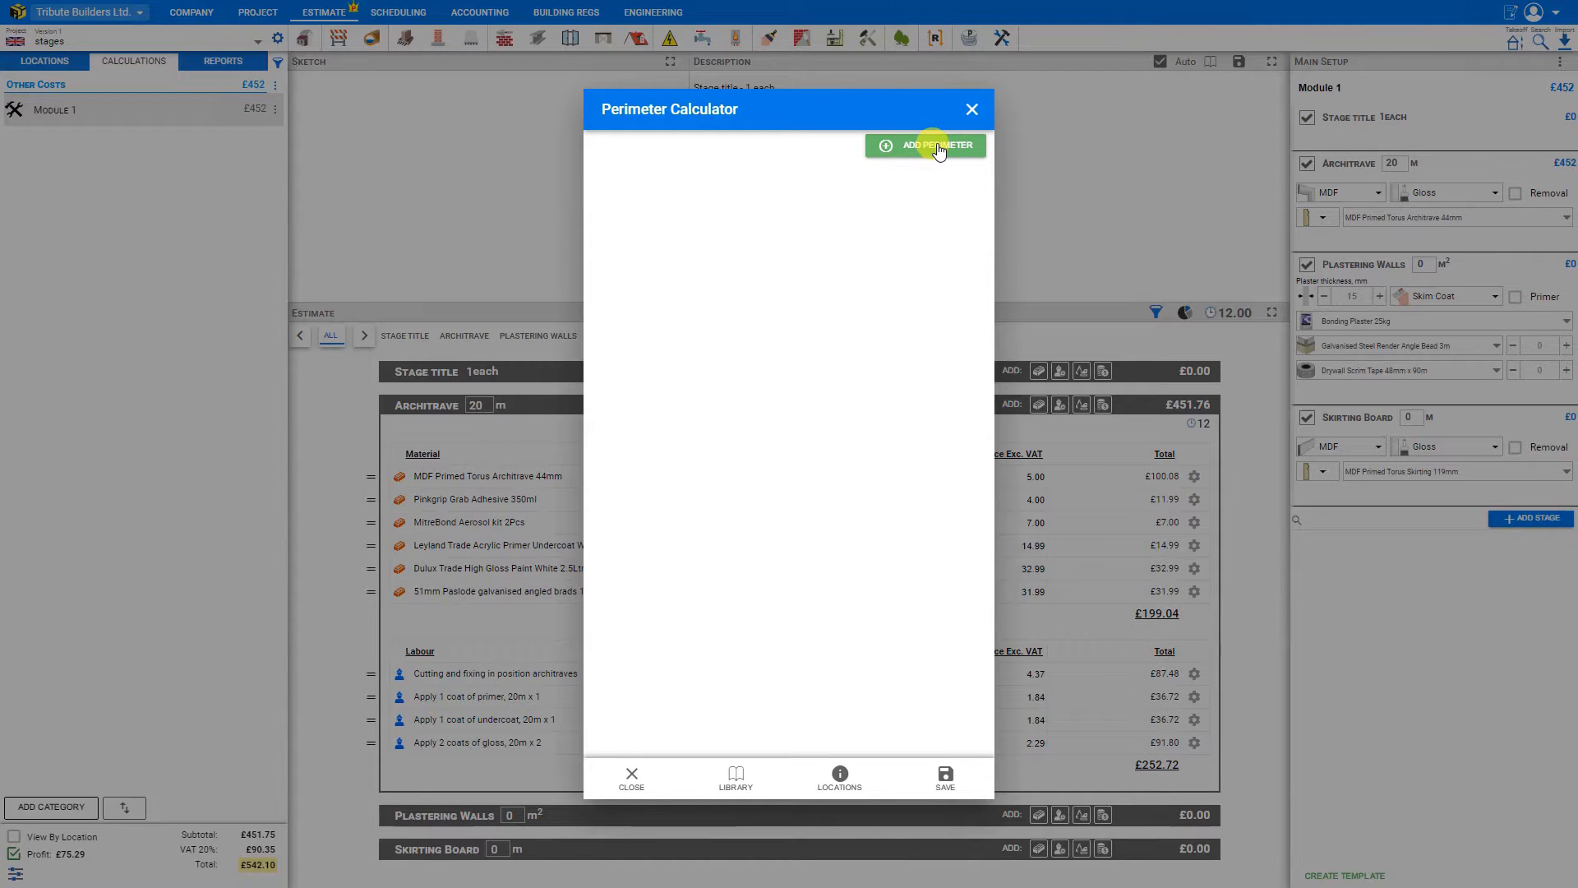
- Set Architrave to 25 m using five 5 m U-shaped perimeter sections
{"action": "left_click", "coordinate": [924, 145]}
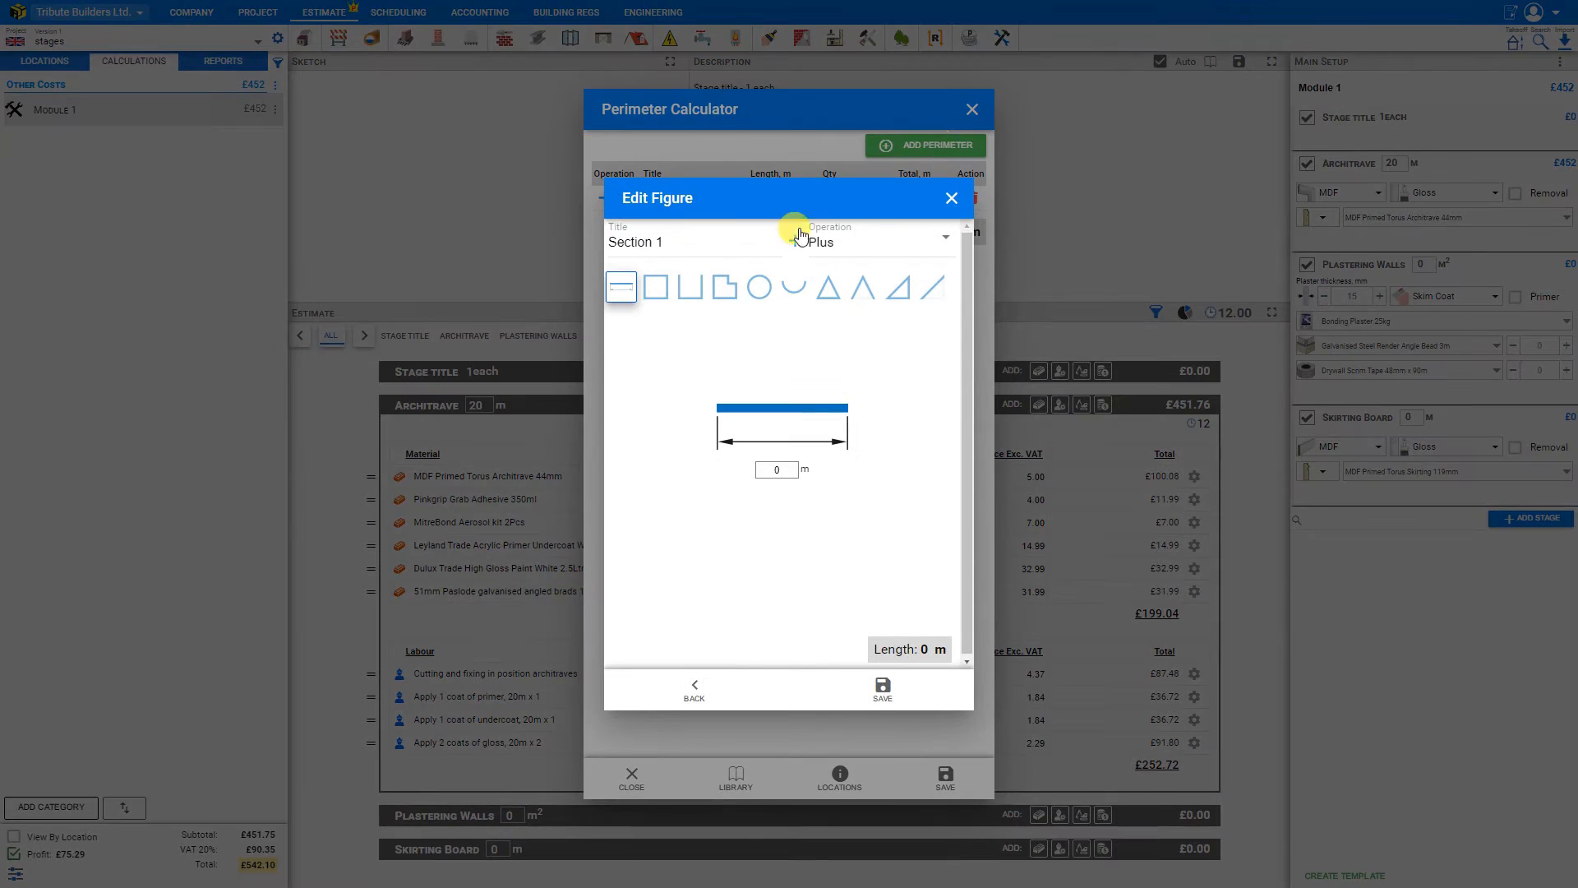
{"action": "left_click", "coordinate": [691, 287]}
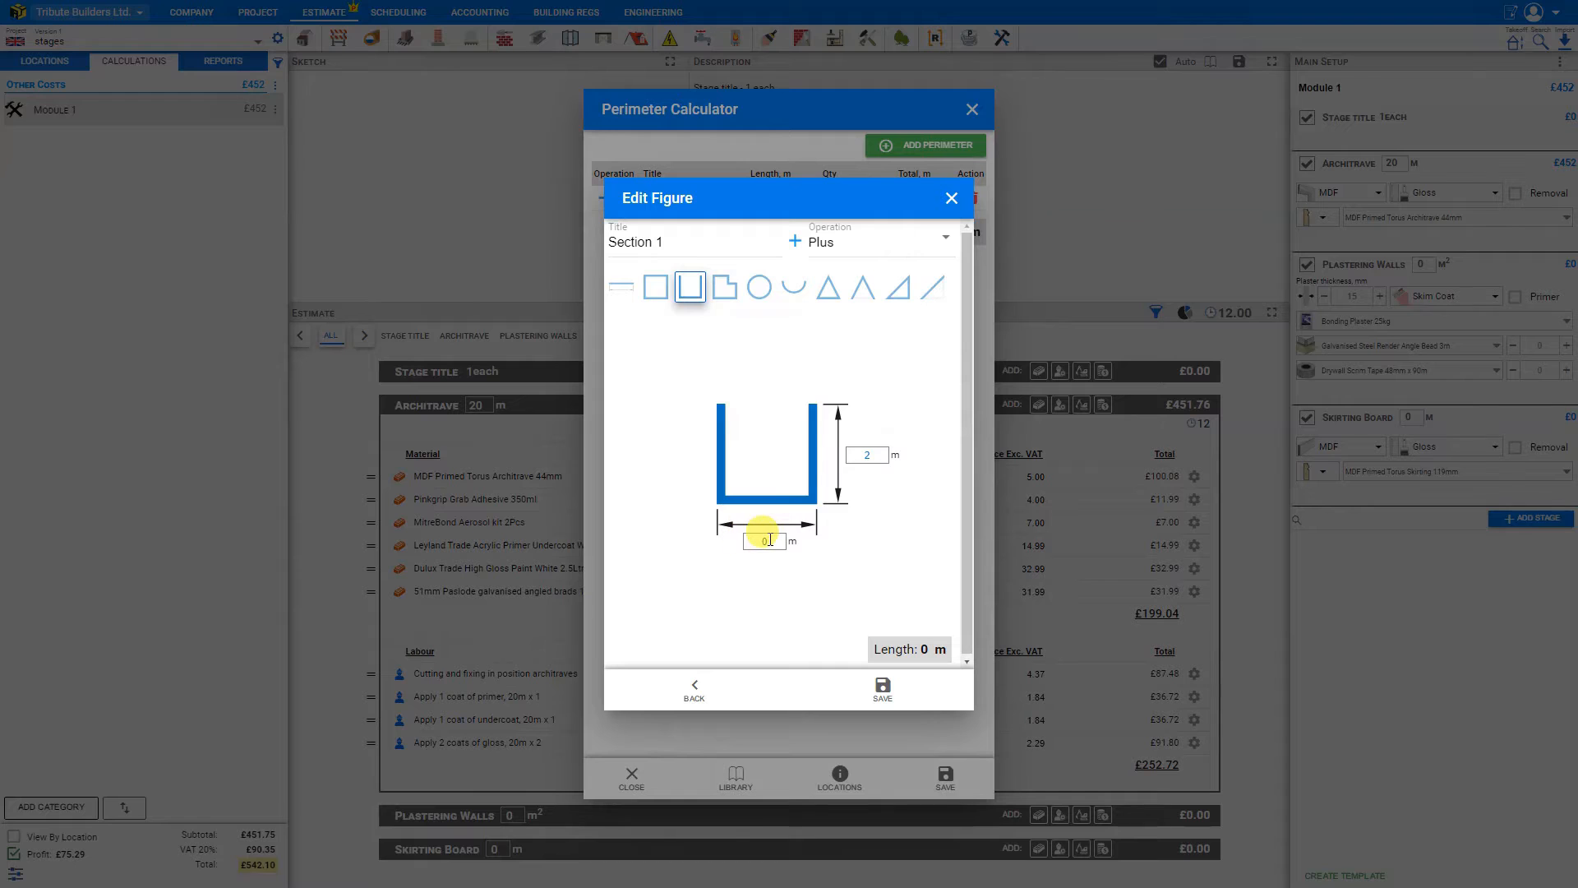
{"action": "left_click", "coordinate": [883, 690]}
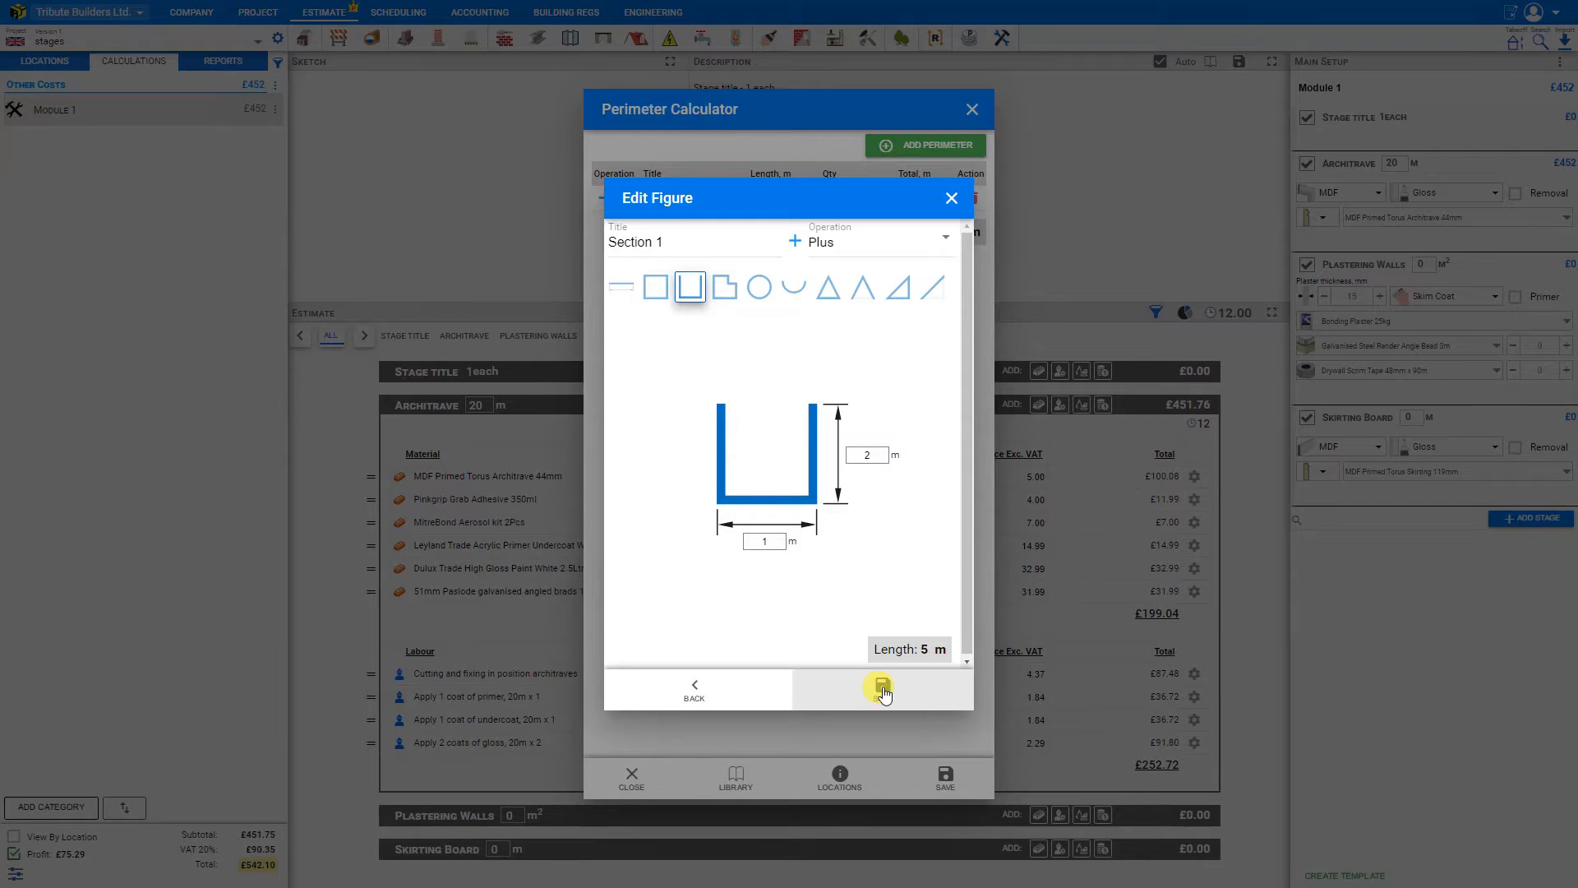
{"action": "left_click", "coordinate": [881, 690]}
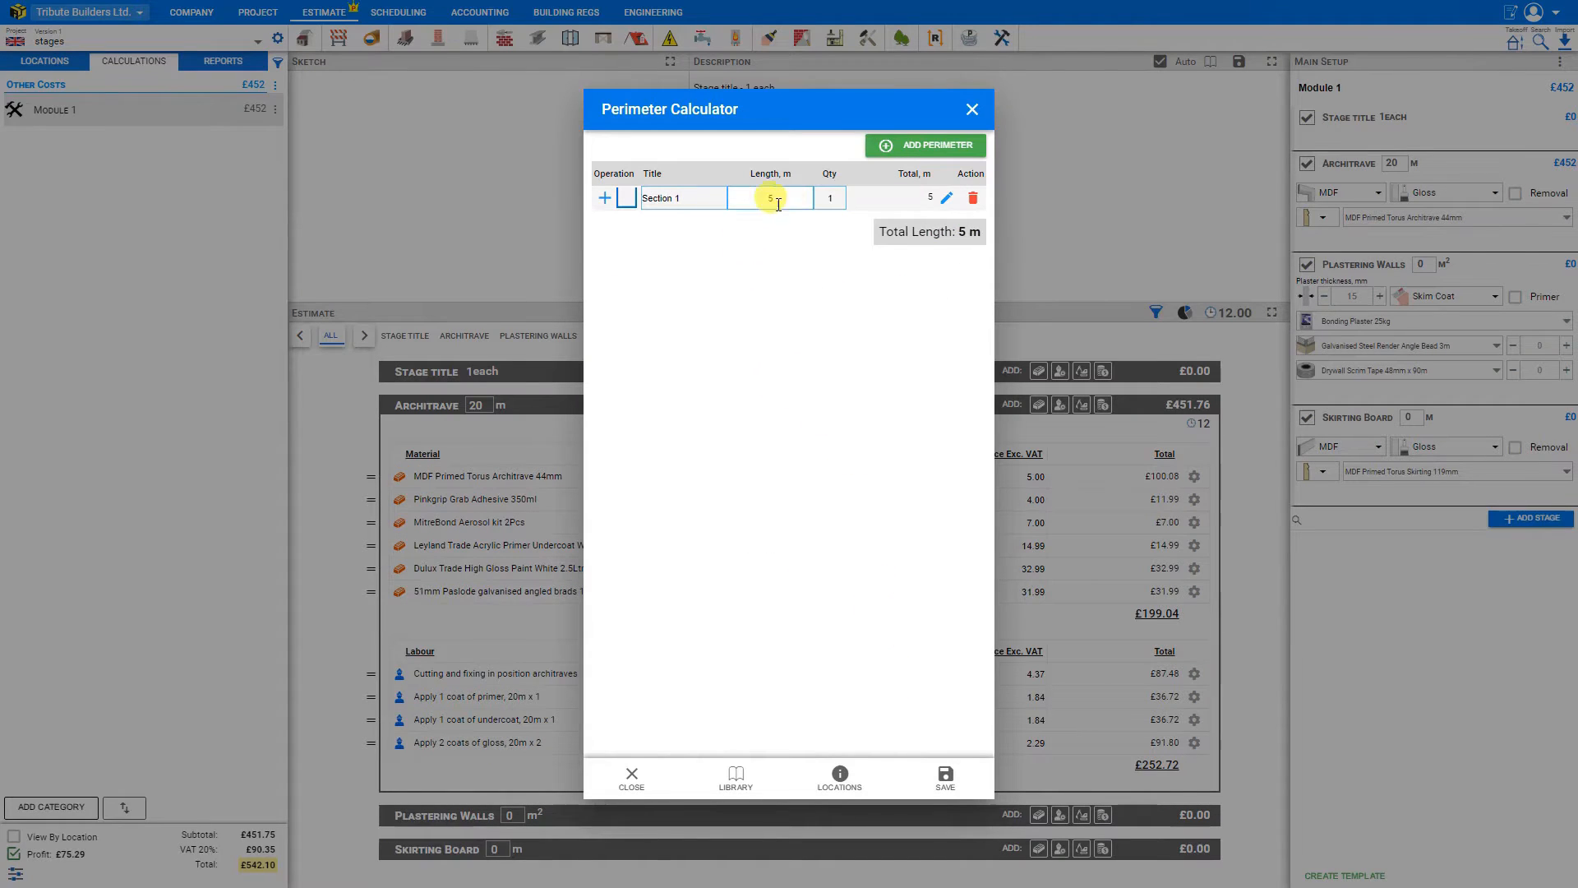
{"action": "left_click", "coordinate": [830, 198]}
{"action": "type", "text": "5"}
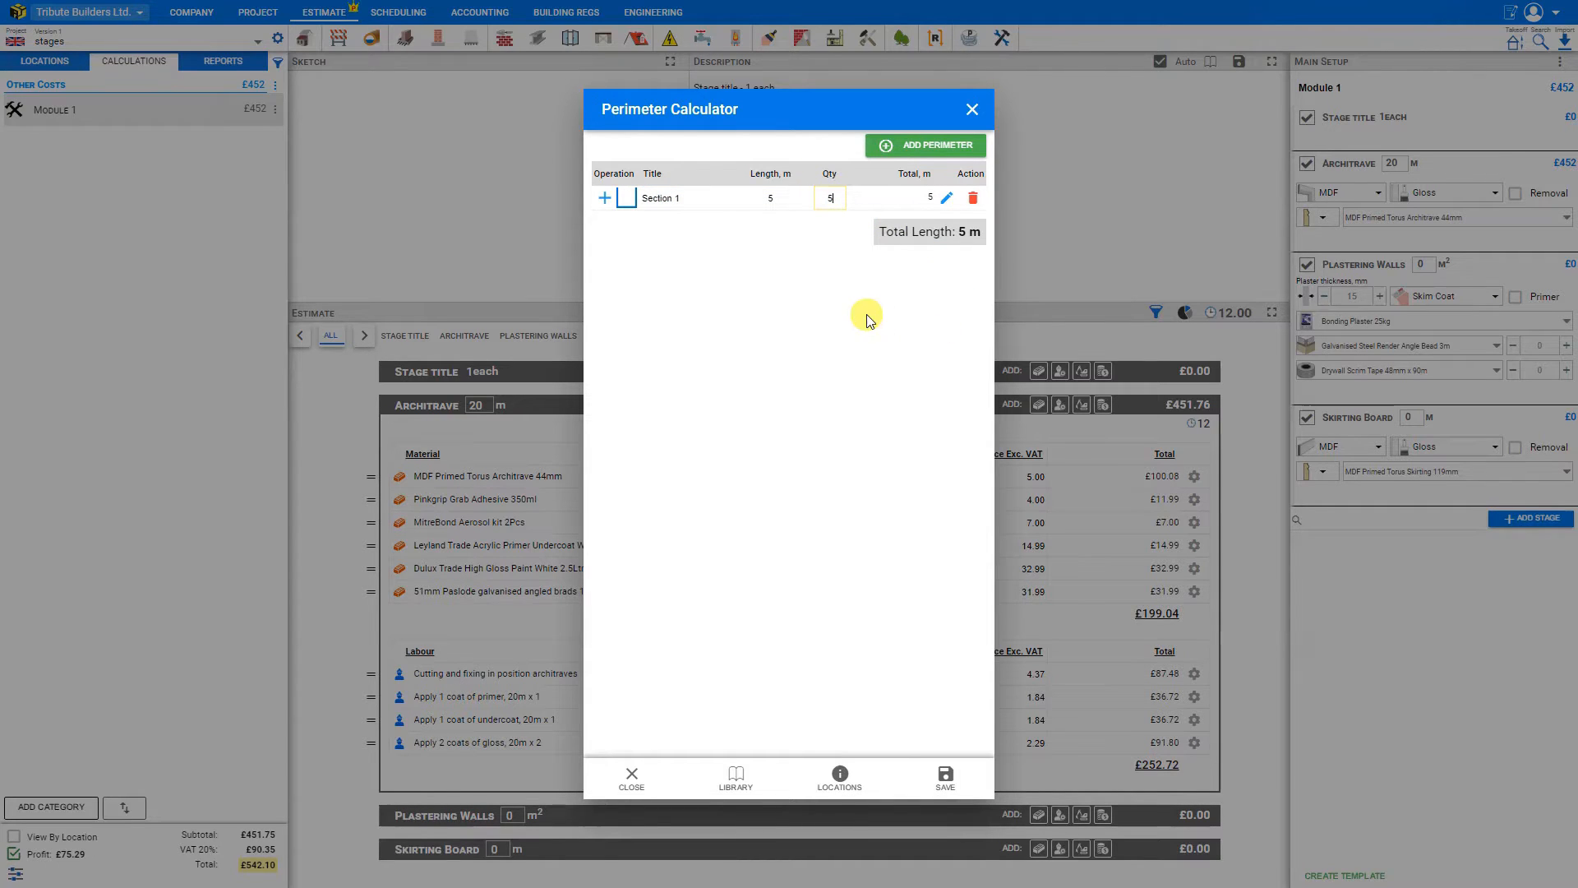
{"action": "left_click", "coordinate": [944, 776]}
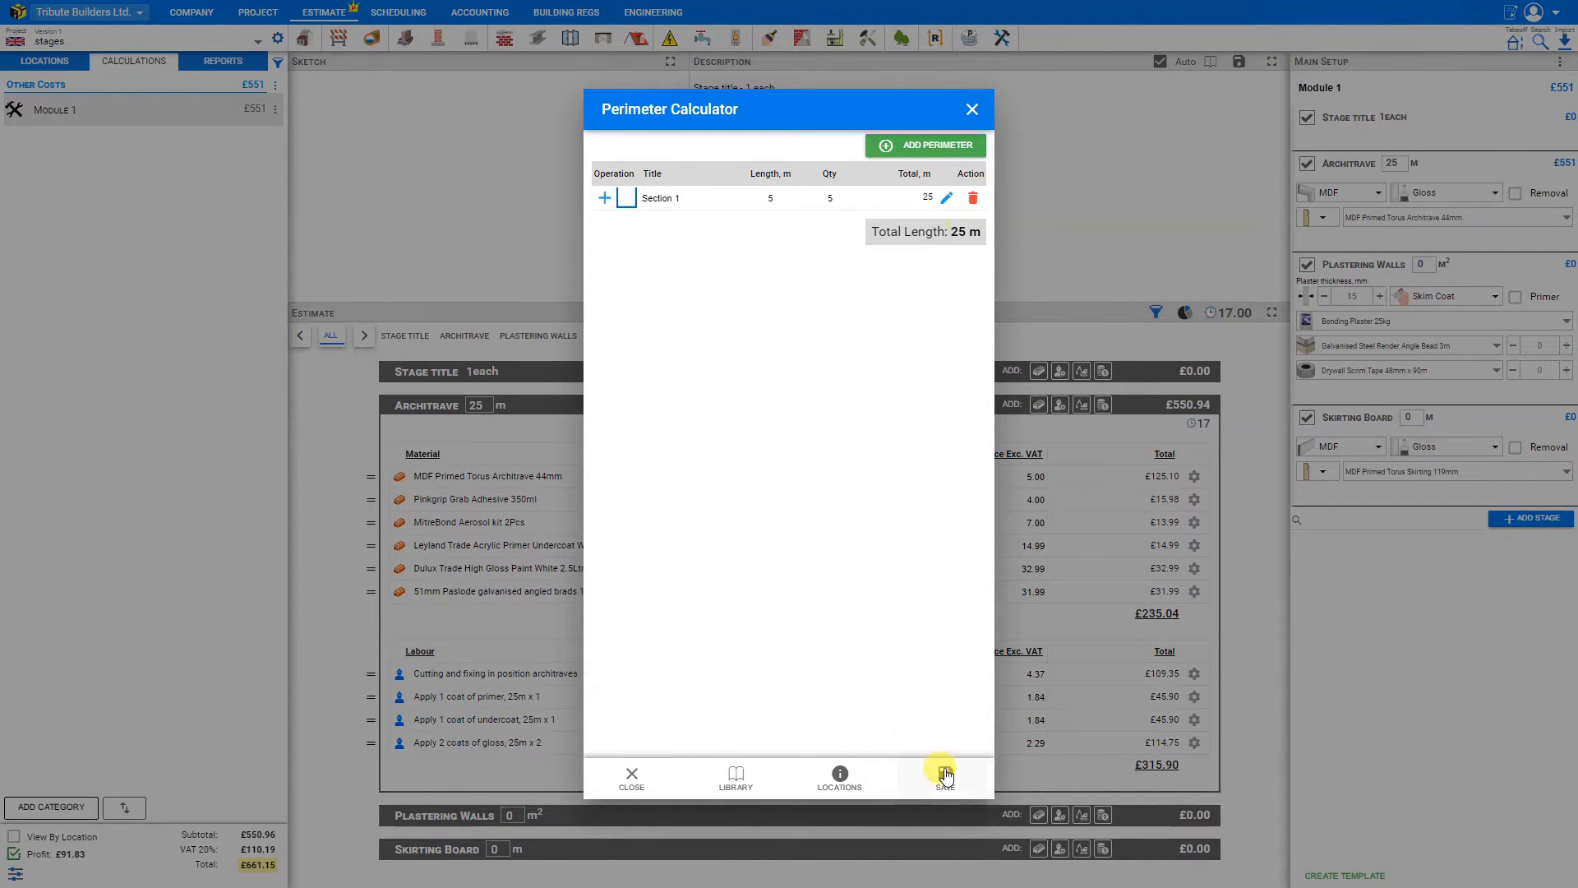
{"action": "left_click", "coordinate": [944, 775]}
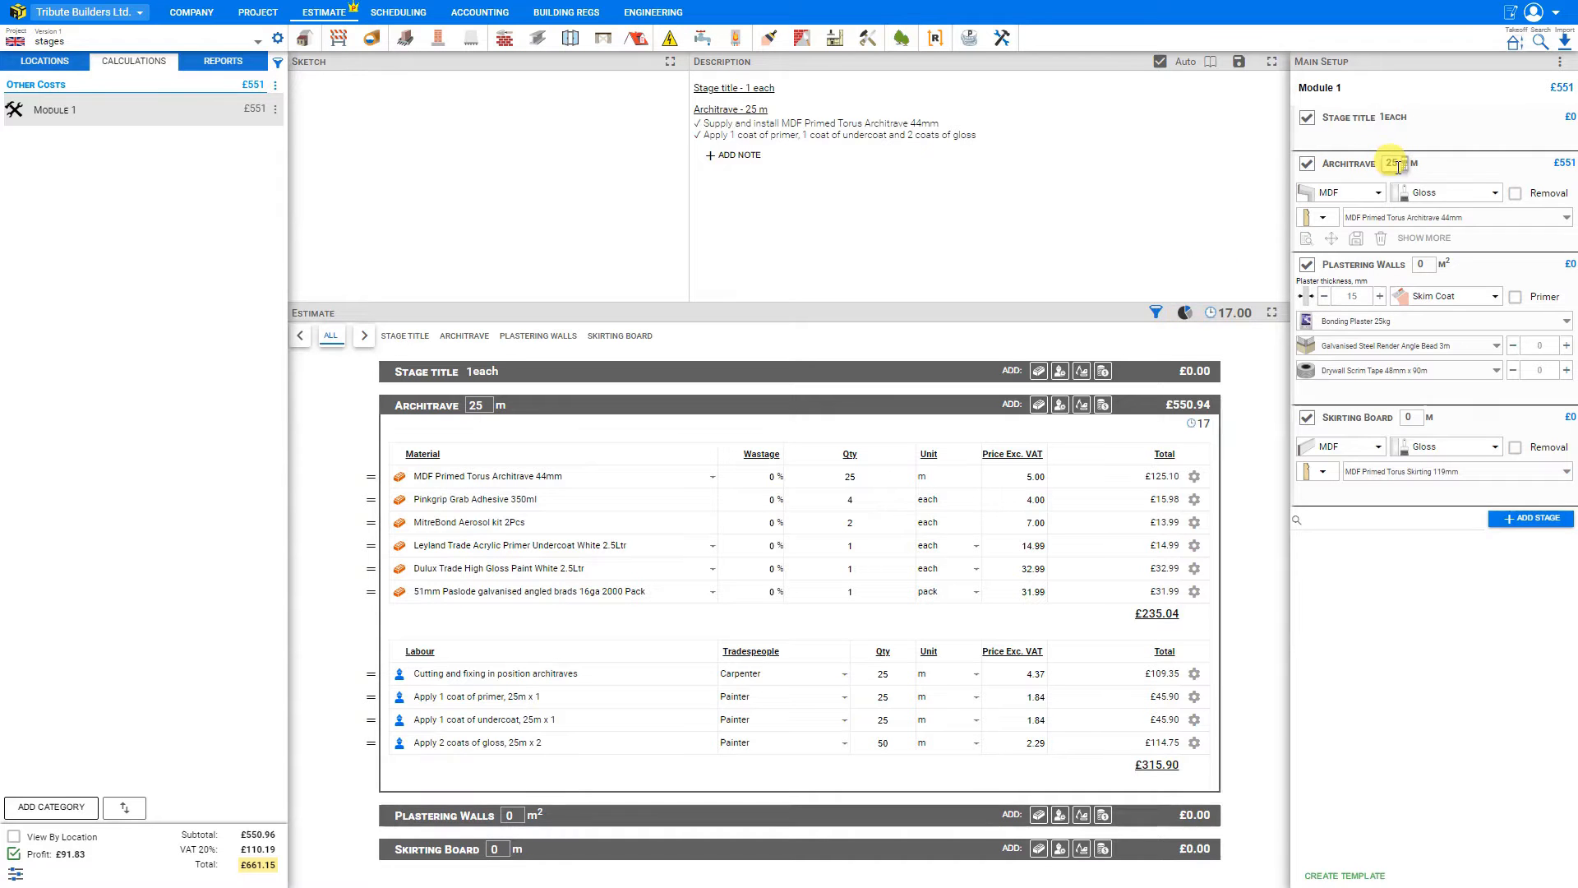
{"action": "mouse_move", "coordinate": [1397, 163]}
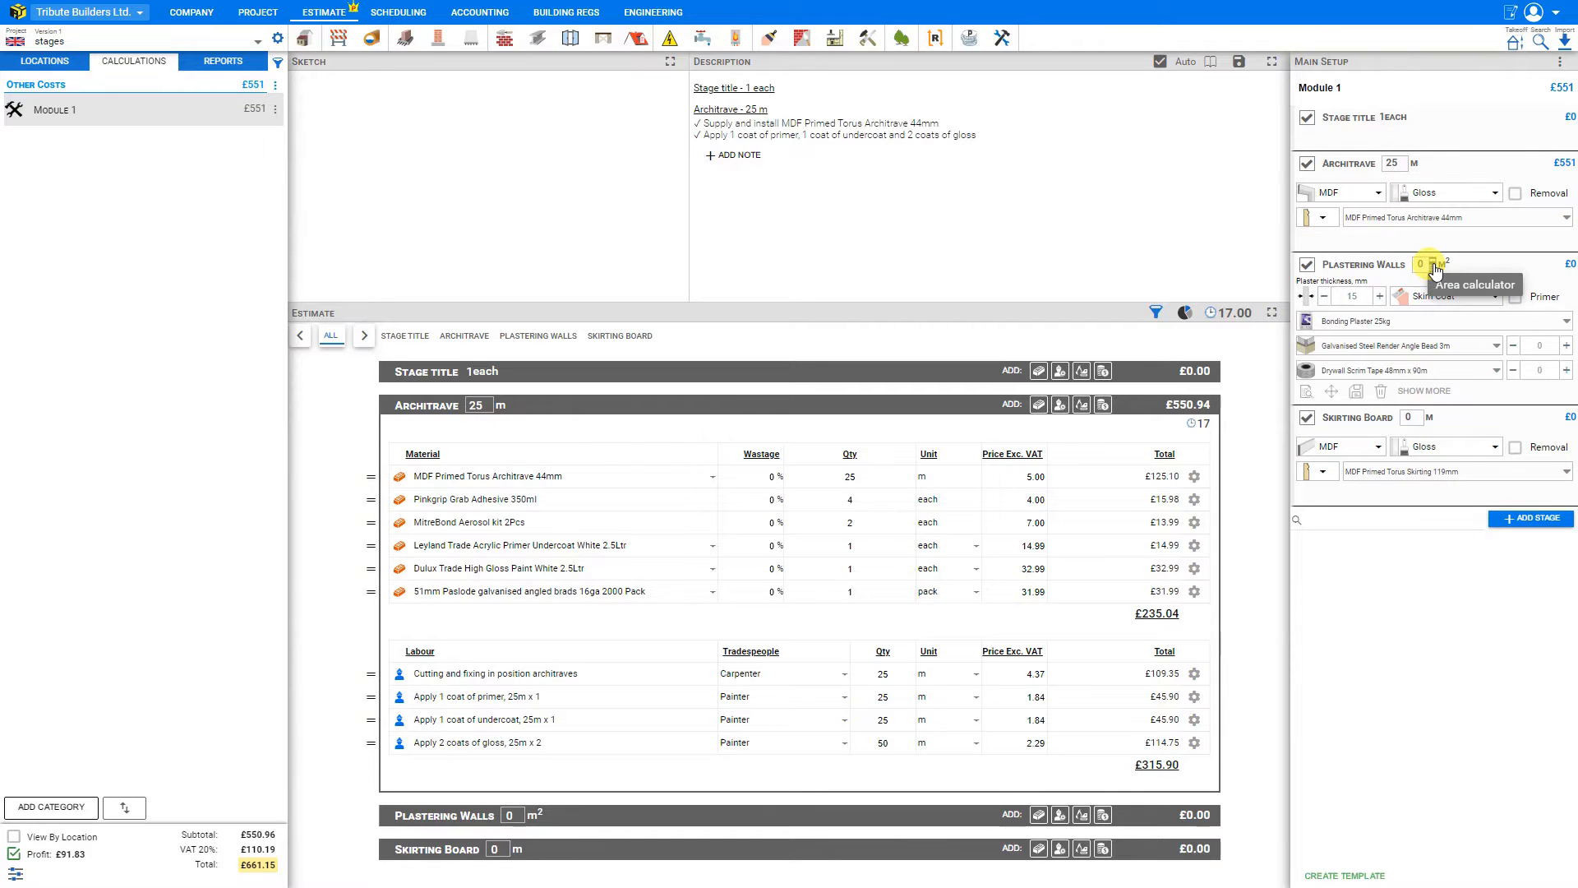
{"action": "left_click", "coordinate": [1430, 265]}
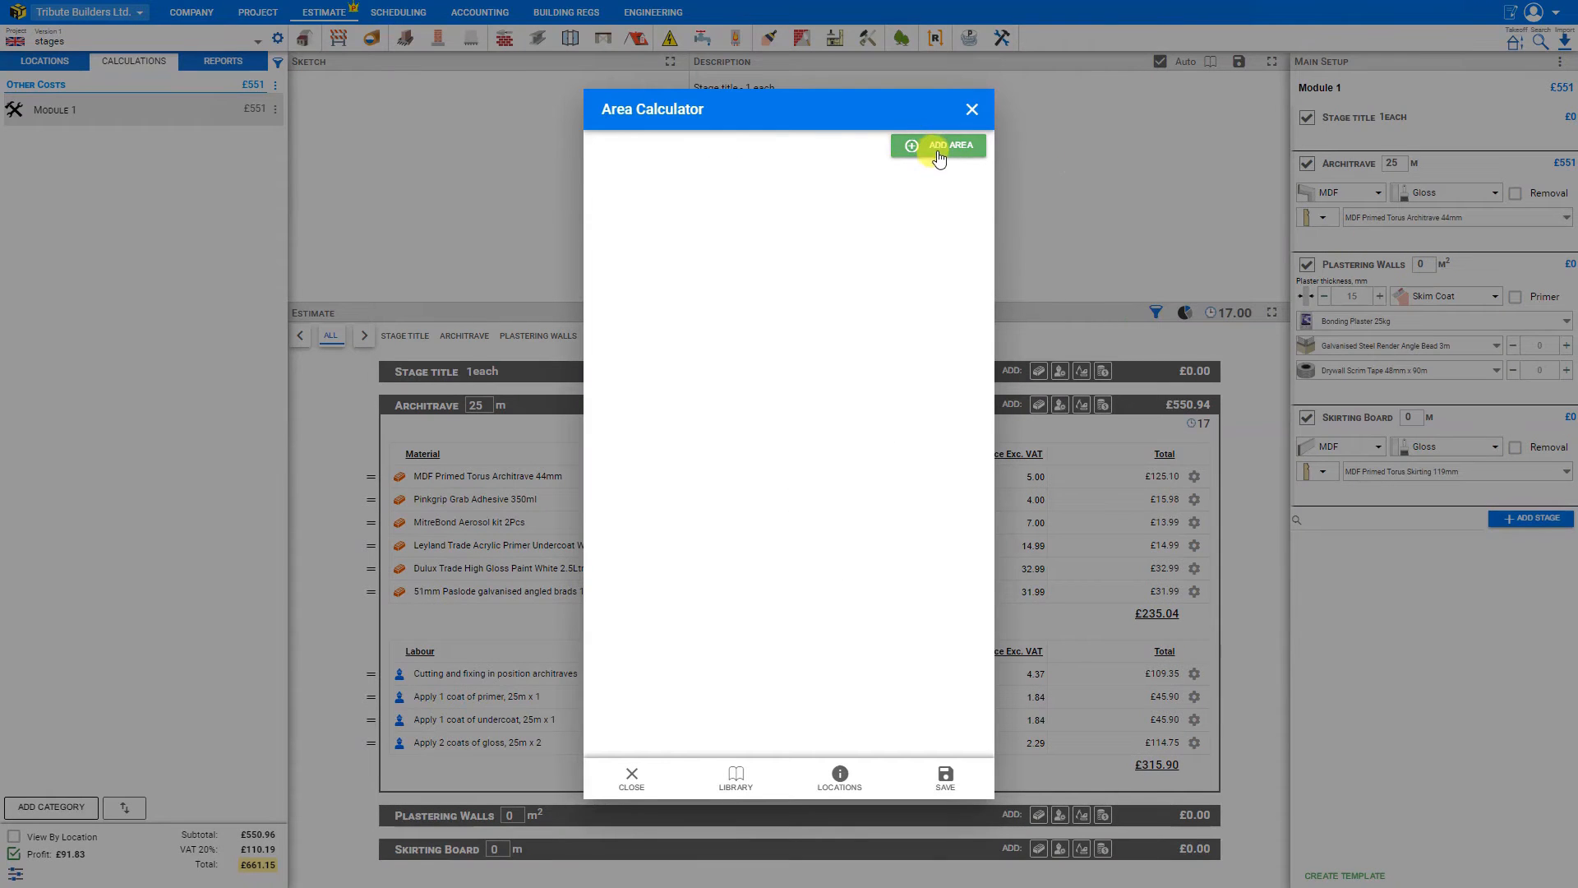
- Measure Plastering Walls as 19.2 m² from two 4 × 2.4 m rectangular sections
{"action": "left_click", "coordinate": [946, 145]}
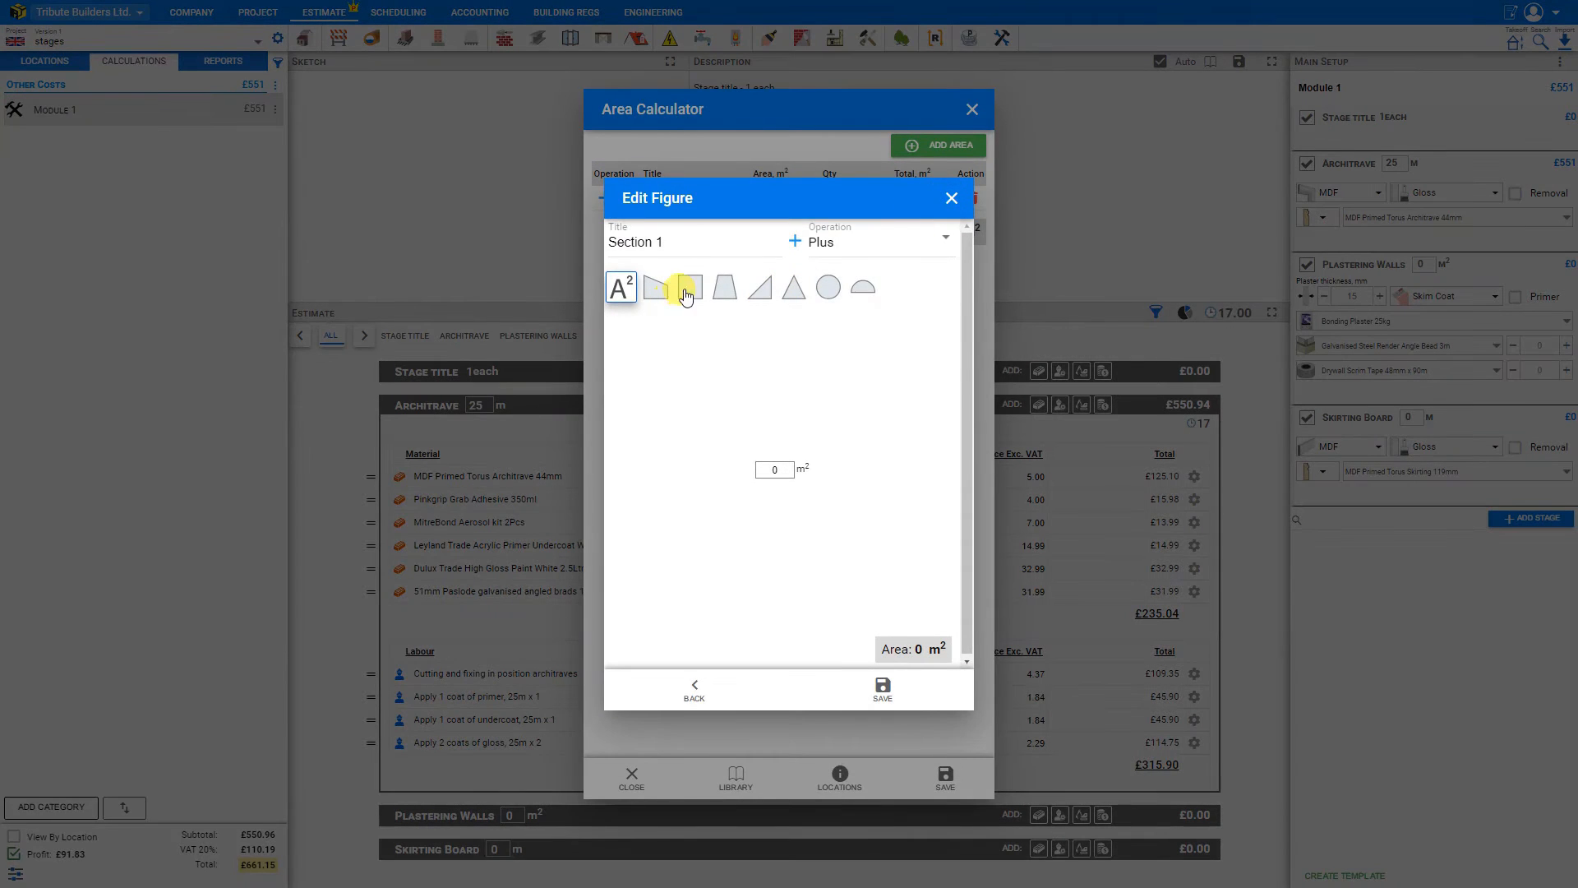
{"action": "left_click", "coordinate": [690, 287]}
{"action": "type", "text": "2.4"}
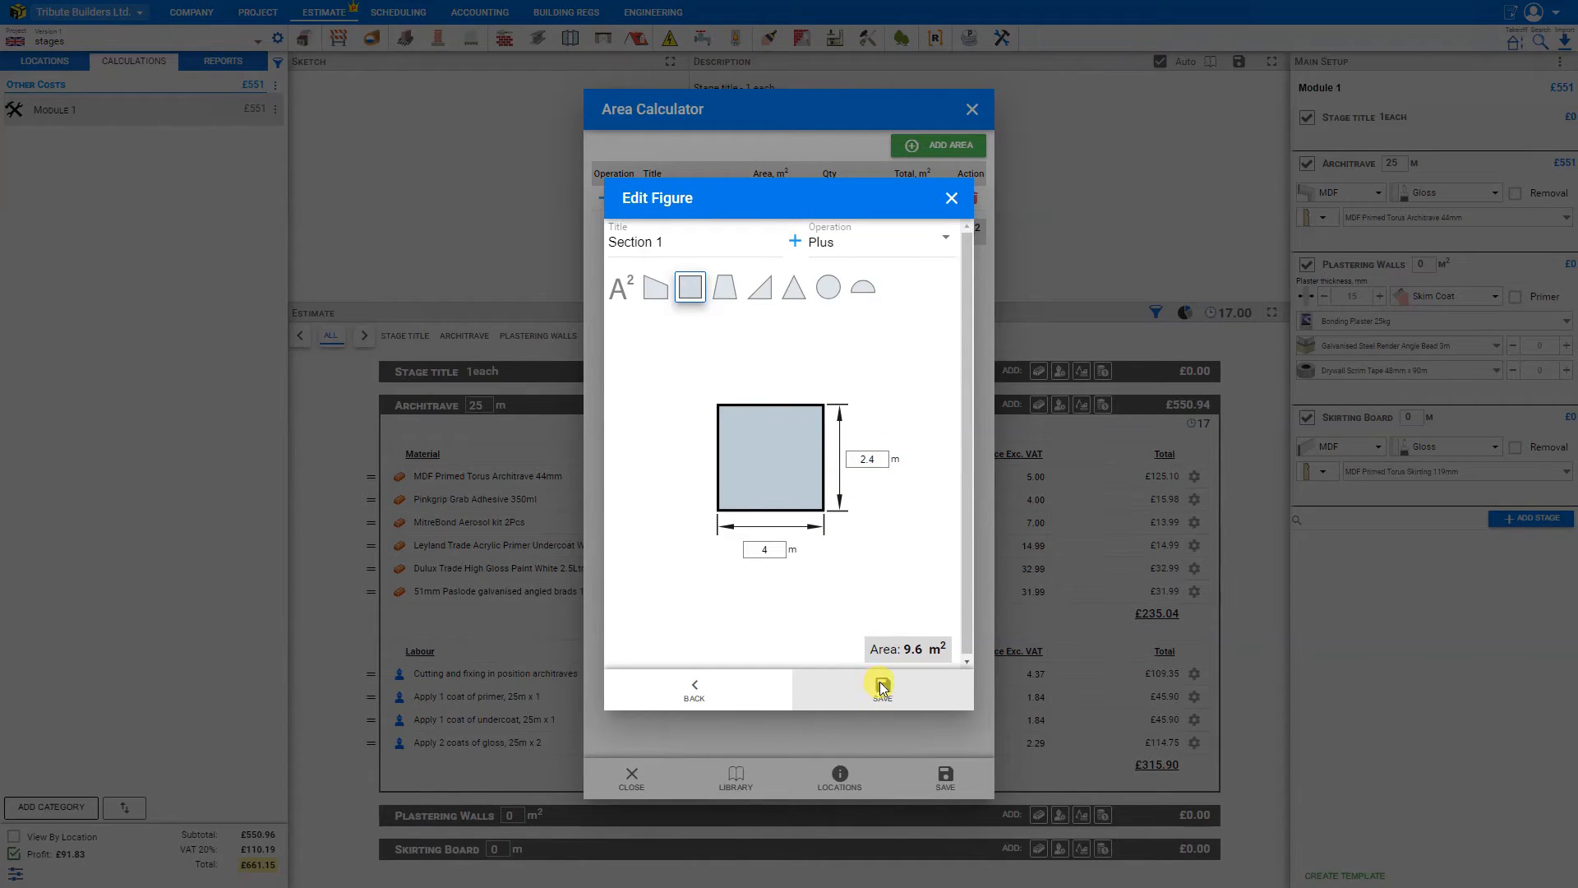
{"action": "left_click", "coordinate": [880, 686]}
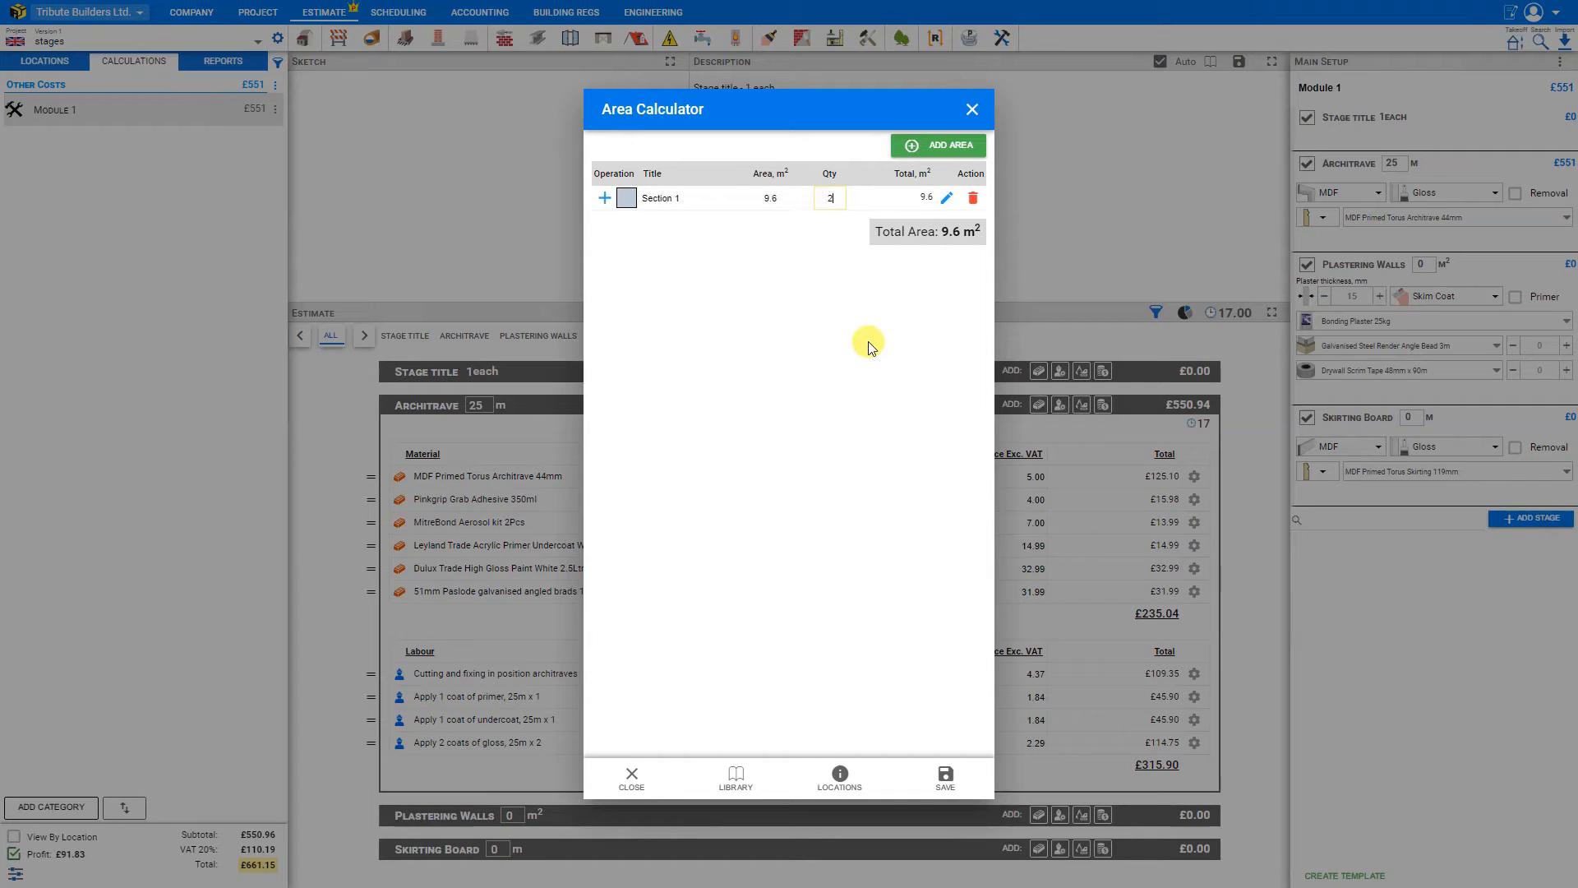
{"action": "type", "text": "2"}
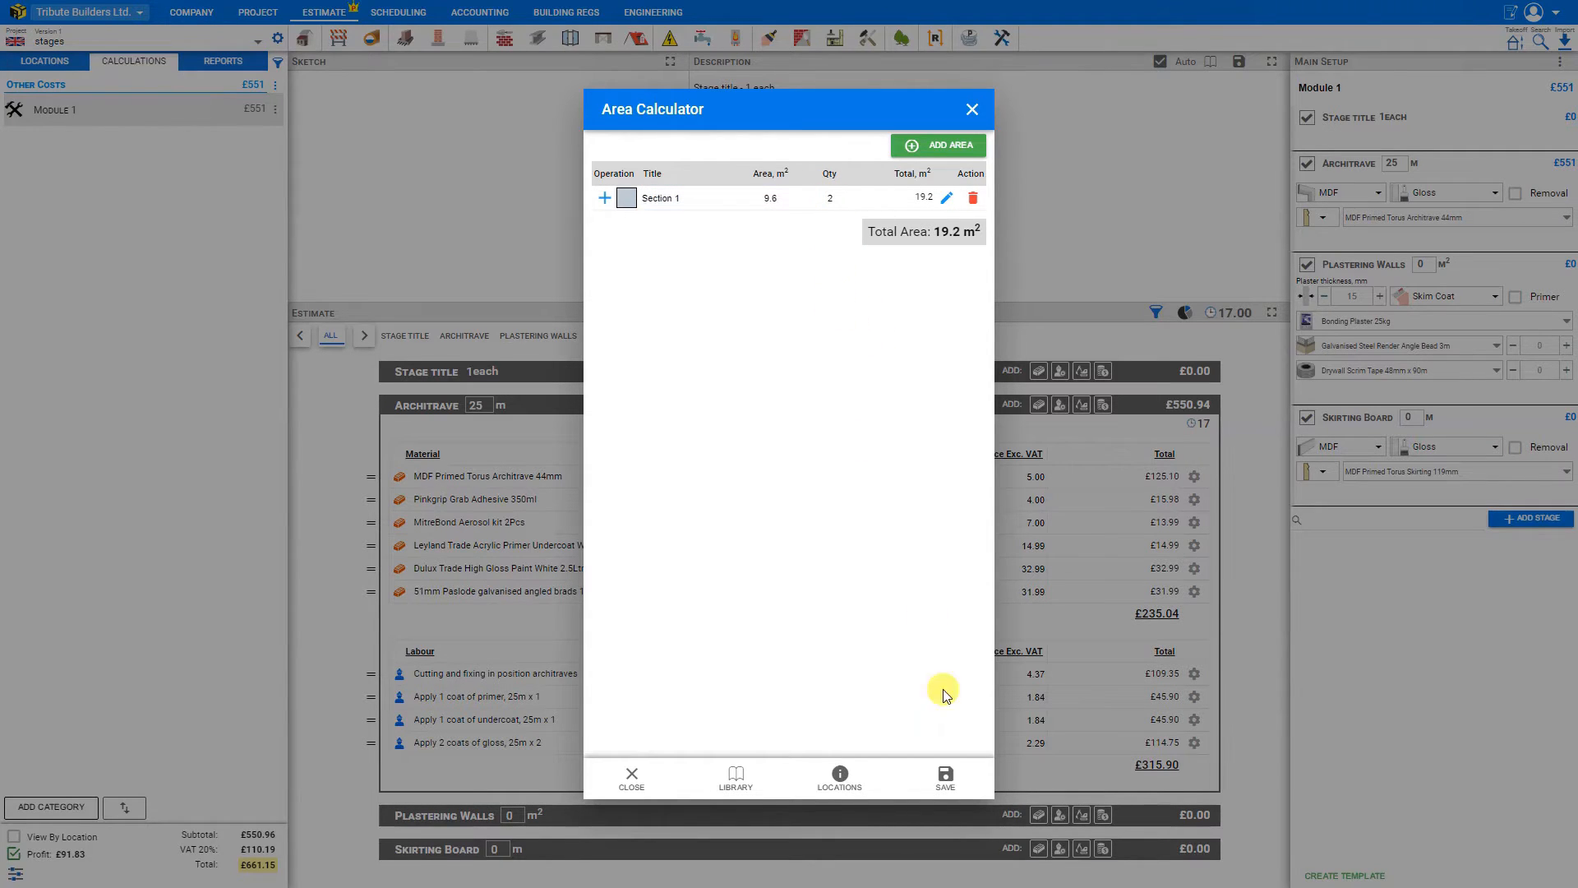
{"action": "left_click", "coordinate": [942, 777]}
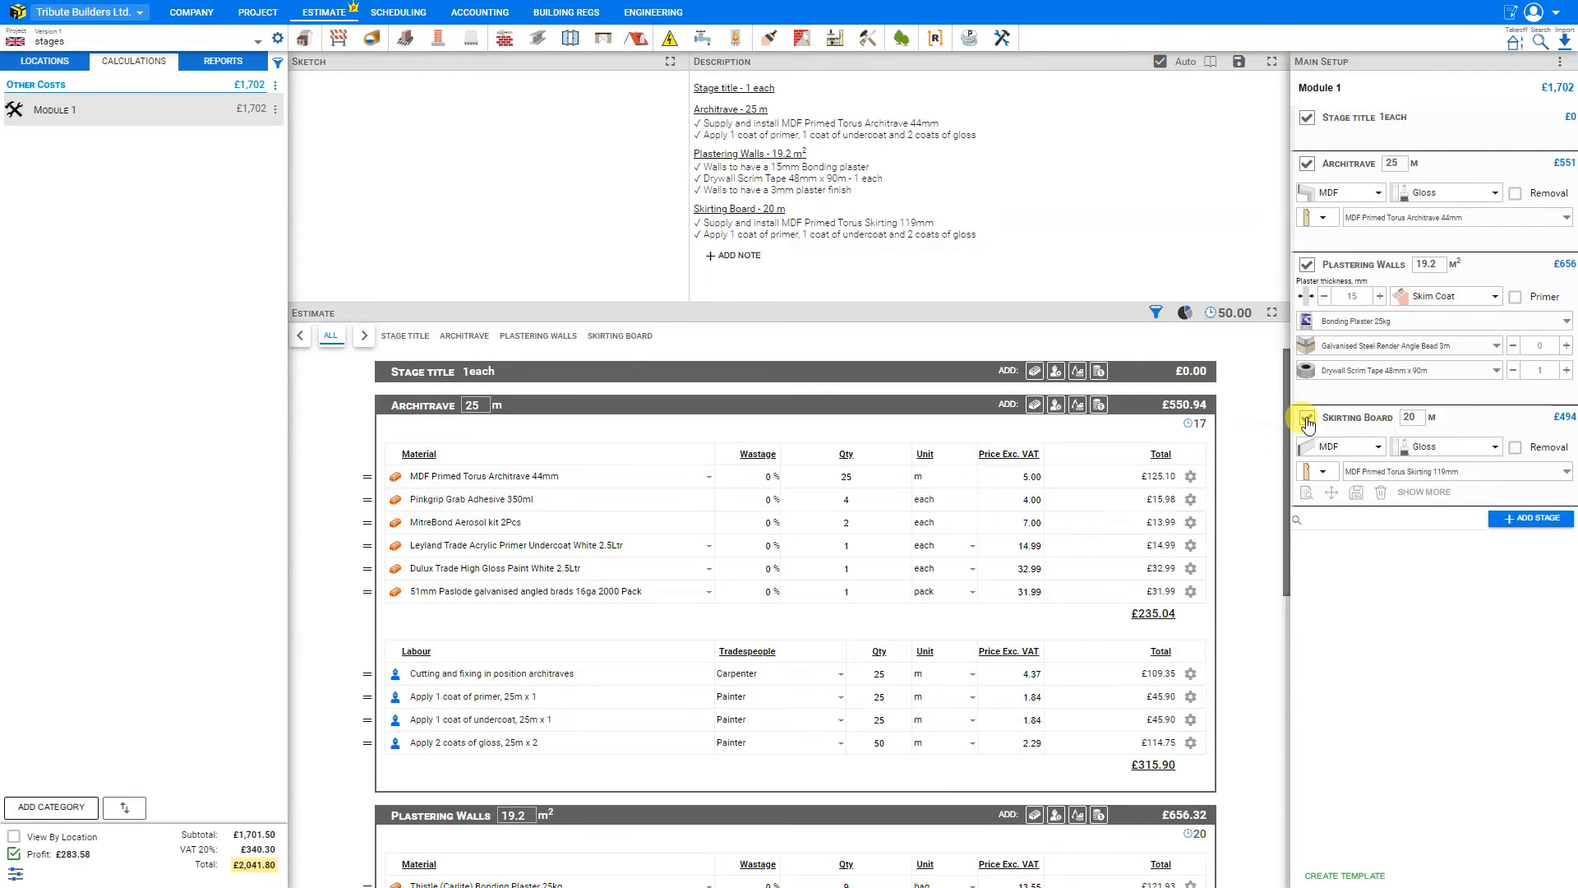
- Switch the Skirting Board stage off, dropping the estimate total to £1,448.73
{"action": "left_click", "coordinate": [1308, 417]}
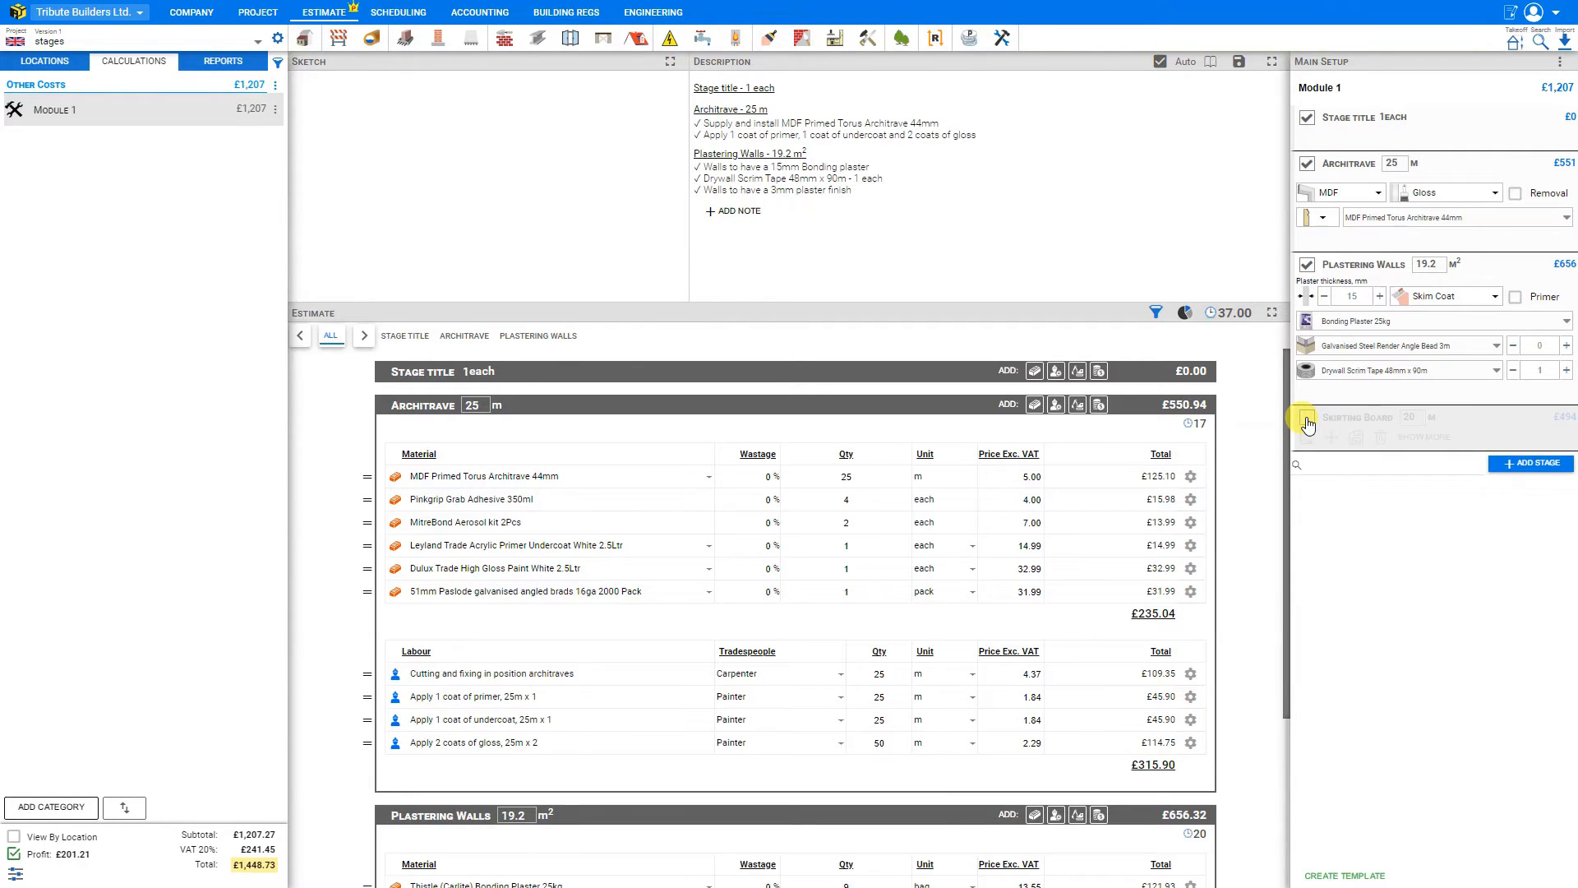
{"action": "left_click", "coordinate": [1307, 417]}
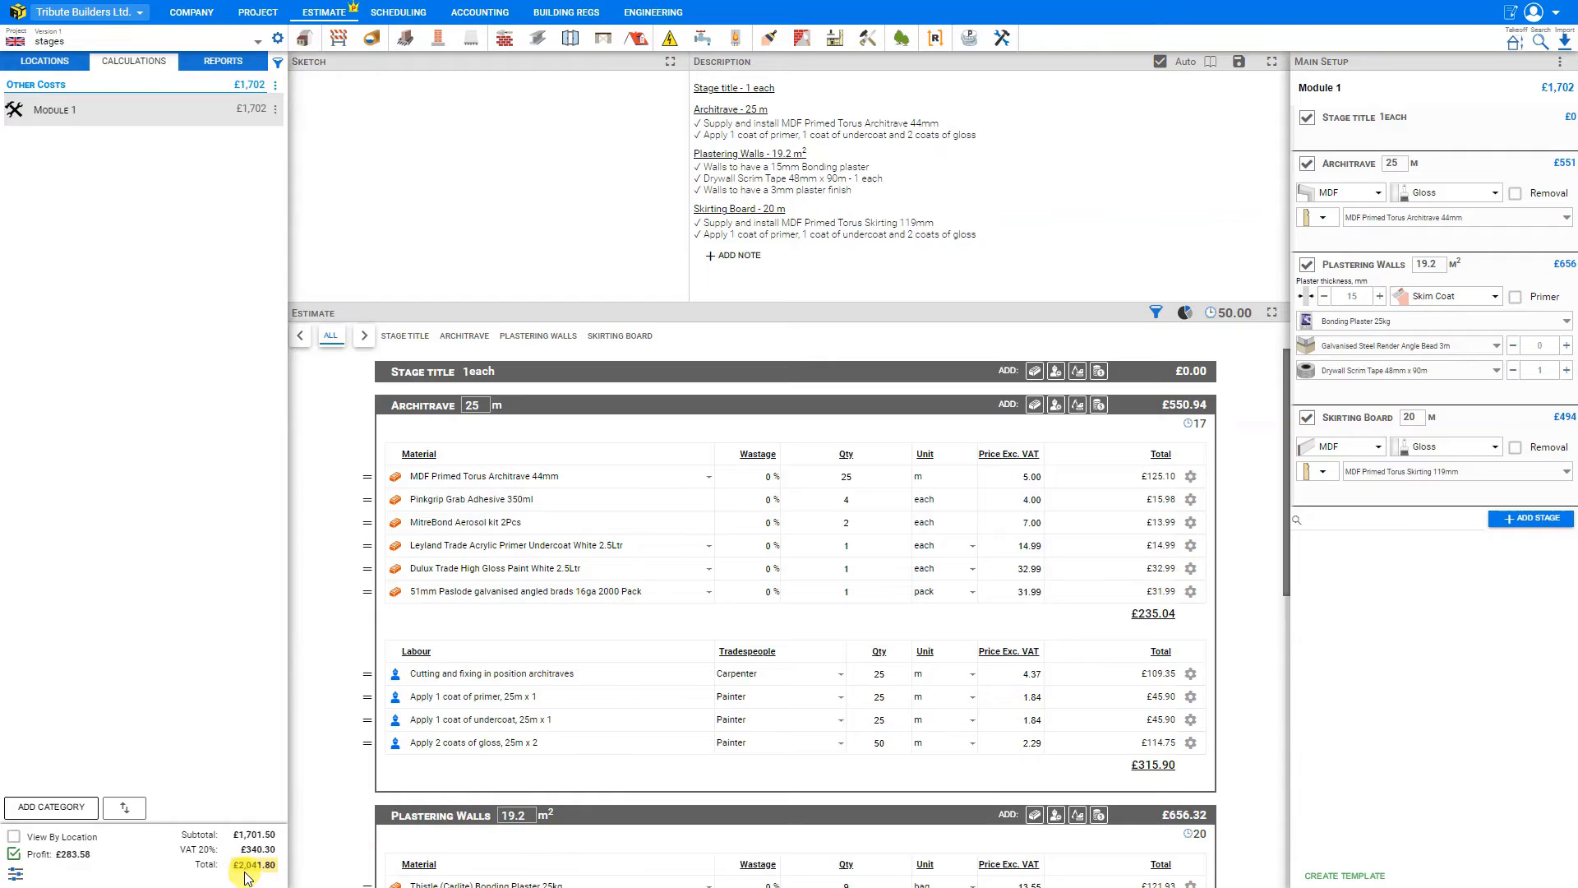
{"action": "mouse_move", "coordinate": [1072, 452]}
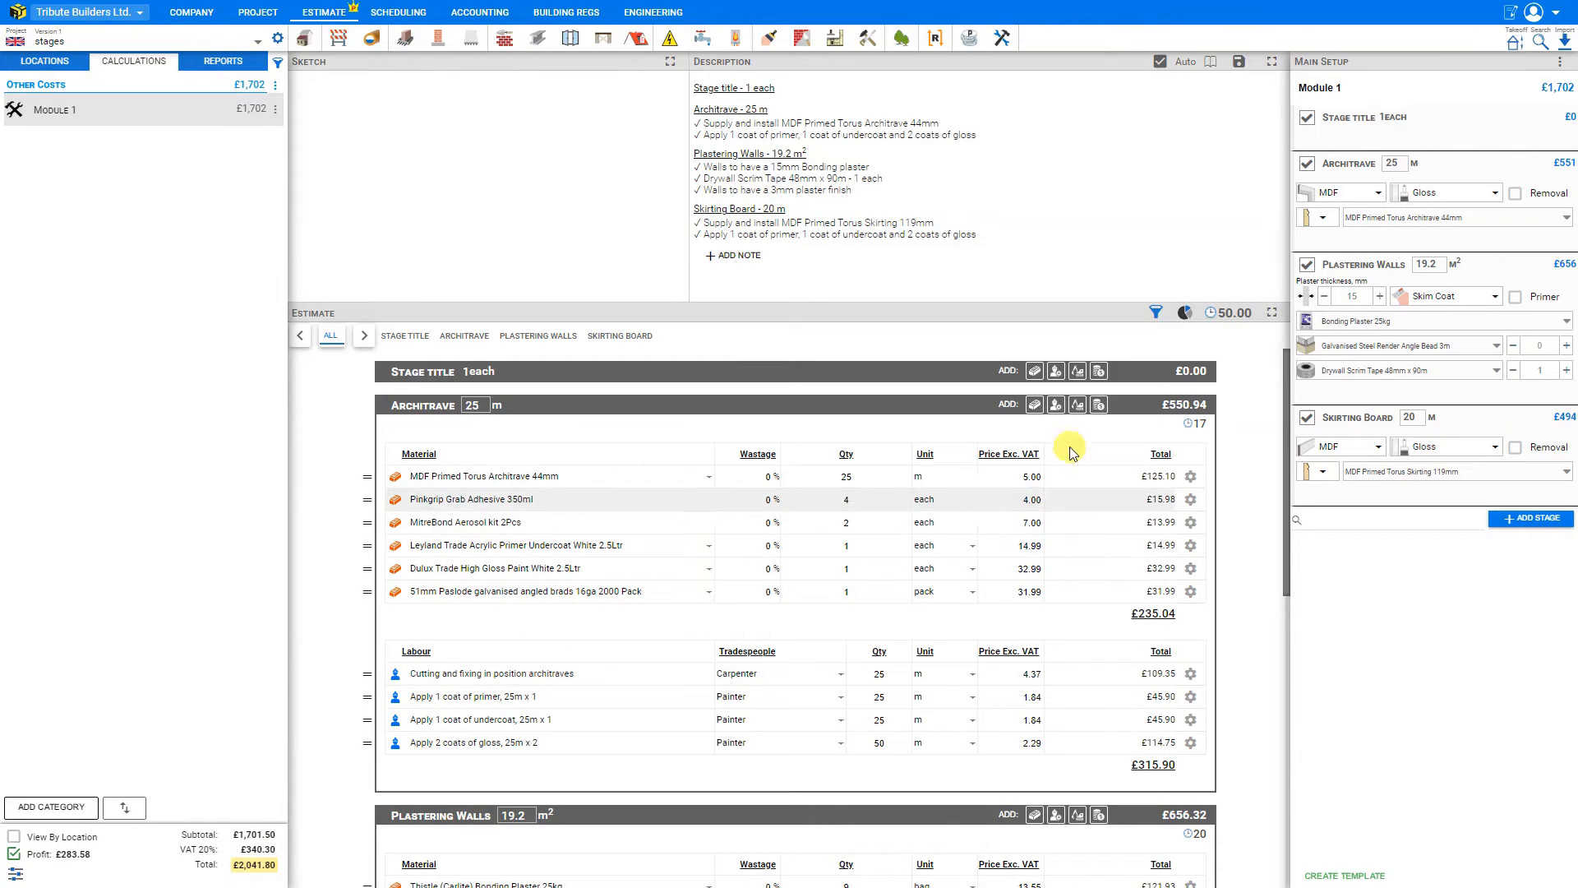
{"action": "left_click", "coordinate": [1306, 417]}
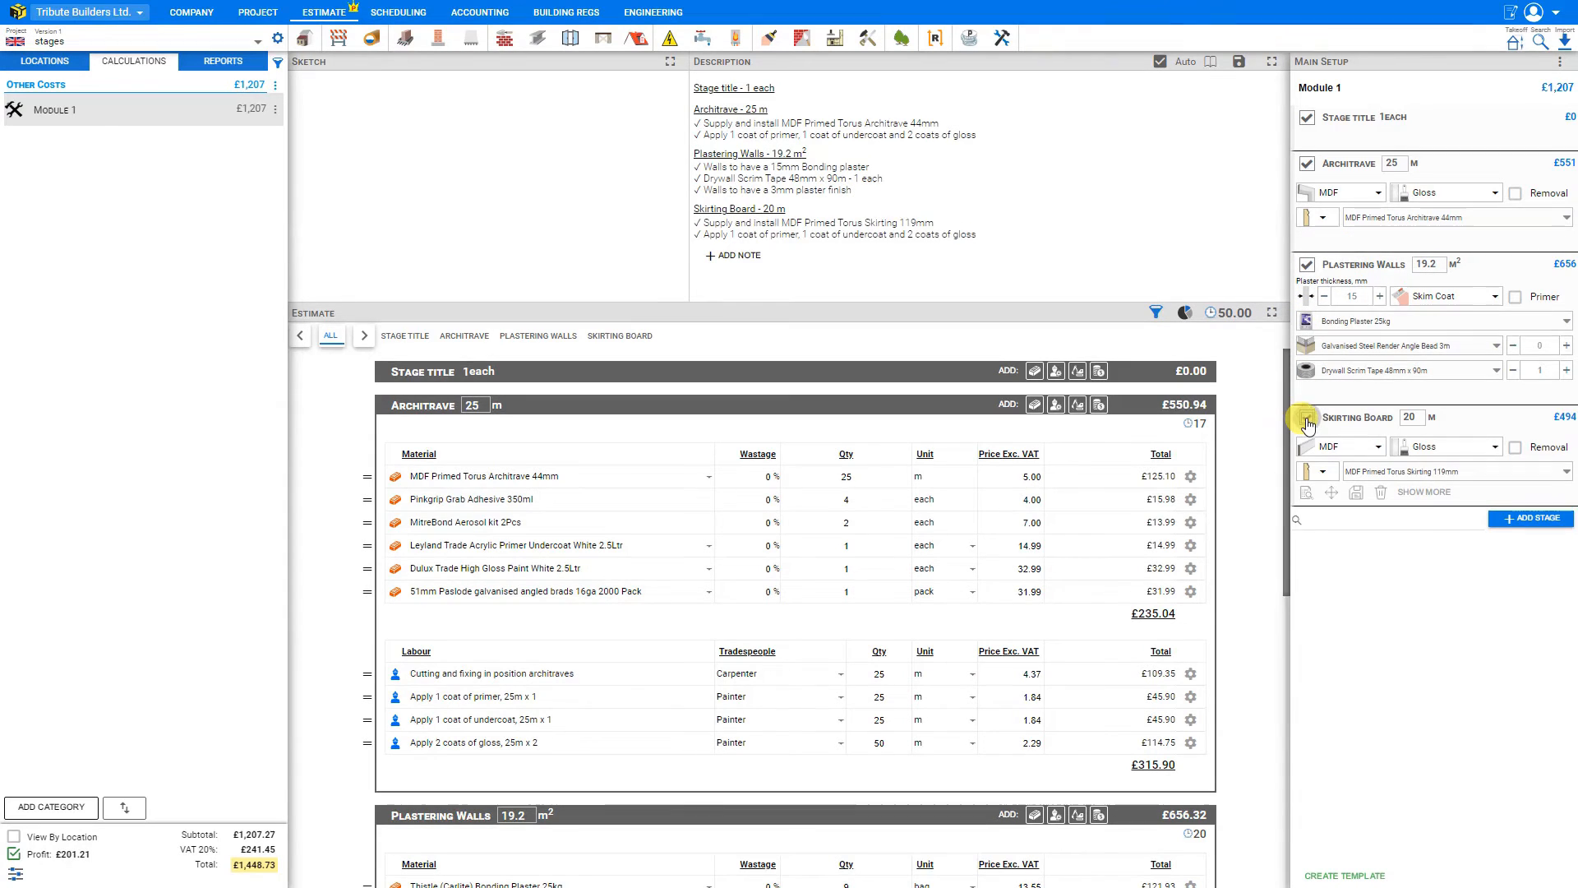
- Re-include Skirting Board and review each stage's cost breakdown, then all together
{"action": "left_click", "coordinate": [1306, 417]}
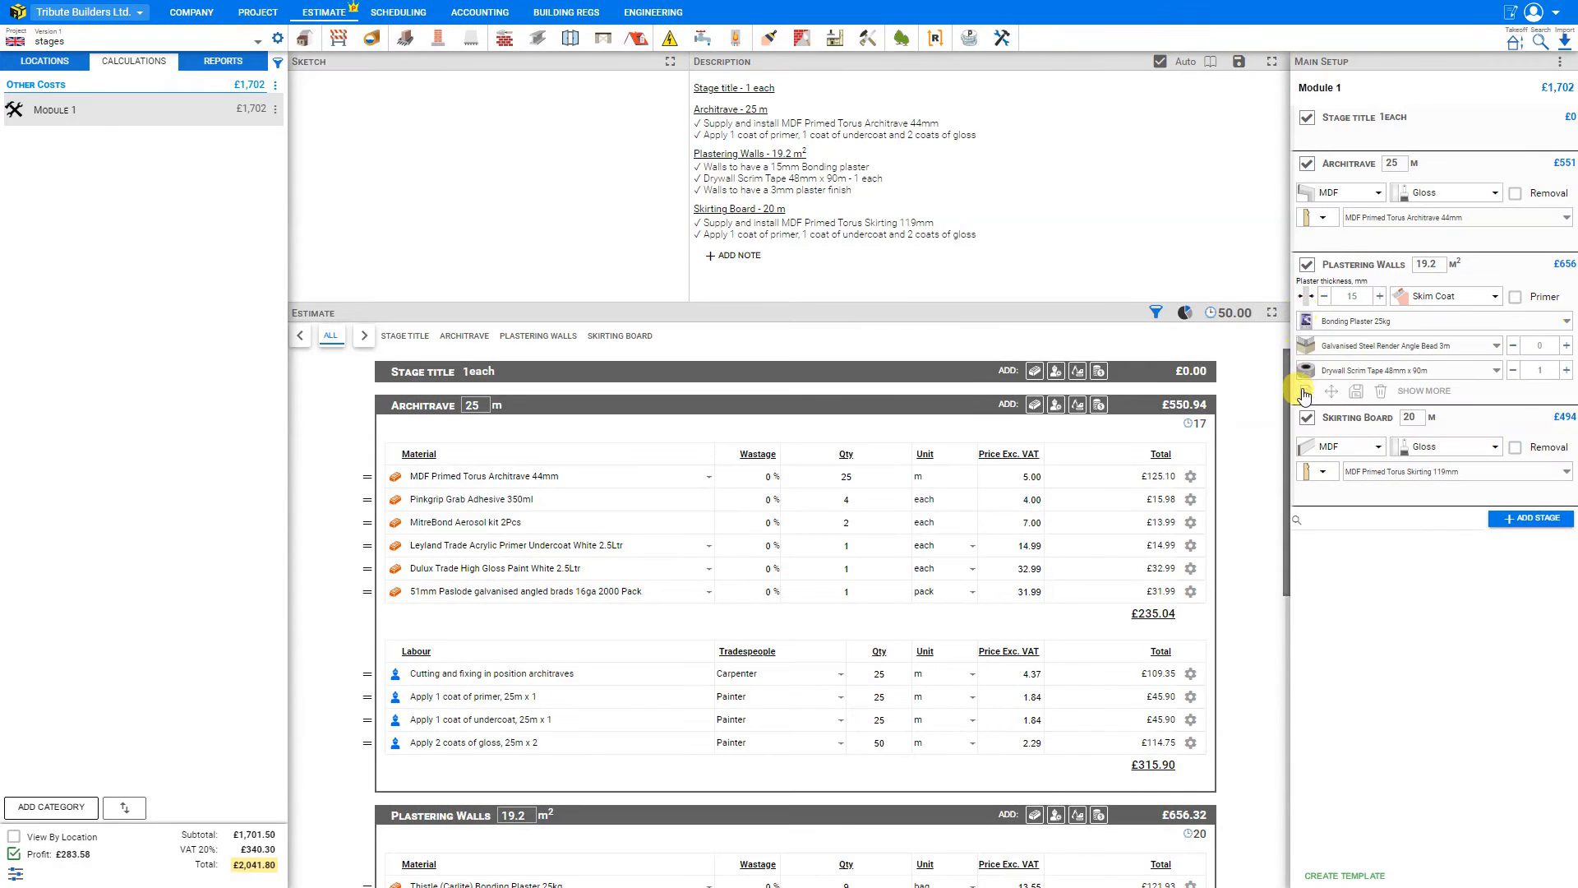
{"action": "mouse_move", "coordinate": [1305, 393]}
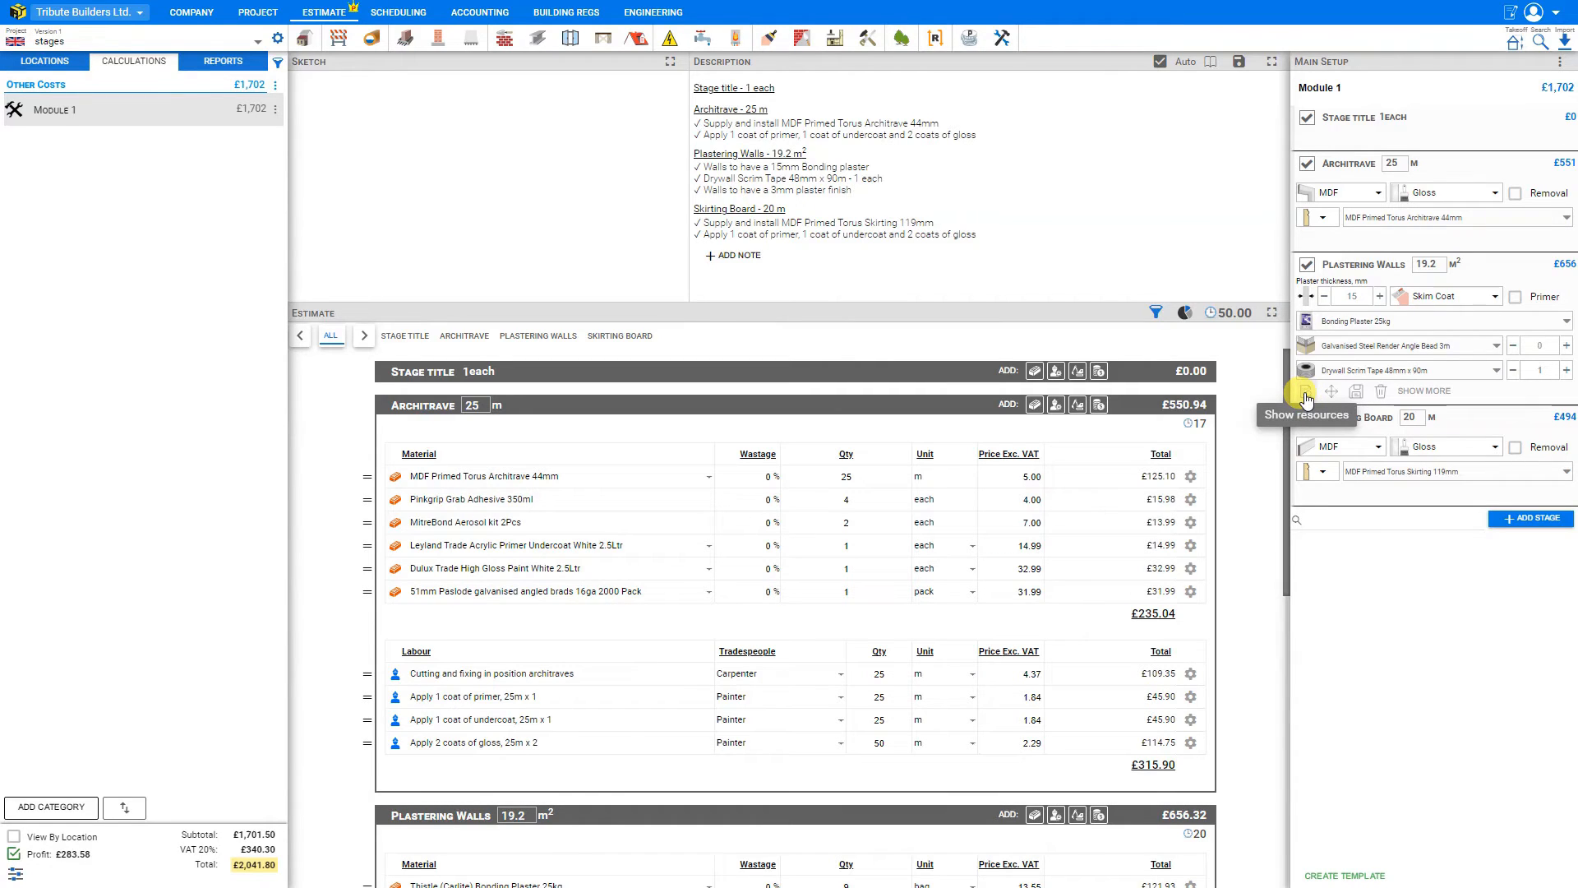
{"action": "left_click", "coordinate": [537, 335]}
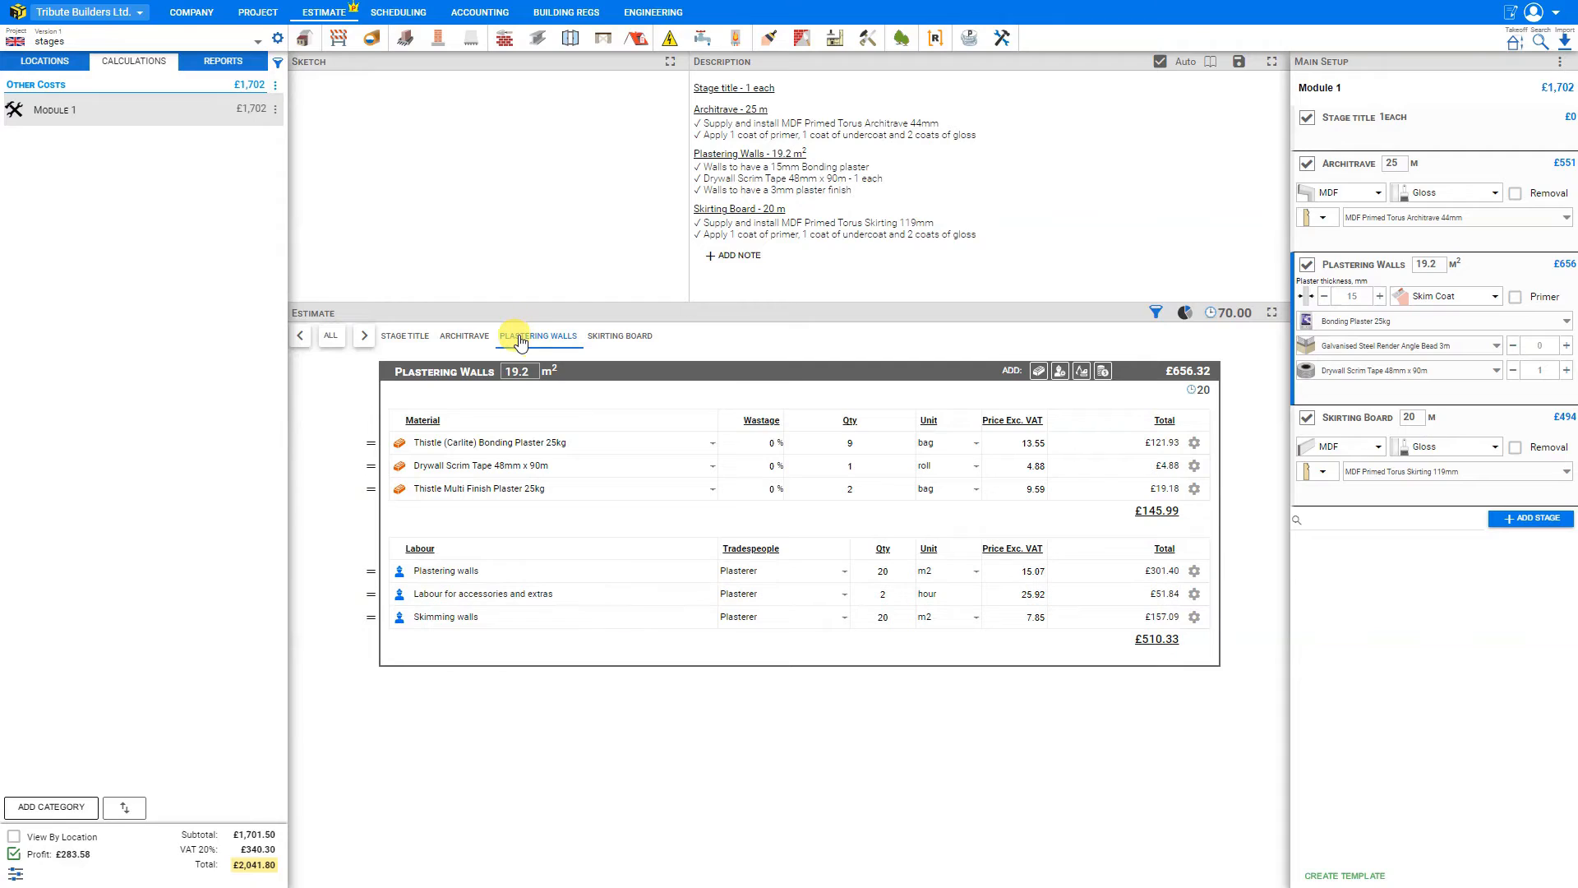
{"action": "mouse_move", "coordinate": [493, 340]}
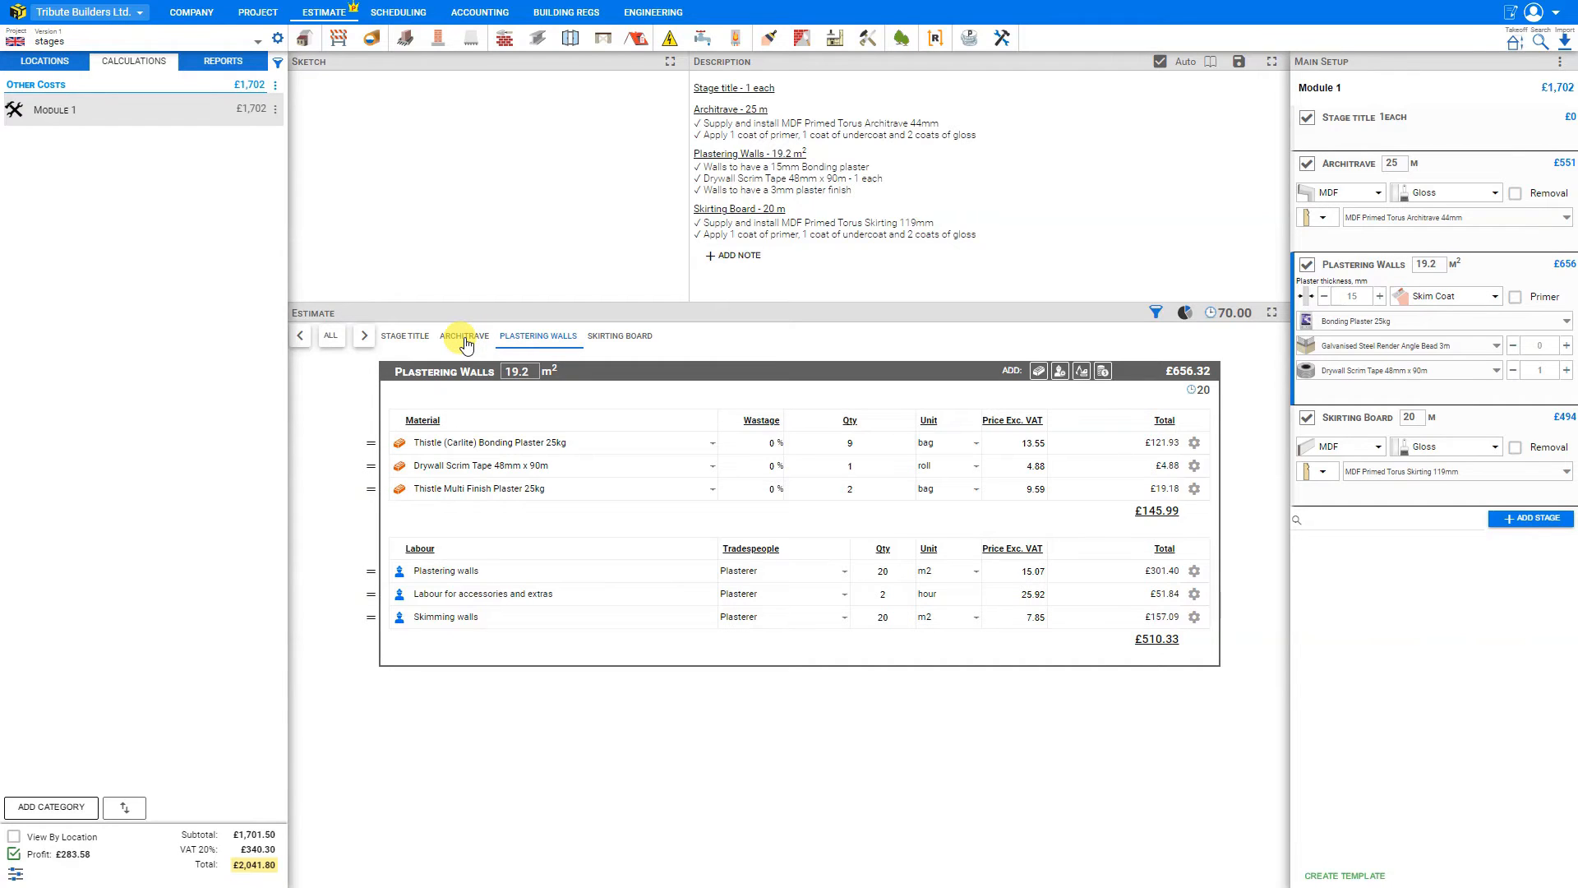
{"action": "left_click", "coordinate": [463, 336]}
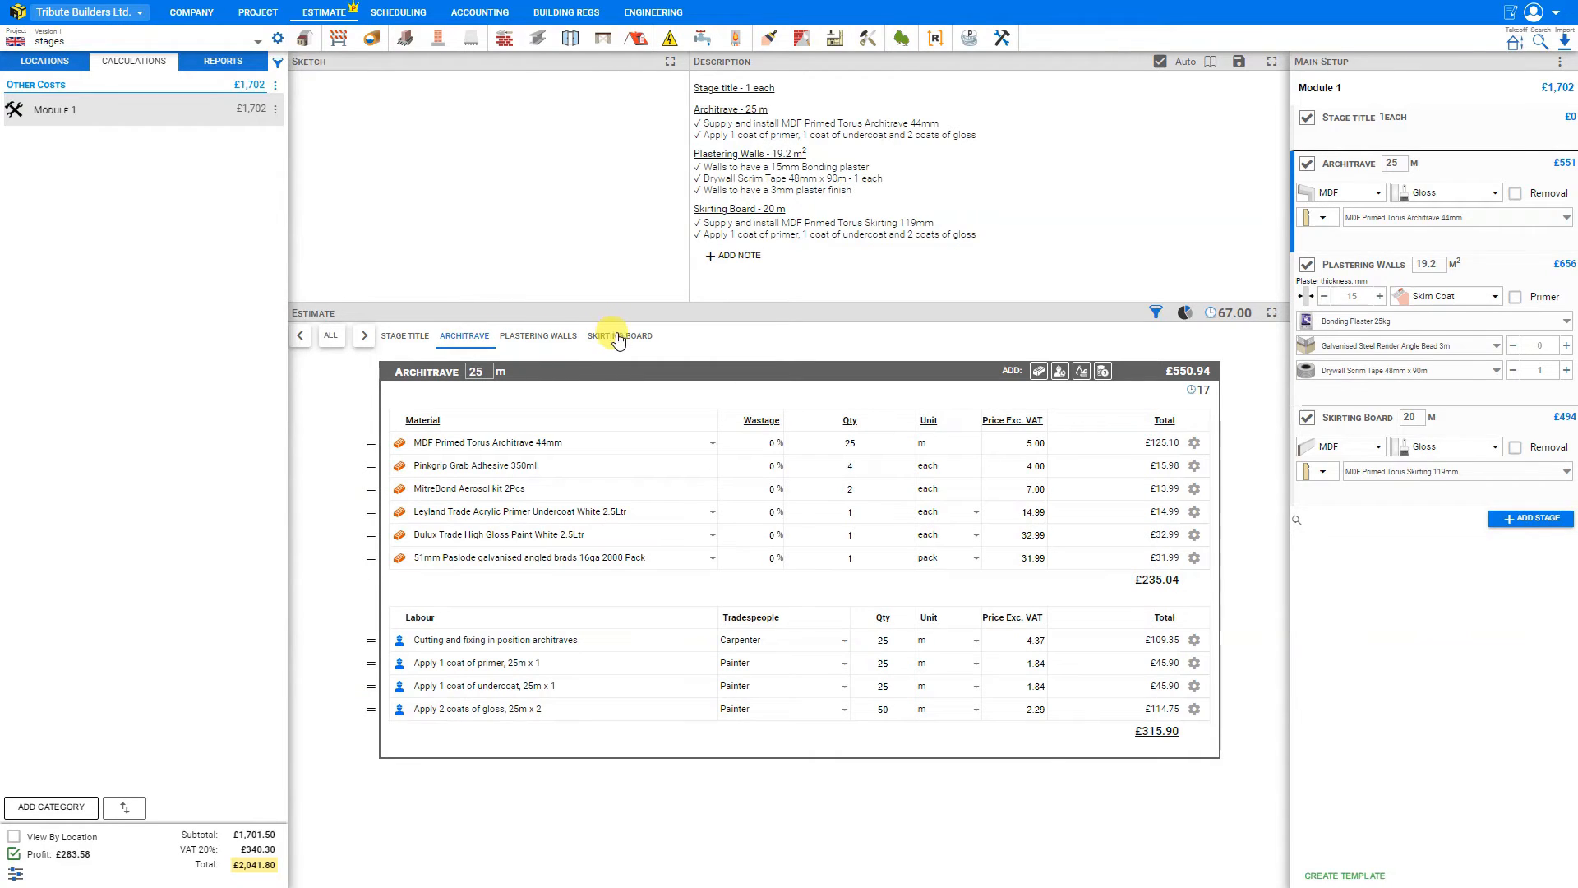
{"action": "left_click", "coordinate": [619, 335]}
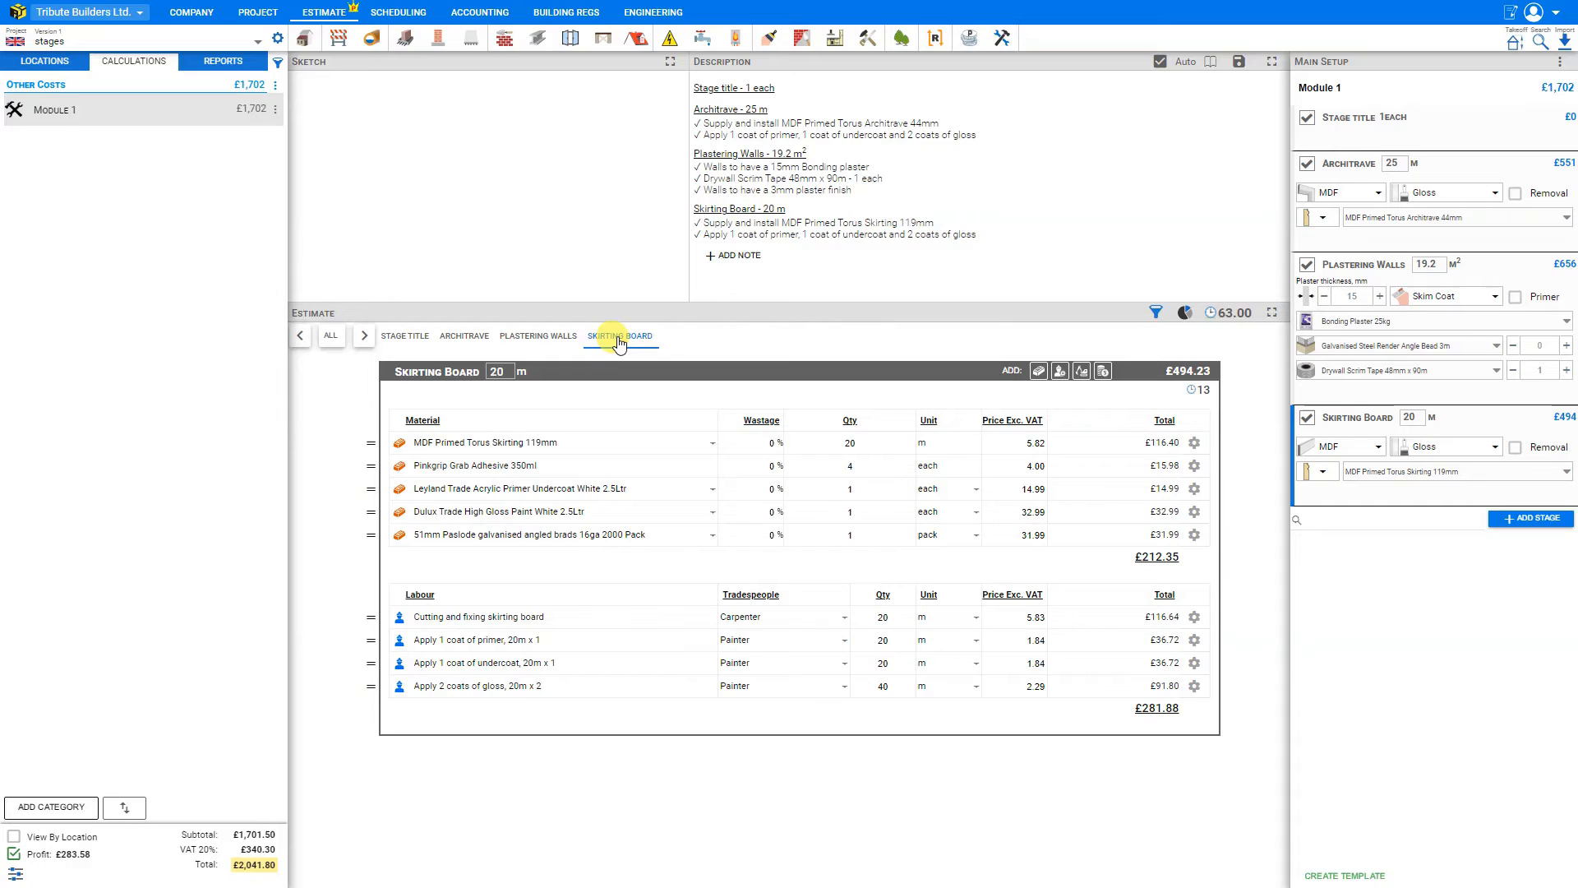
{"action": "mouse_move", "coordinate": [331, 336]}
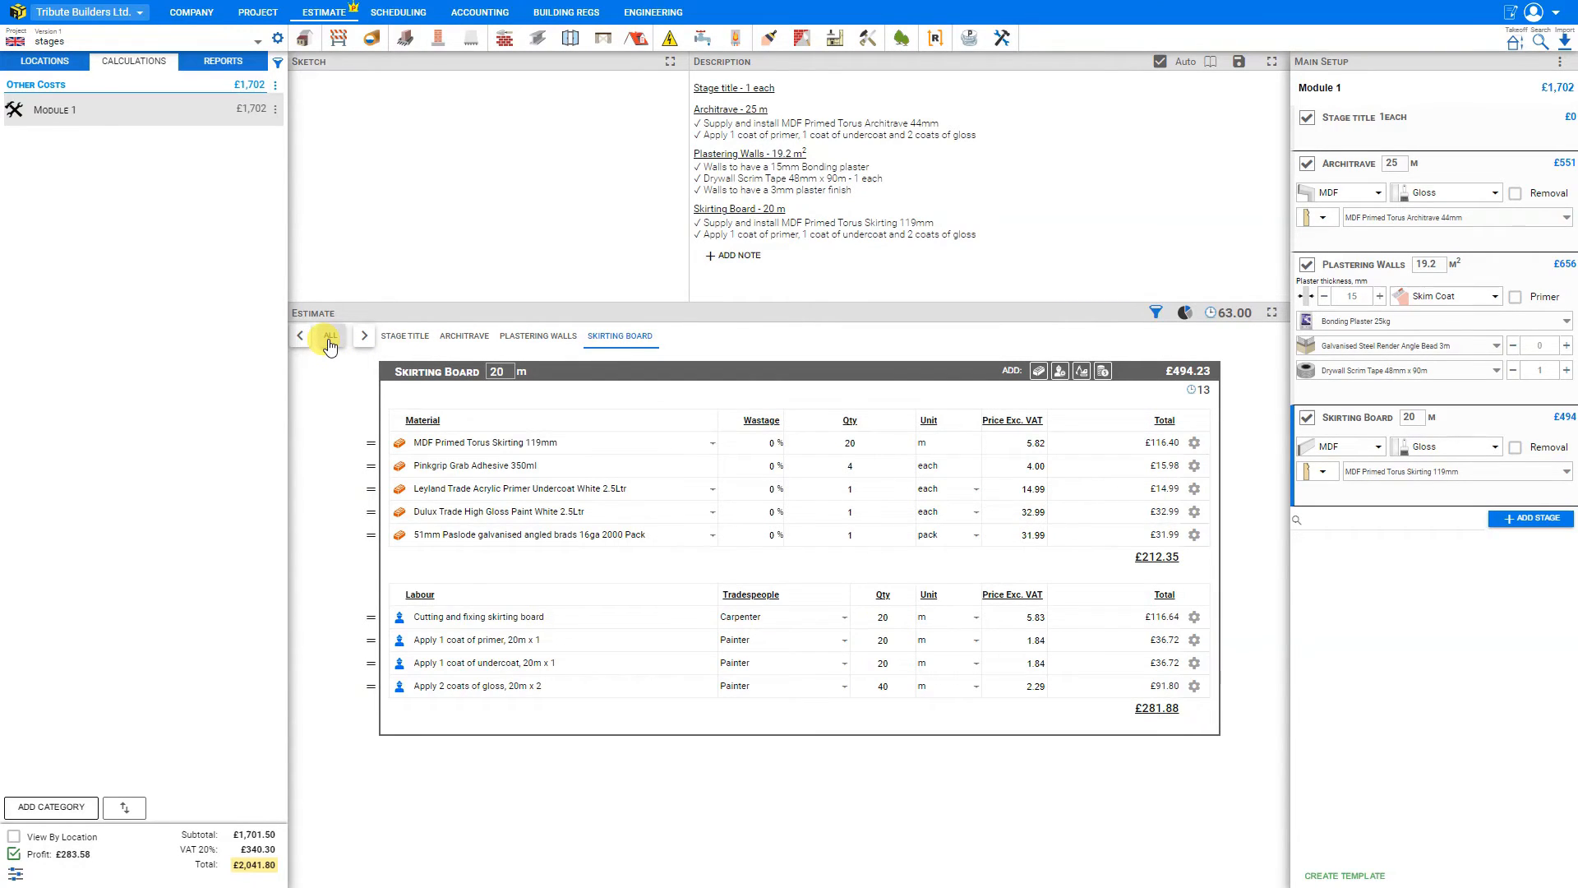
{"action": "left_click", "coordinate": [330, 336]}
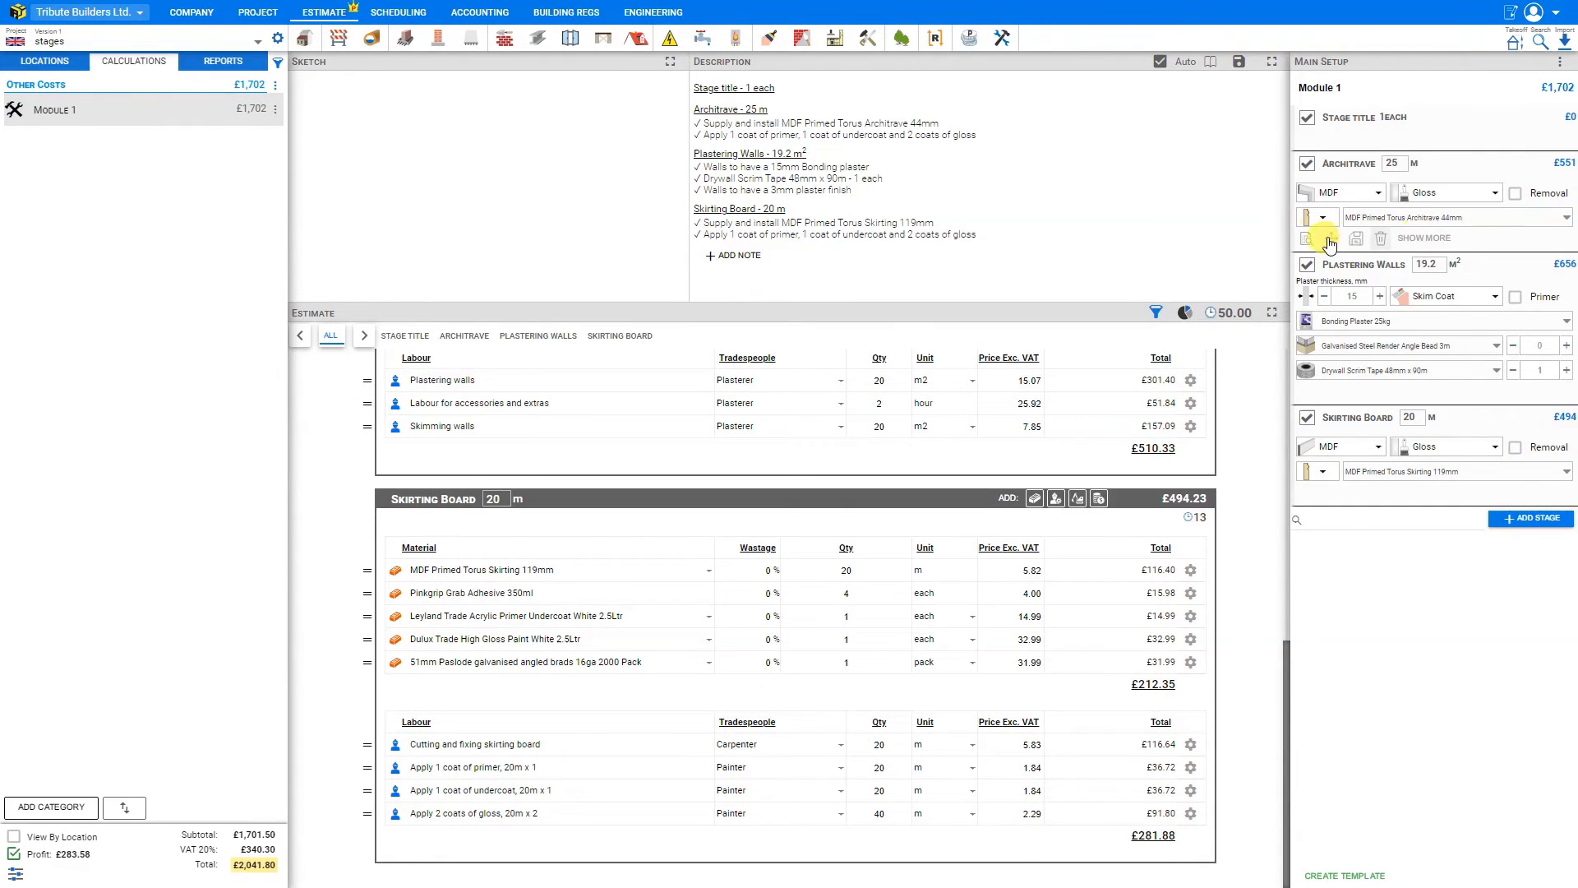
{"action": "mouse_move", "coordinate": [1315, 239]}
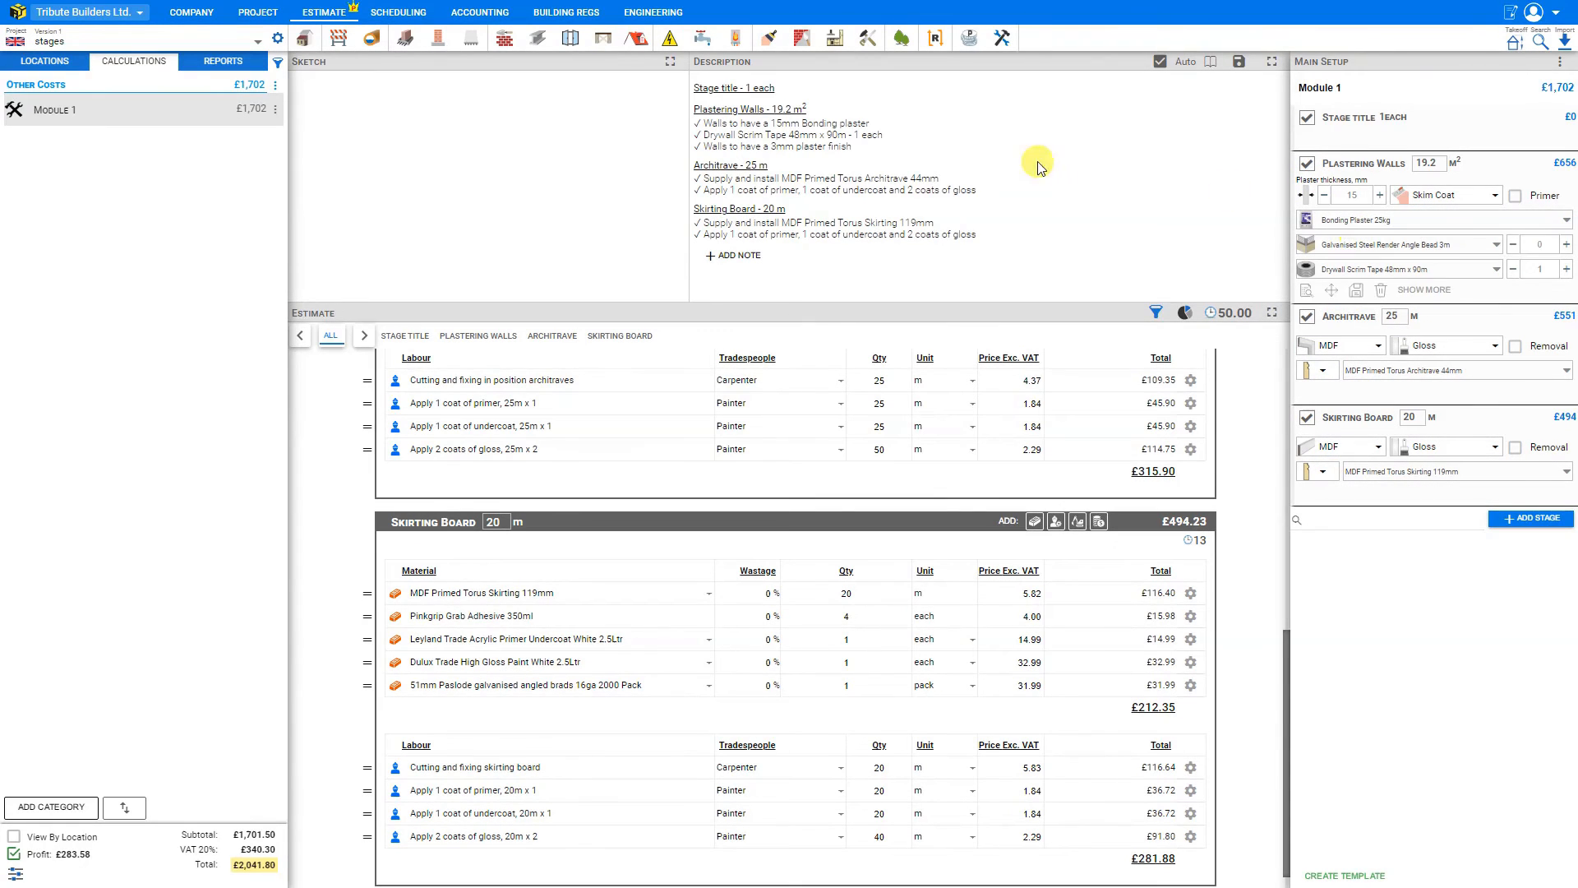
{"action": "mouse_move", "coordinate": [727, 205]}
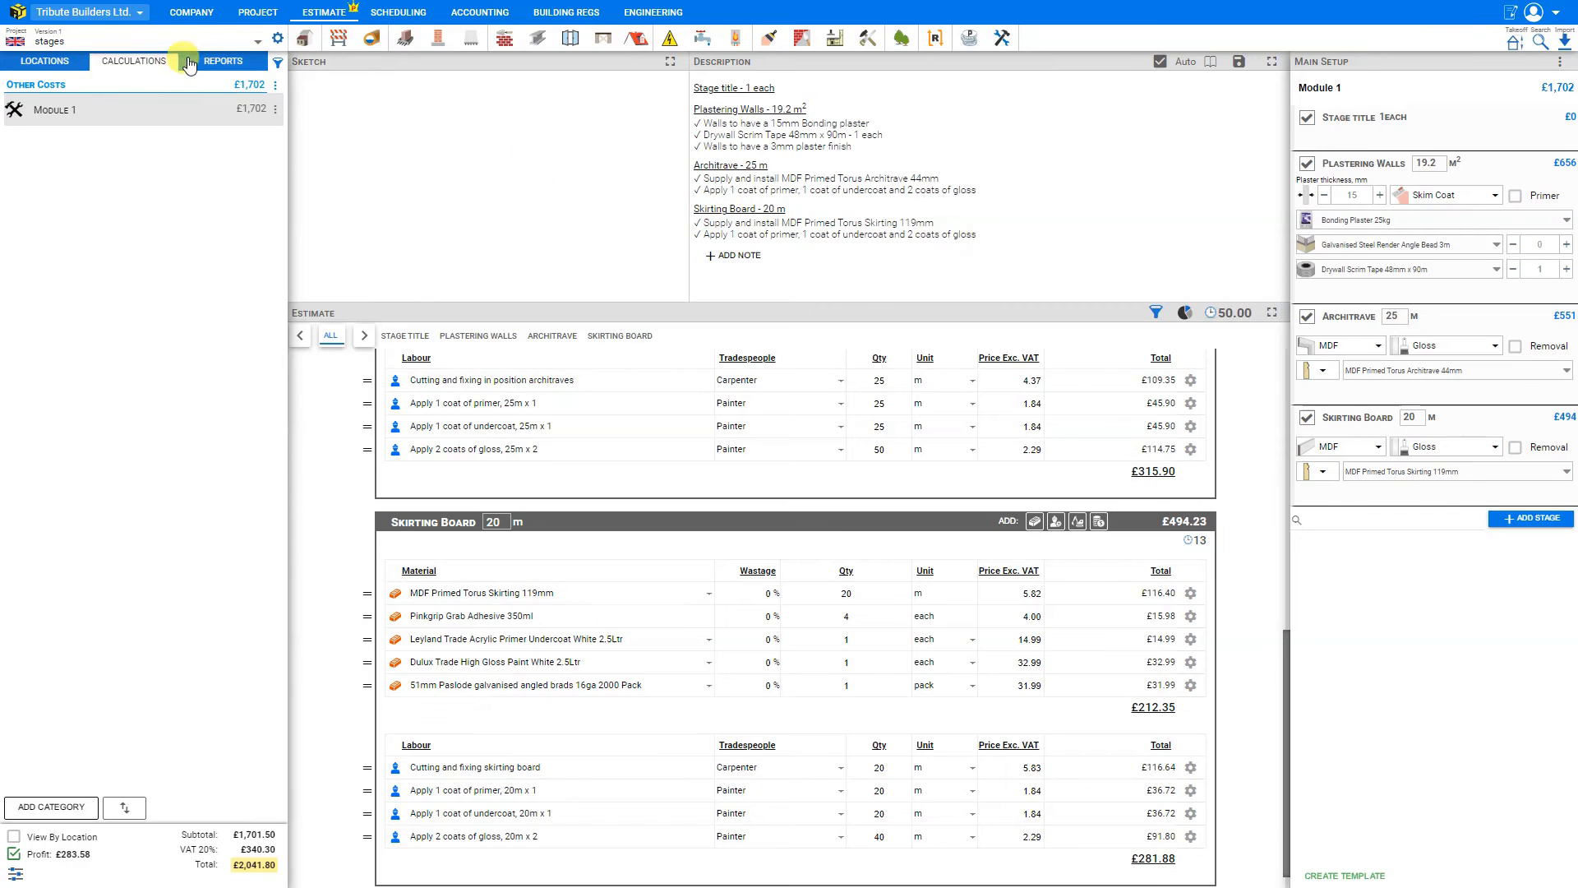
- Preview the quote report with Plastering Walls listed first, then return to Calculations
{"action": "left_click", "coordinate": [223, 60]}
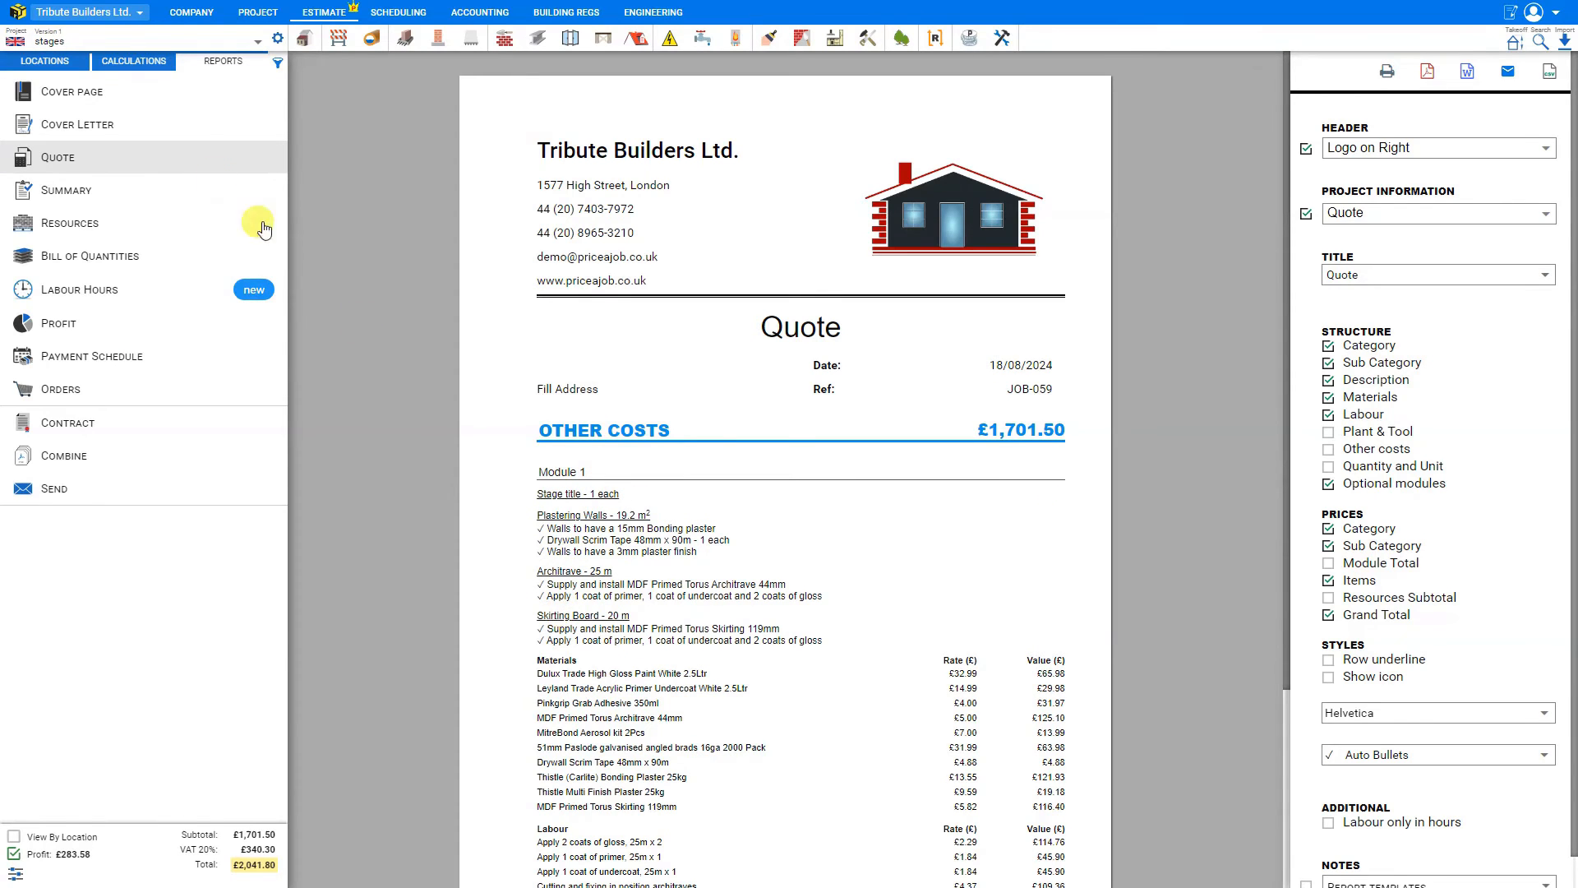
{"action": "left_click", "coordinate": [133, 60]}
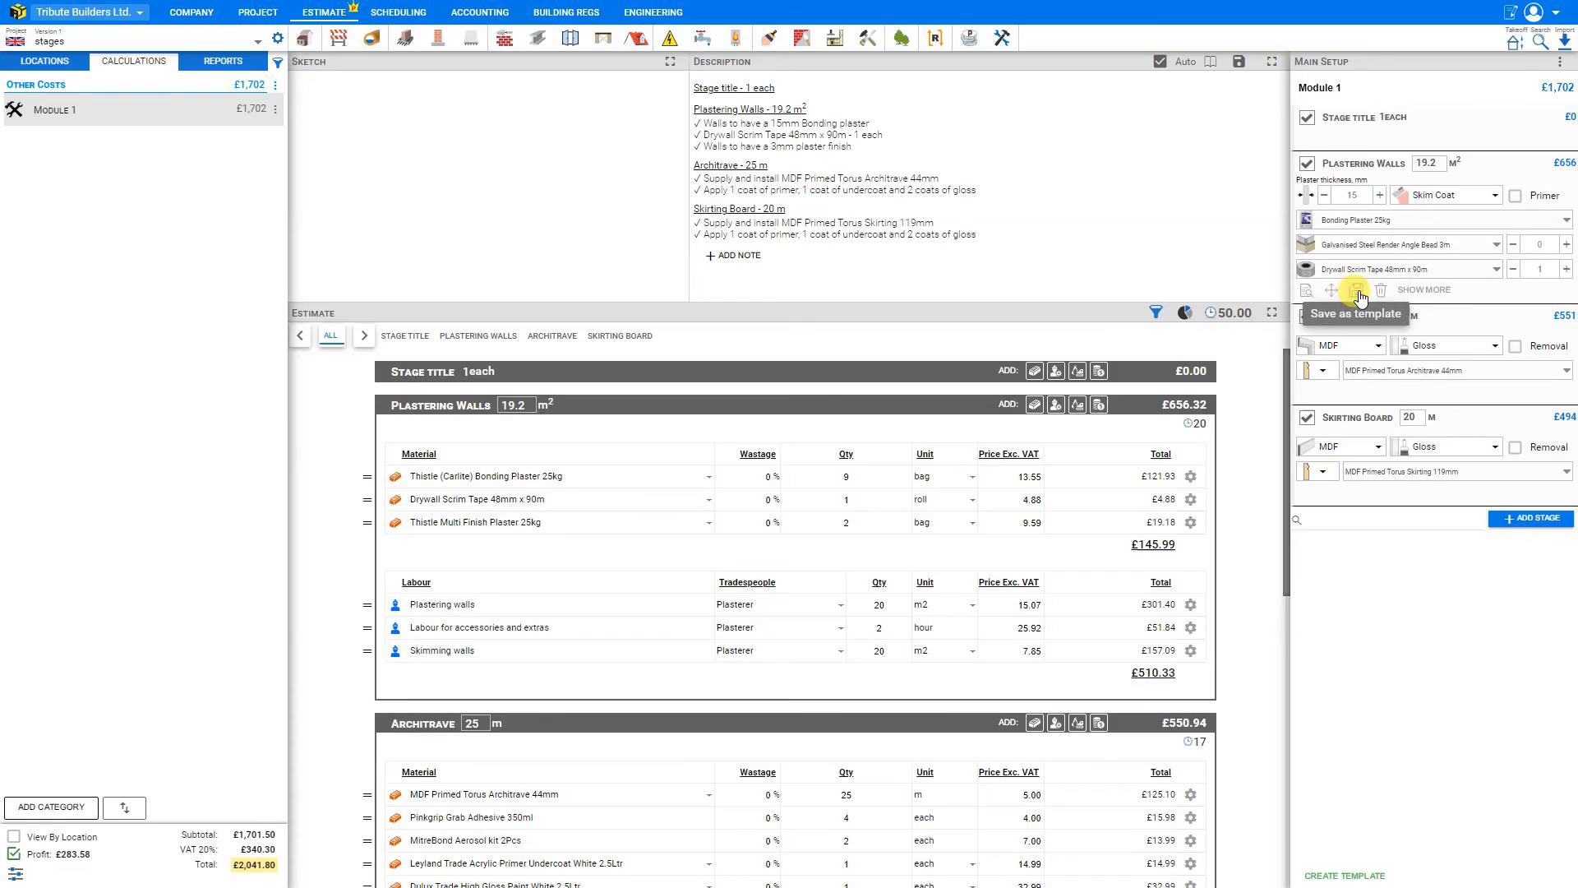
- Save the Plastering Walls stage as the template 'Plastering Walls - custom'
{"action": "left_click", "coordinate": [1359, 290]}
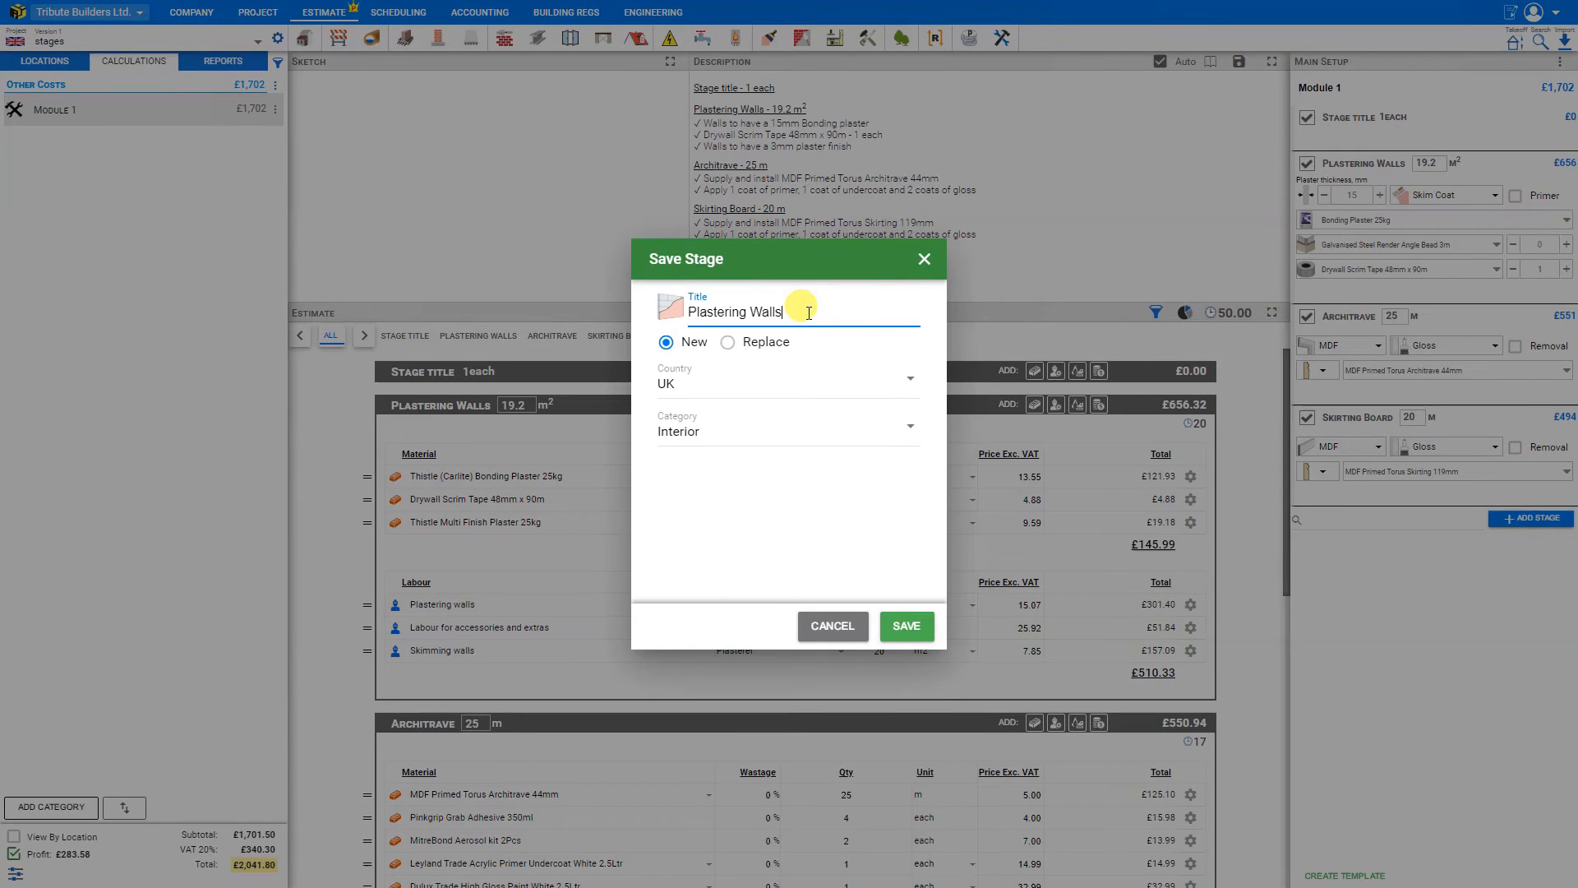
{"action": "type", "text": "- c"}
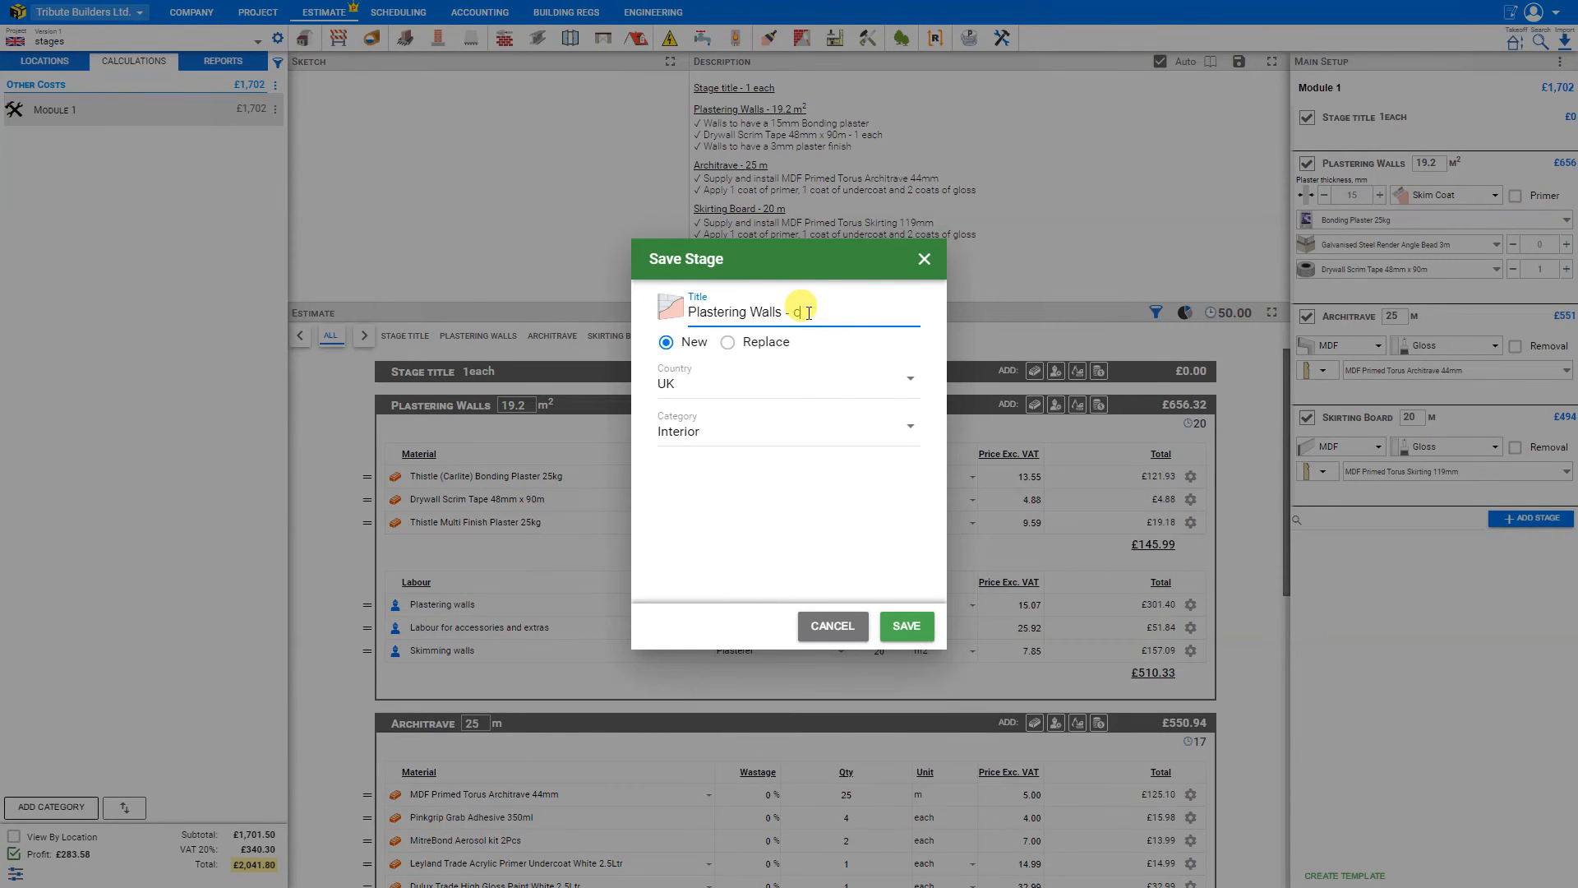
{"action": "type", "text": "ustom"}
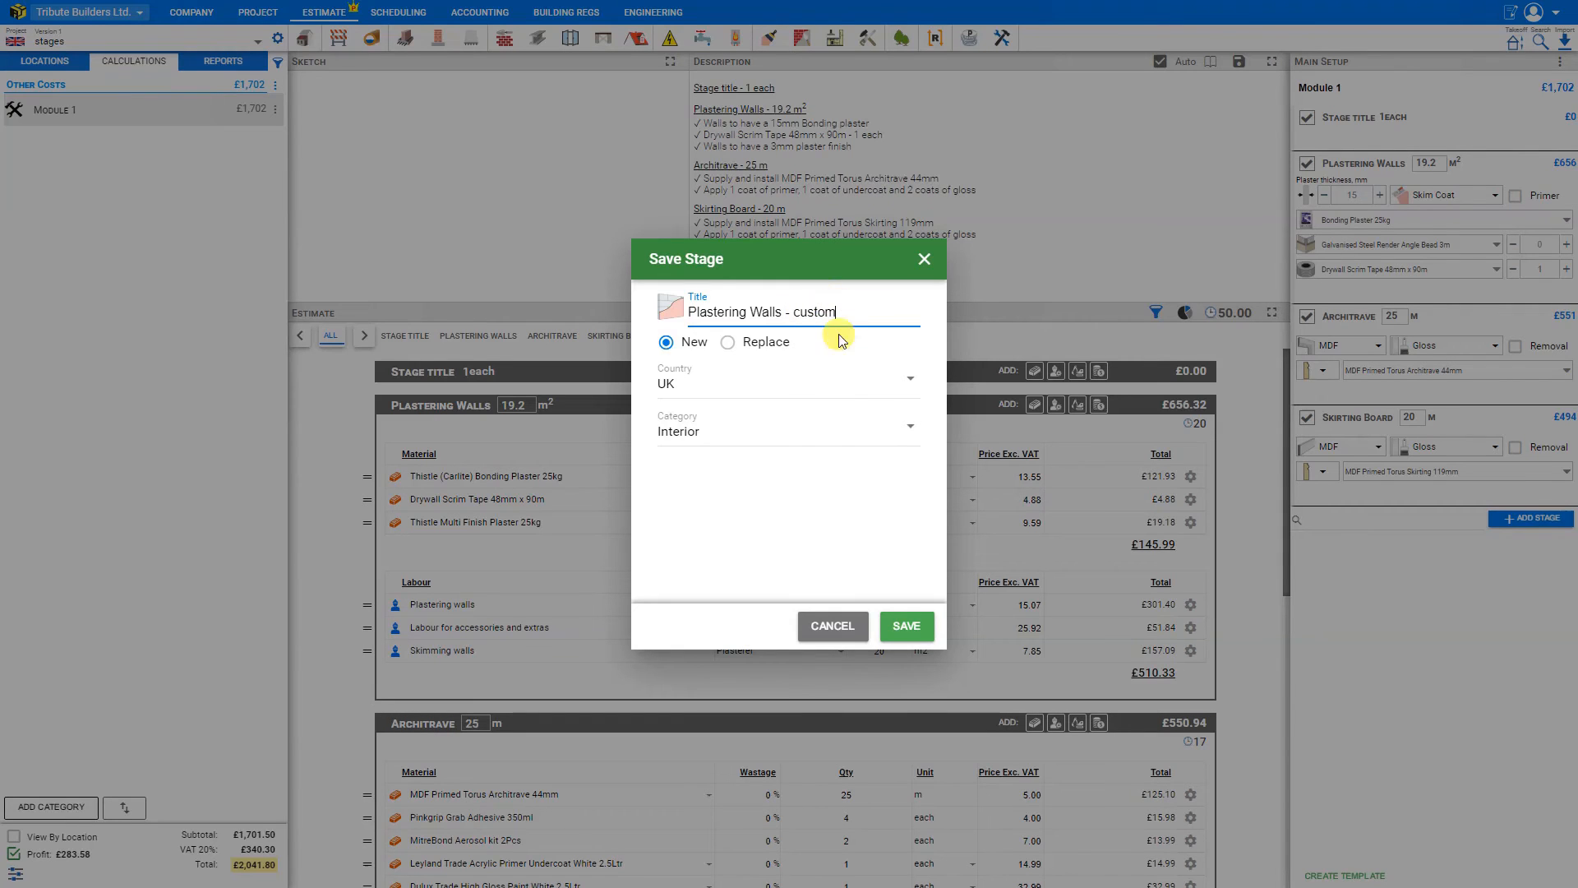
{"action": "left_click", "coordinate": [904, 625]}
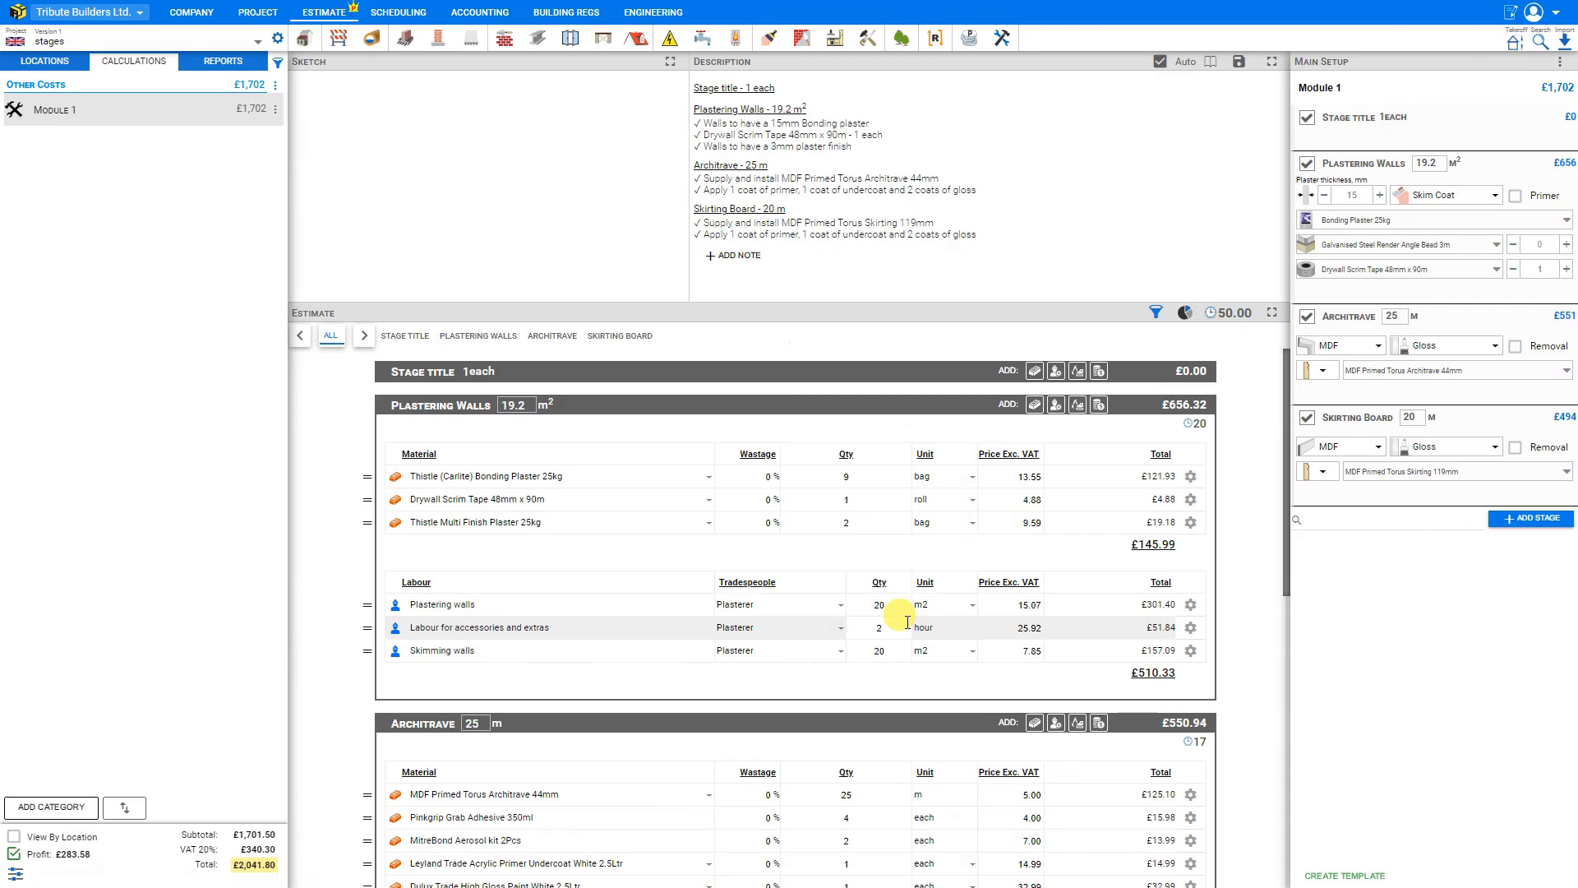
- Add a new stage by searching the stage list for 'plaster'
{"action": "left_click", "coordinate": [1531, 519]}
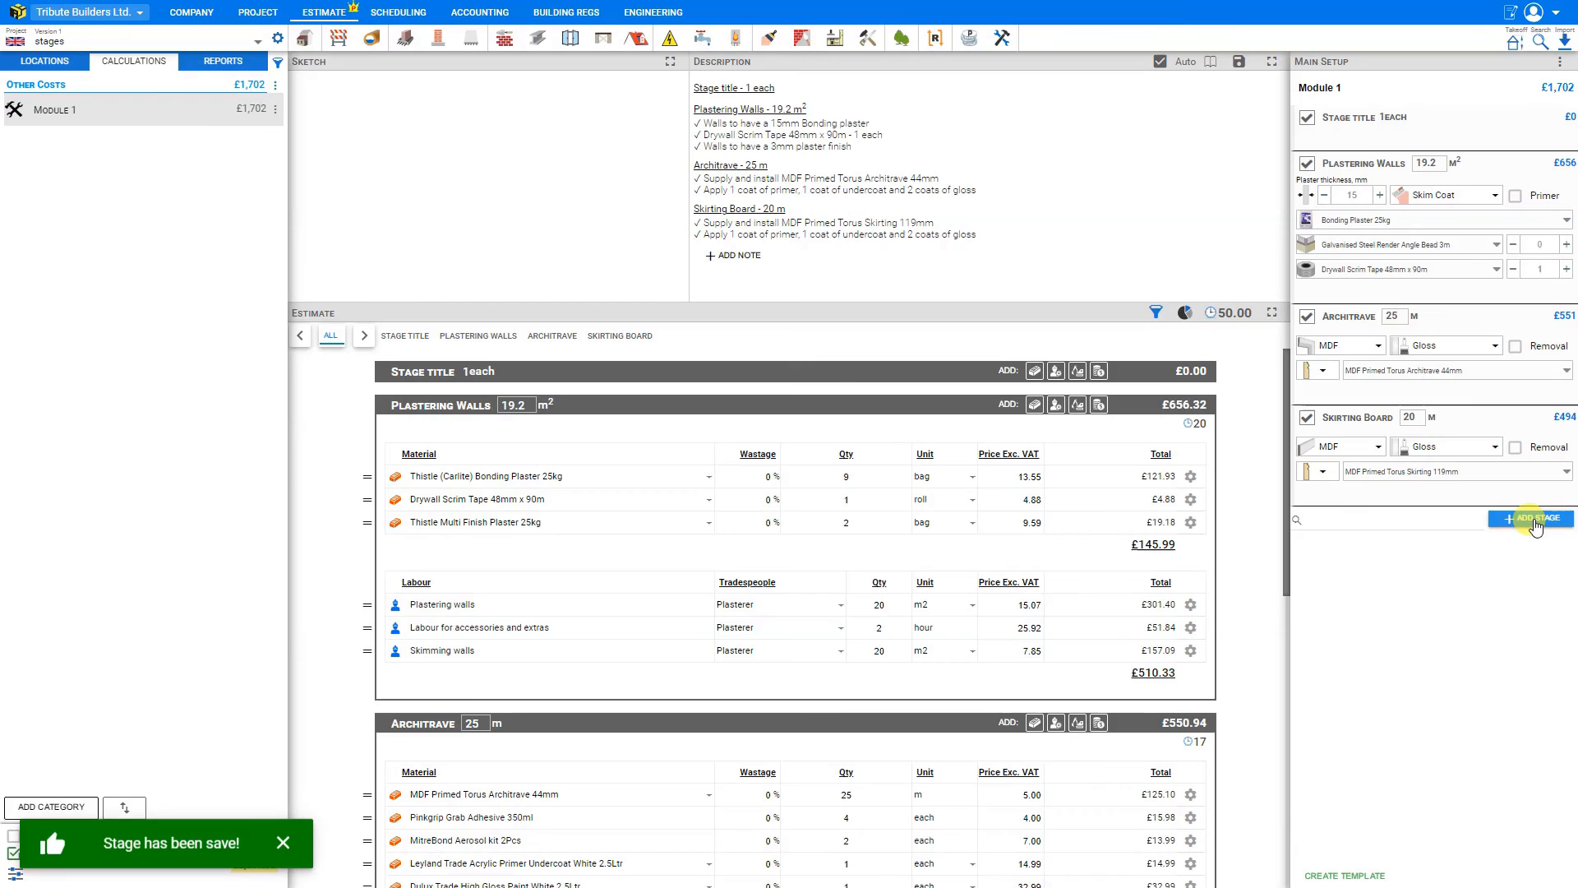
{"action": "left_click", "coordinate": [1530, 518]}
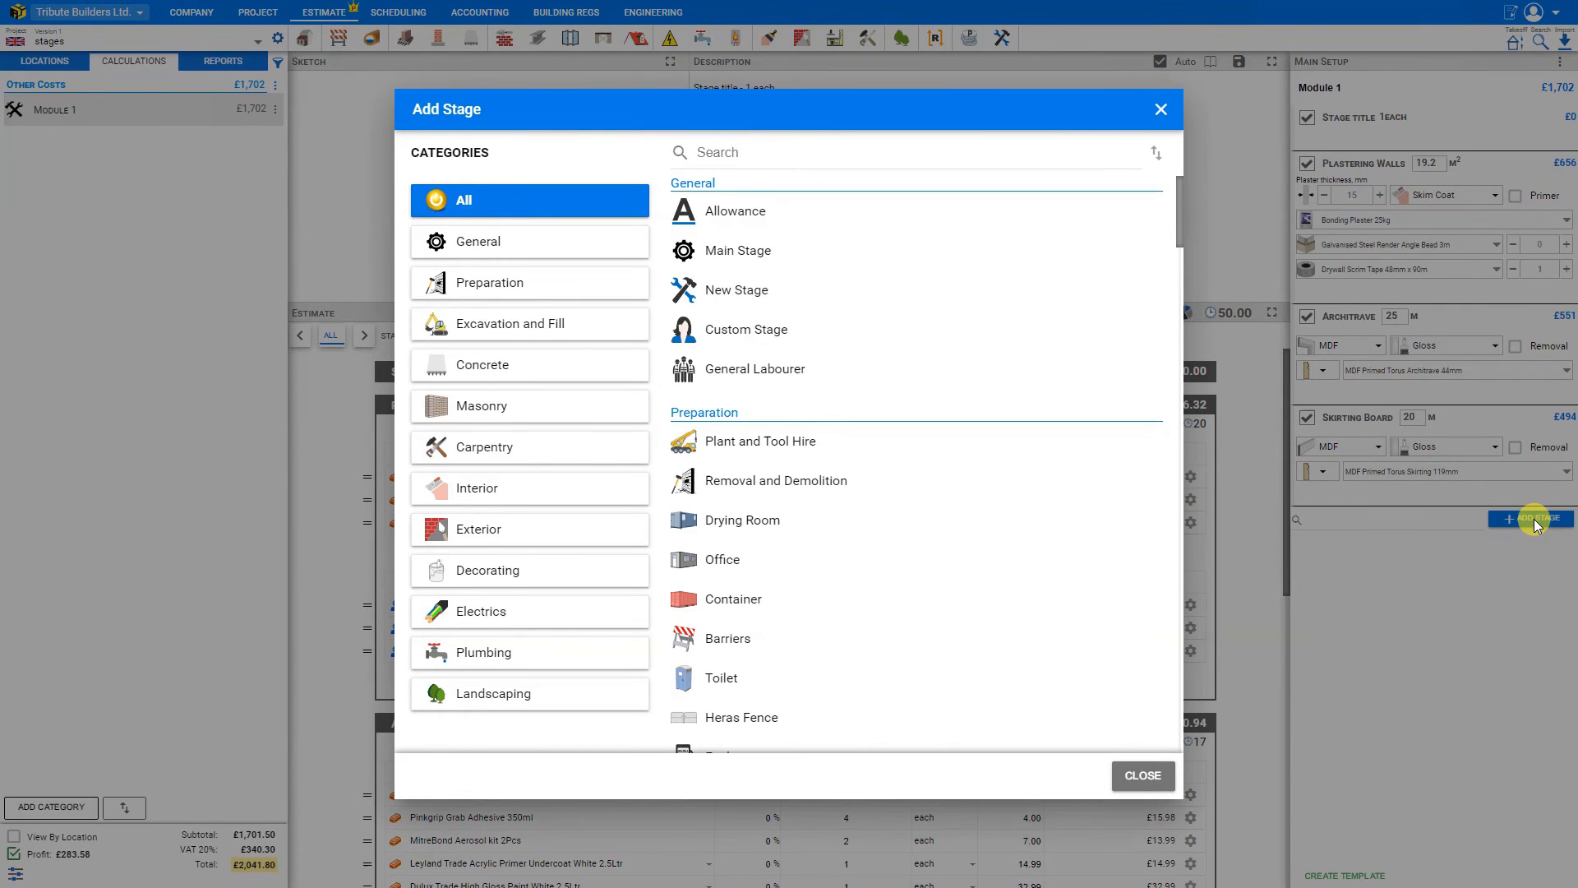
{"action": "left_click", "coordinate": [795, 152]}
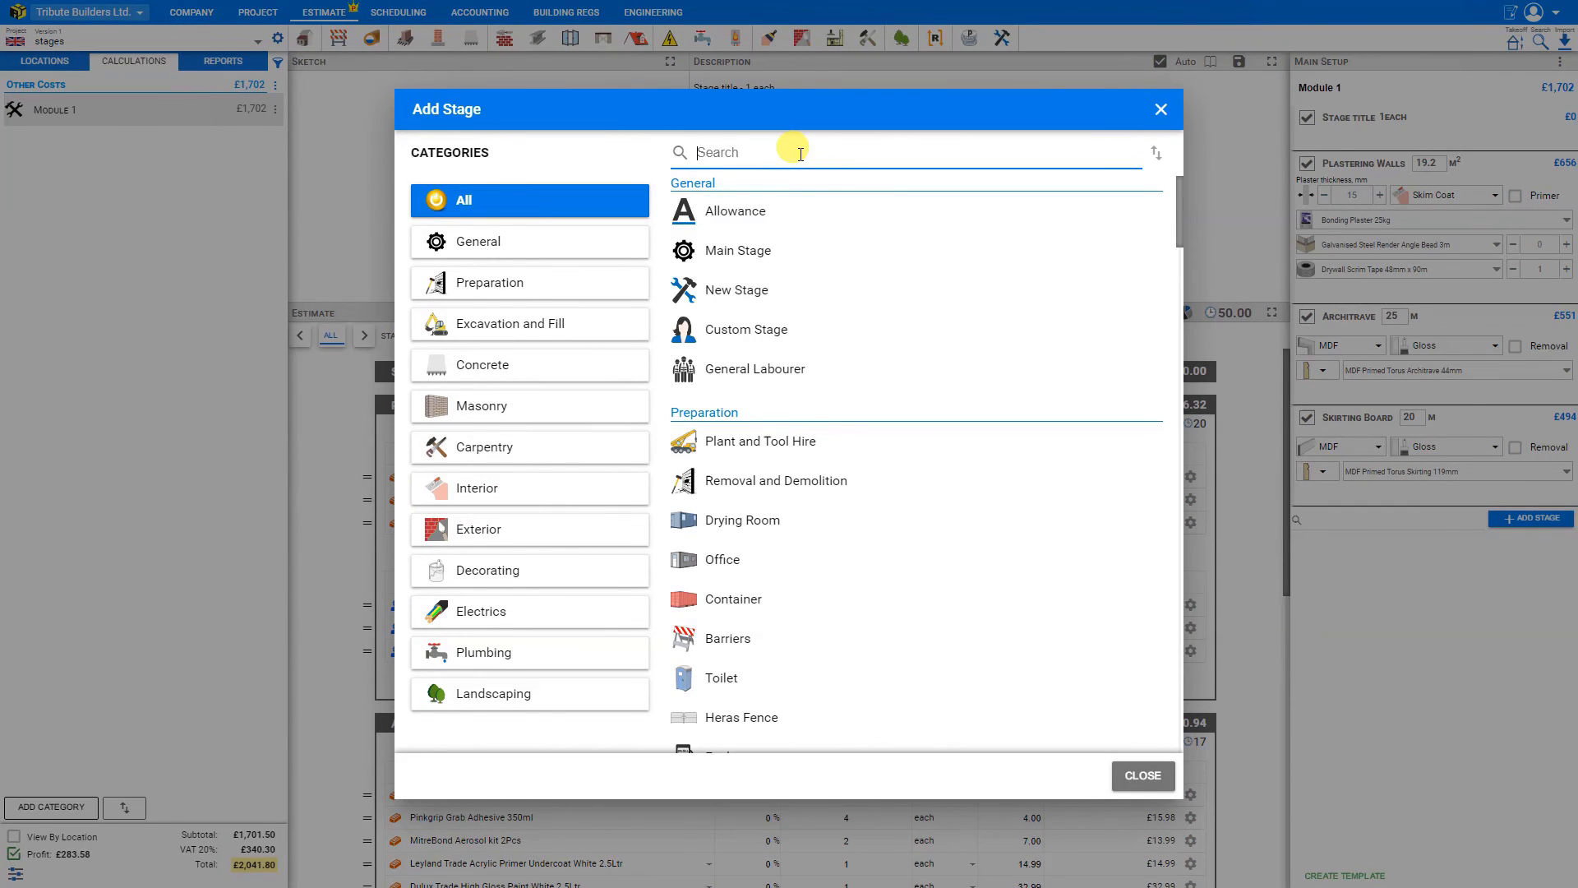
{"action": "type", "text": "plaster"}
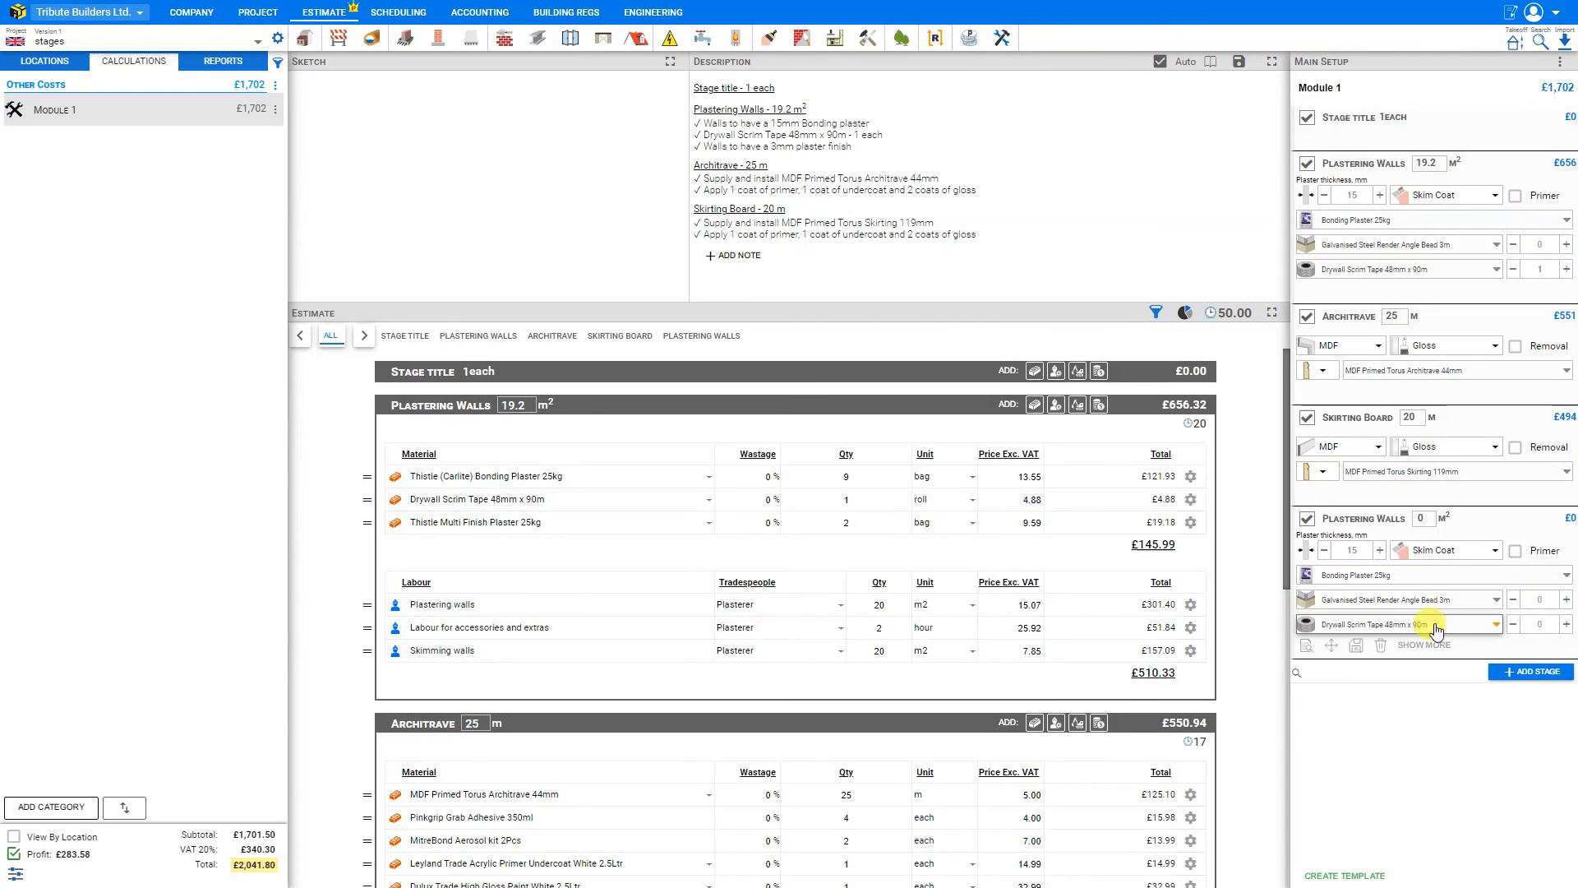
{"action": "mouse_move", "coordinate": [1380, 647]}
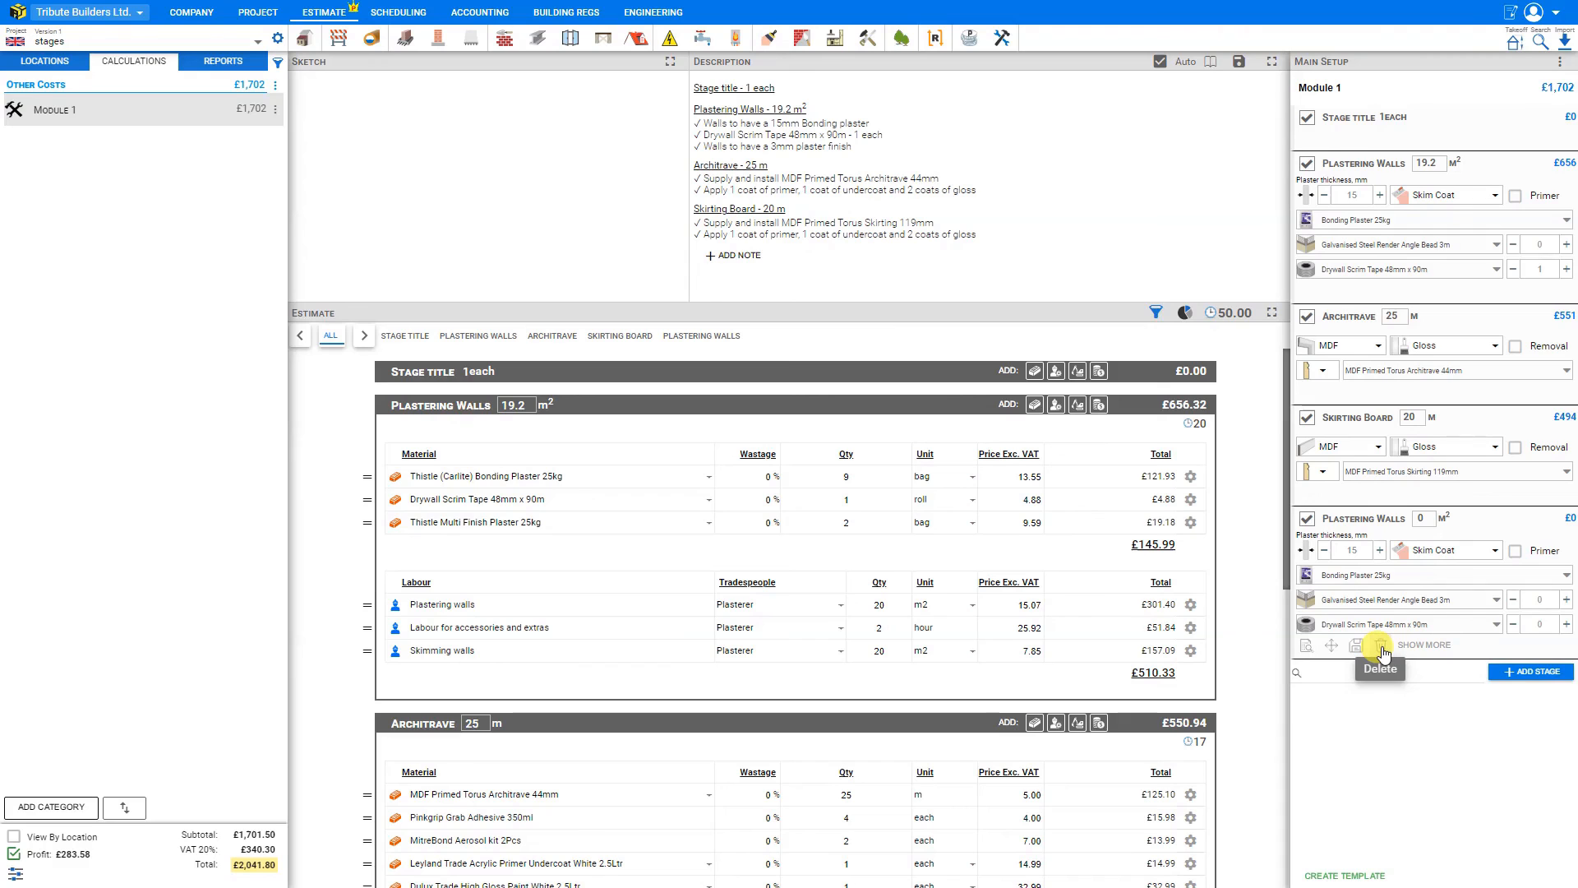
- Delete the duplicate empty Plastering Walls stage, then expand and collapse Skirting Board's extra settings
{"action": "left_click", "coordinate": [1380, 645]}
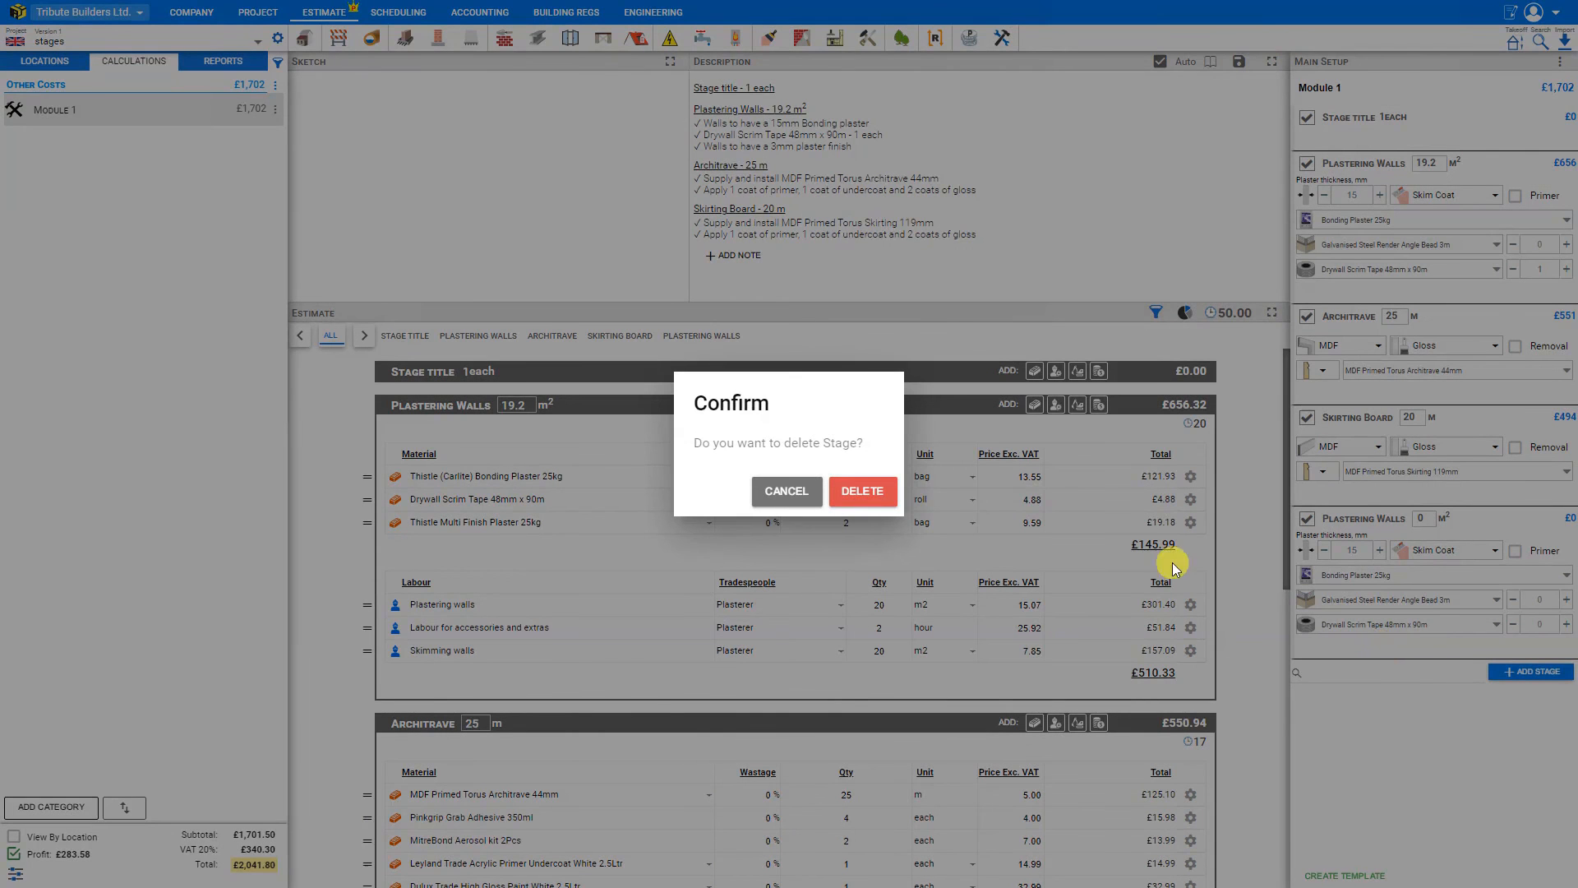
{"action": "left_click", "coordinate": [862, 492]}
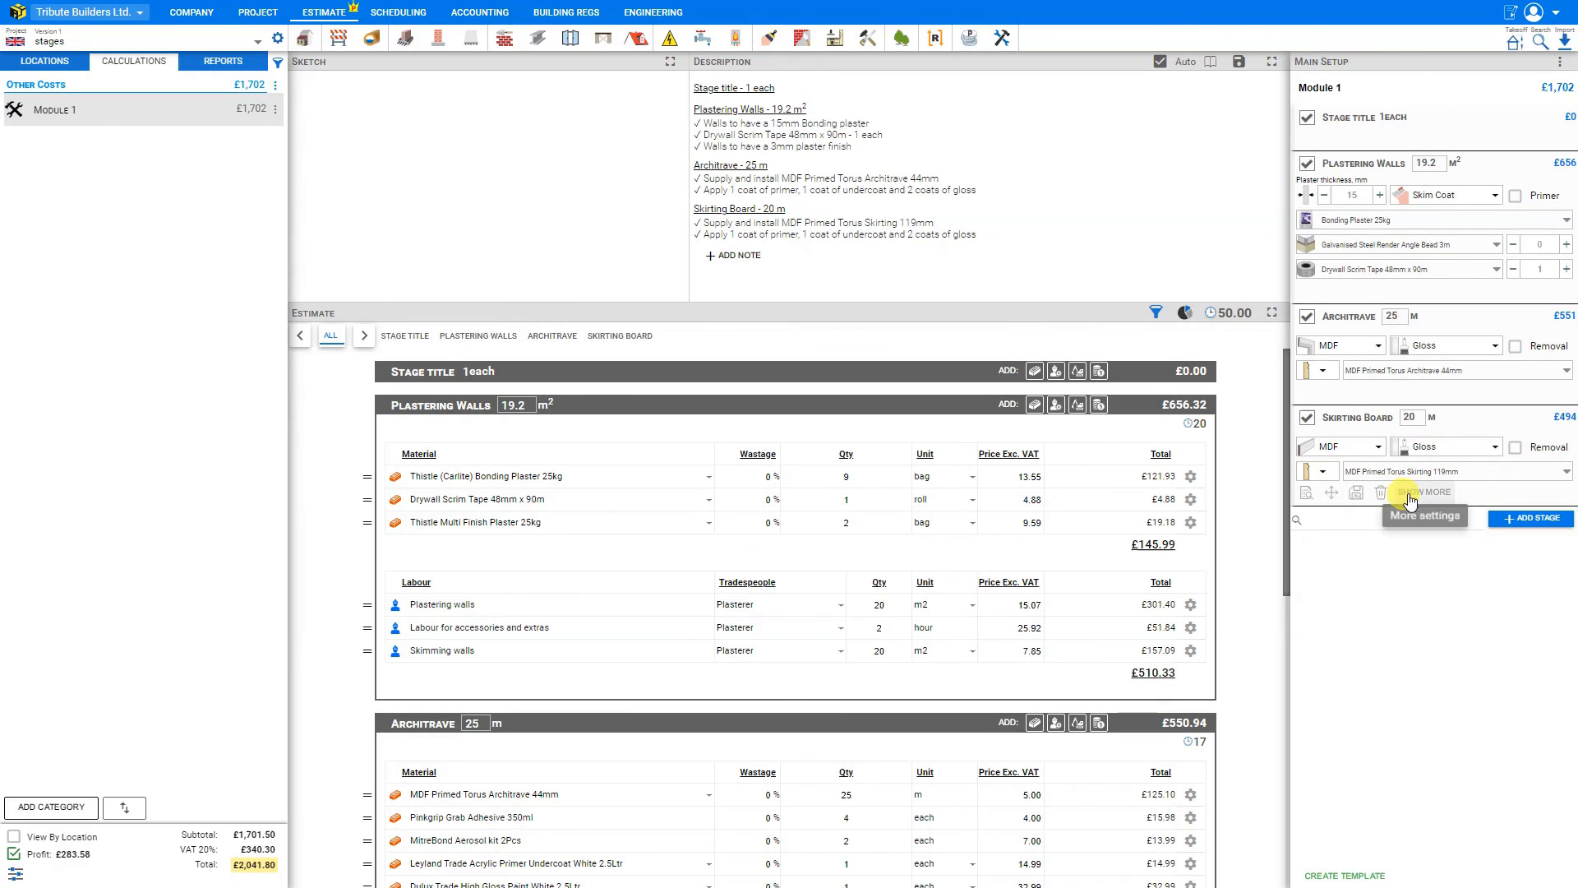
{"action": "left_click", "coordinate": [1423, 493]}
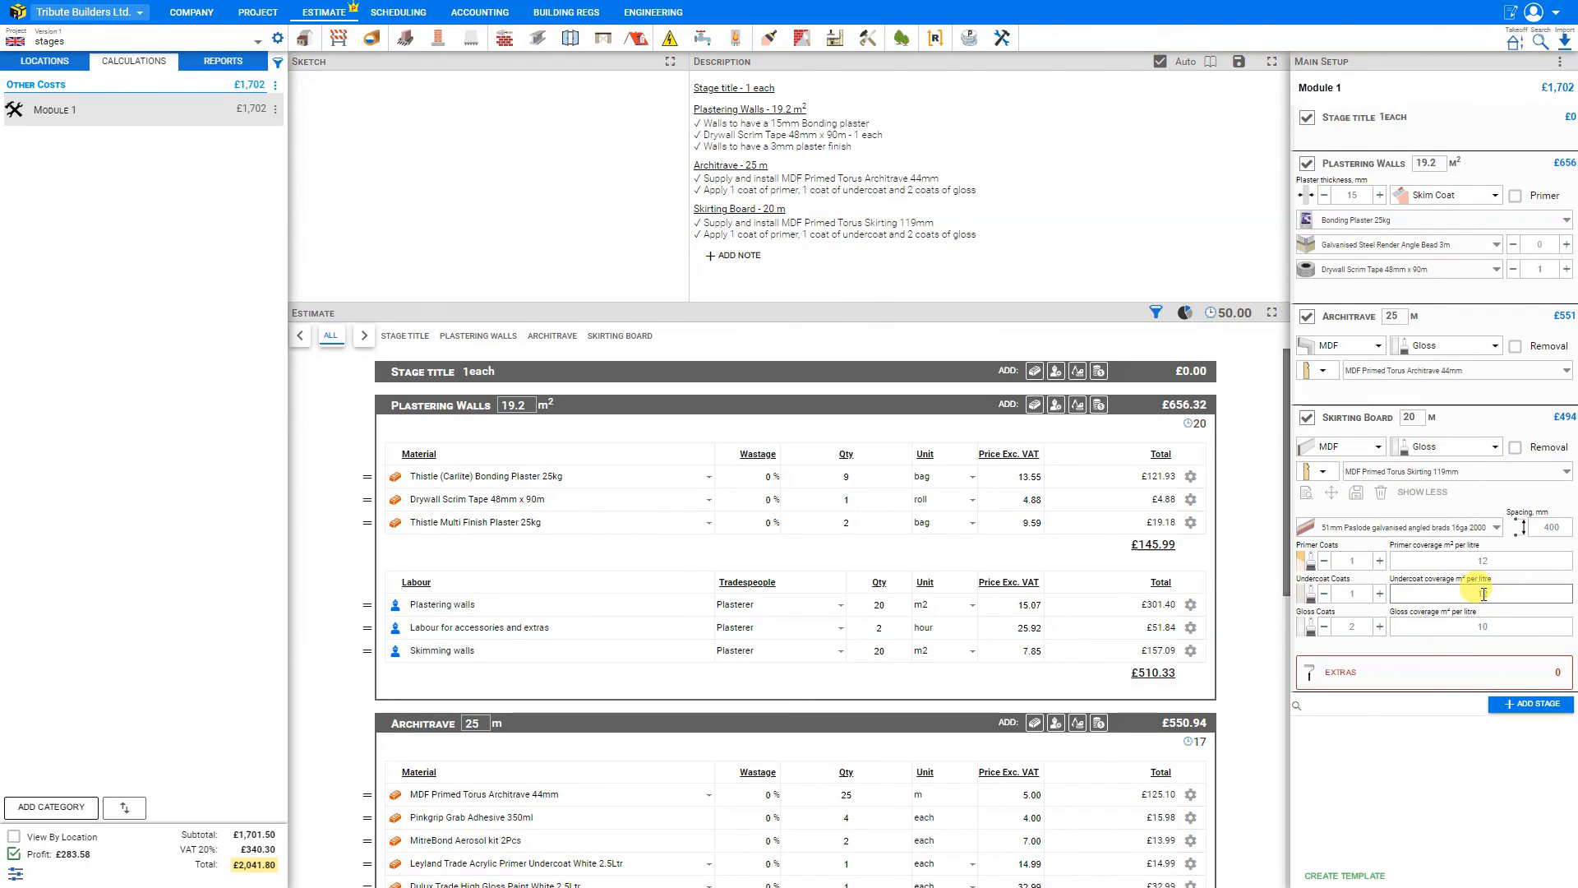
{"action": "left_click", "coordinate": [1422, 492]}
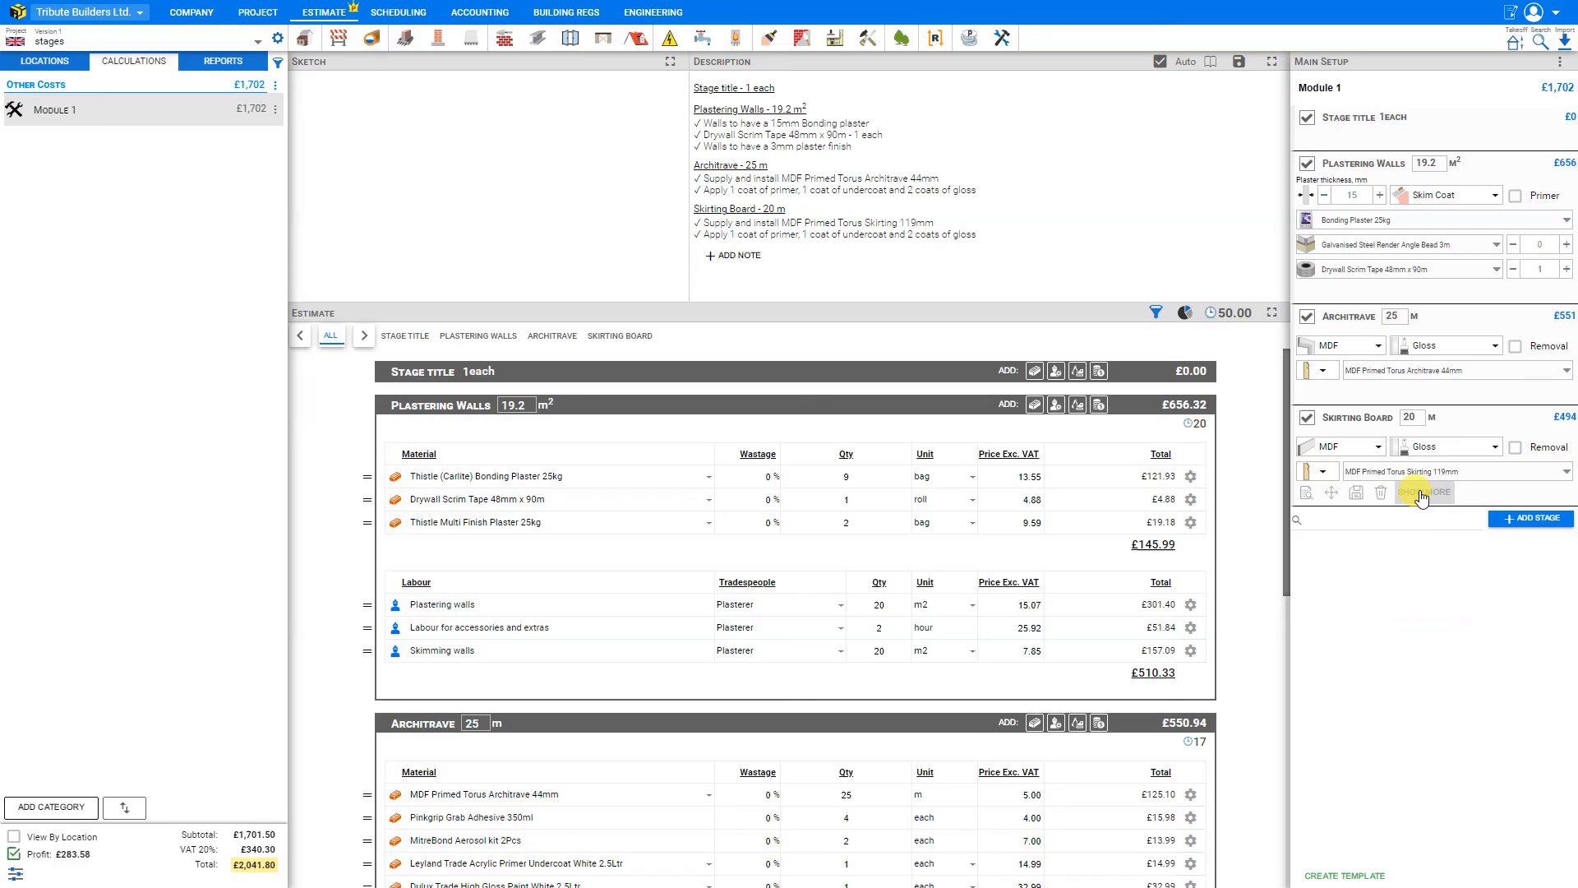